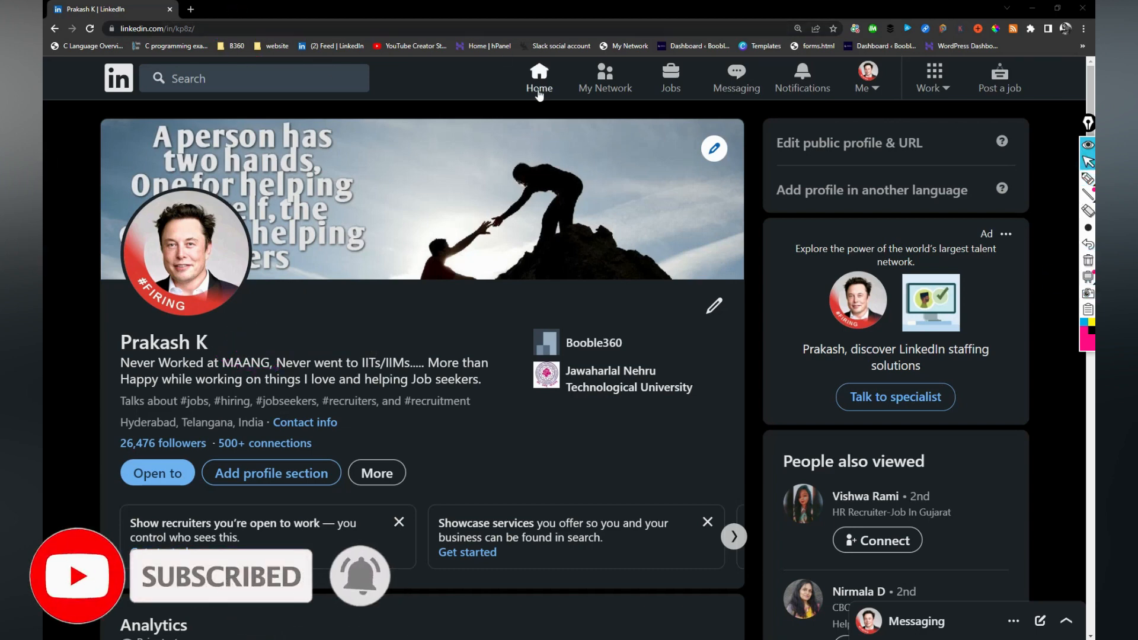
Go to the home feed and expand the Paytm NON-IT recruiter hiring post's full details
{"action": "left_click", "coordinate": [539, 78]}
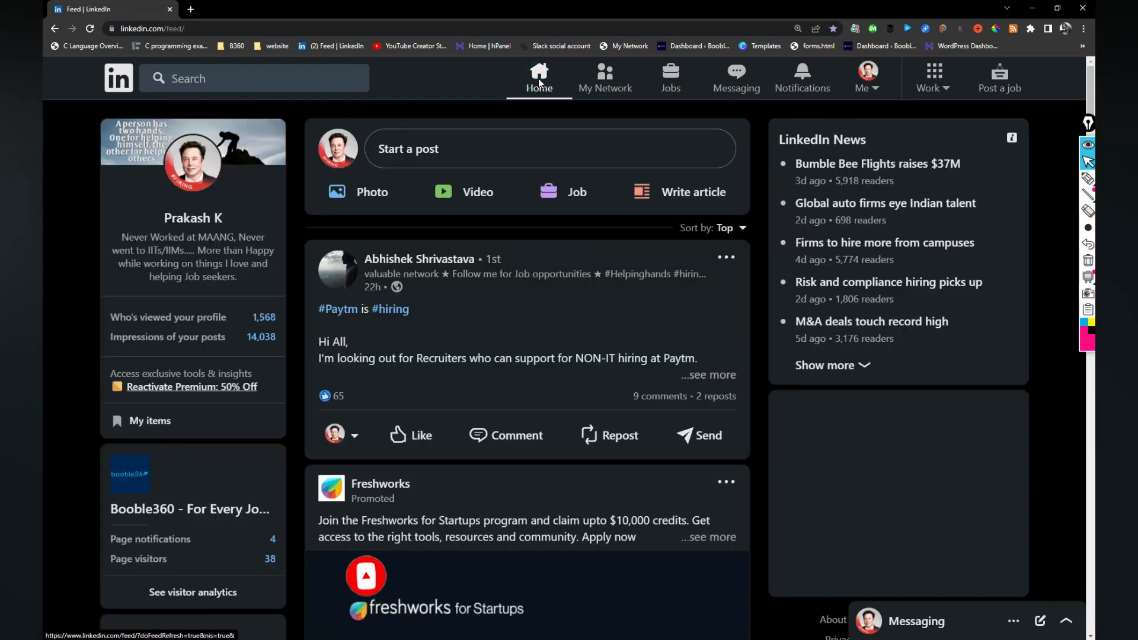
{"action": "left_click", "coordinate": [708, 375]}
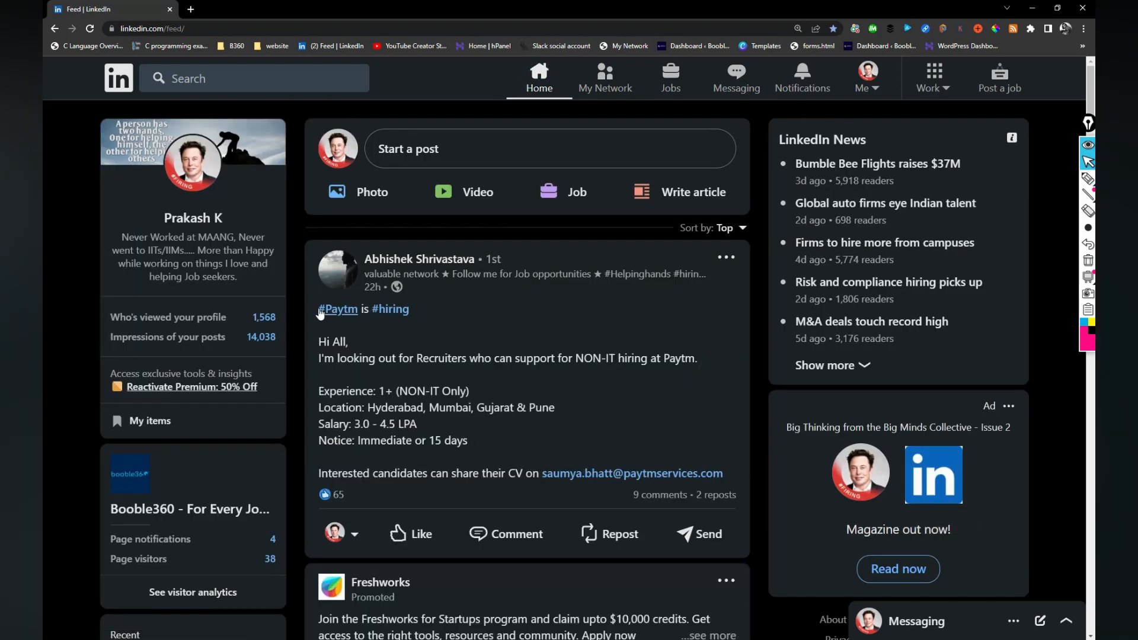
{"action": "mouse_move", "coordinate": [338, 308]}
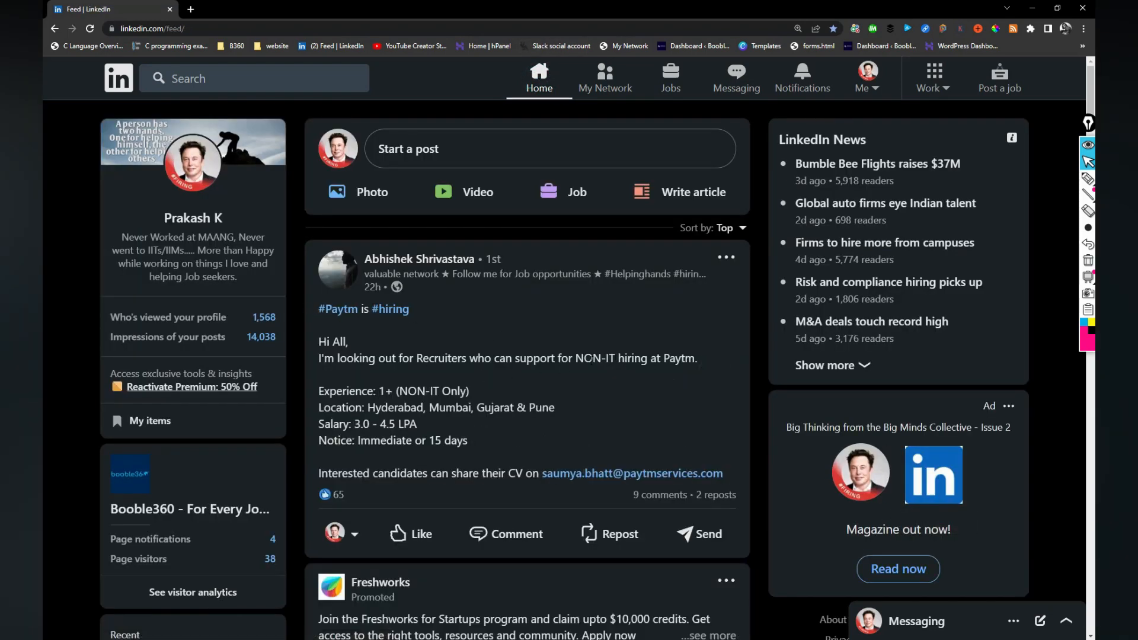
{"action": "scroll", "scroll_direction": "down", "scroll_amount": 3}
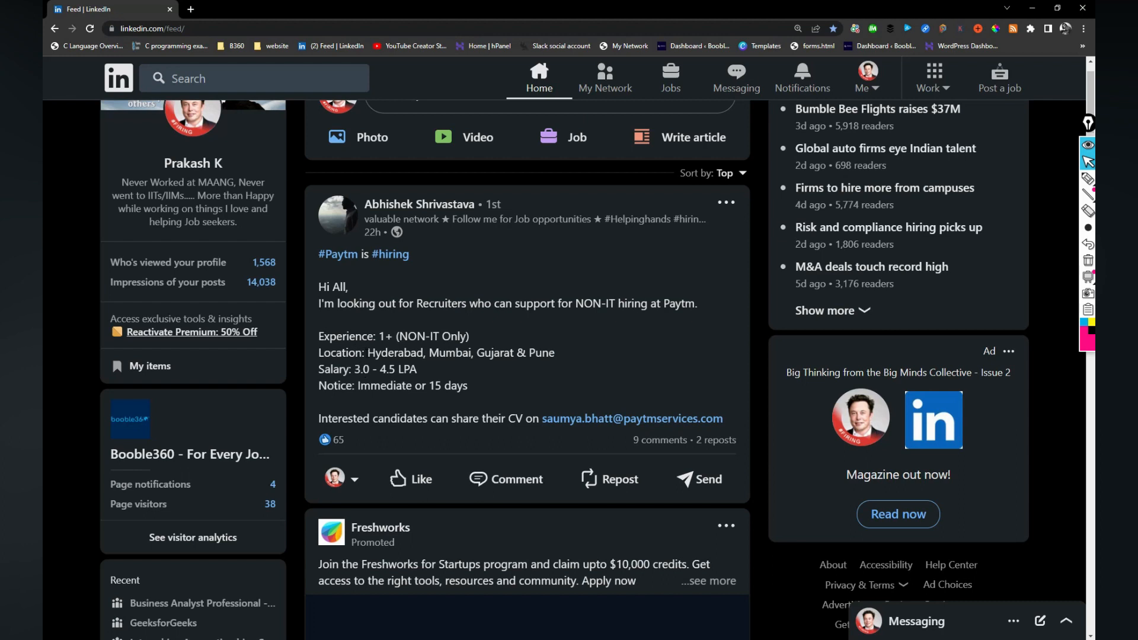
Highlight the Paytm hiring post's text
{"action": "left_click_drag", "start_coordinate": [367, 352], "coordinate": [554, 352]}
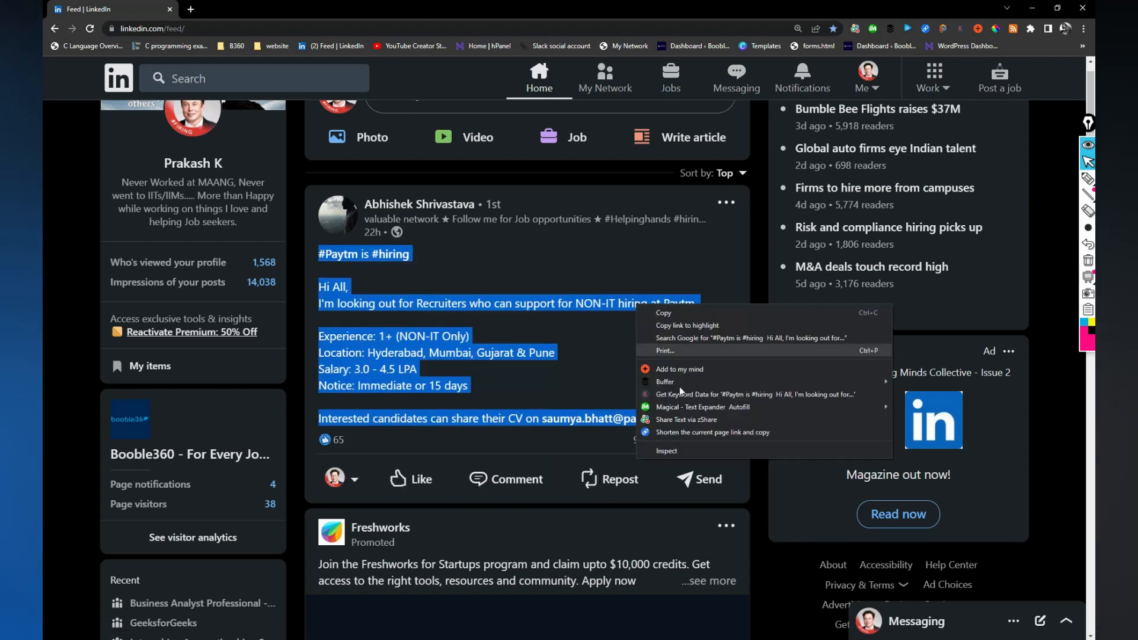
{"action": "mouse_move", "coordinate": [420, 479]}
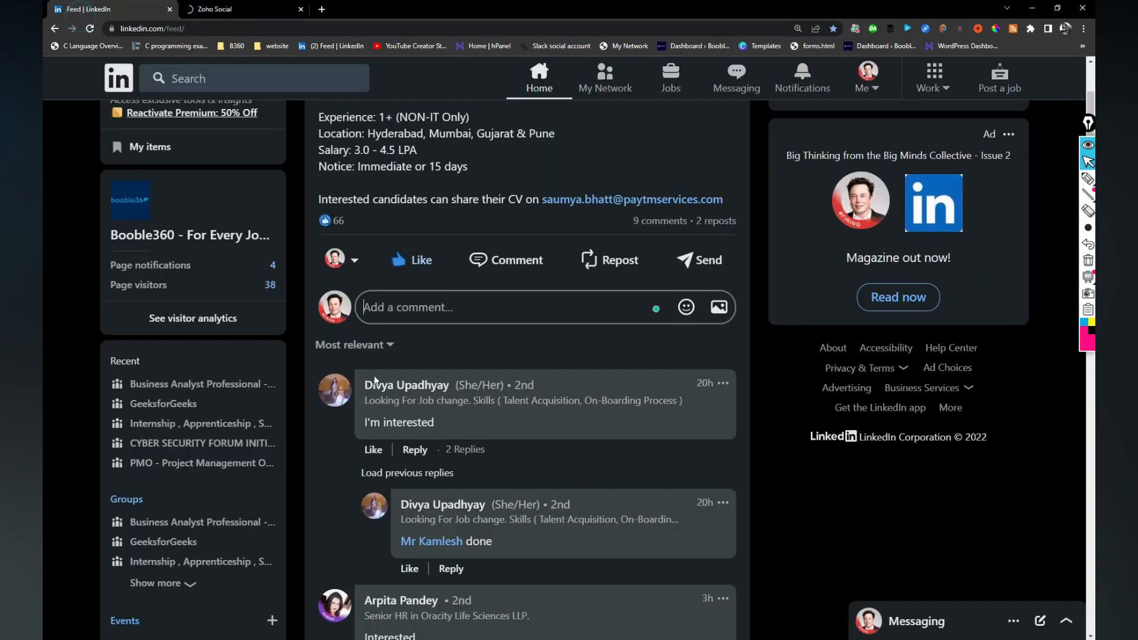
Scroll the feed past the Interface AI post down to the Vertoz internship listing
{"action": "scroll", "scroll_direction": "down", "scroll_amount": 3}
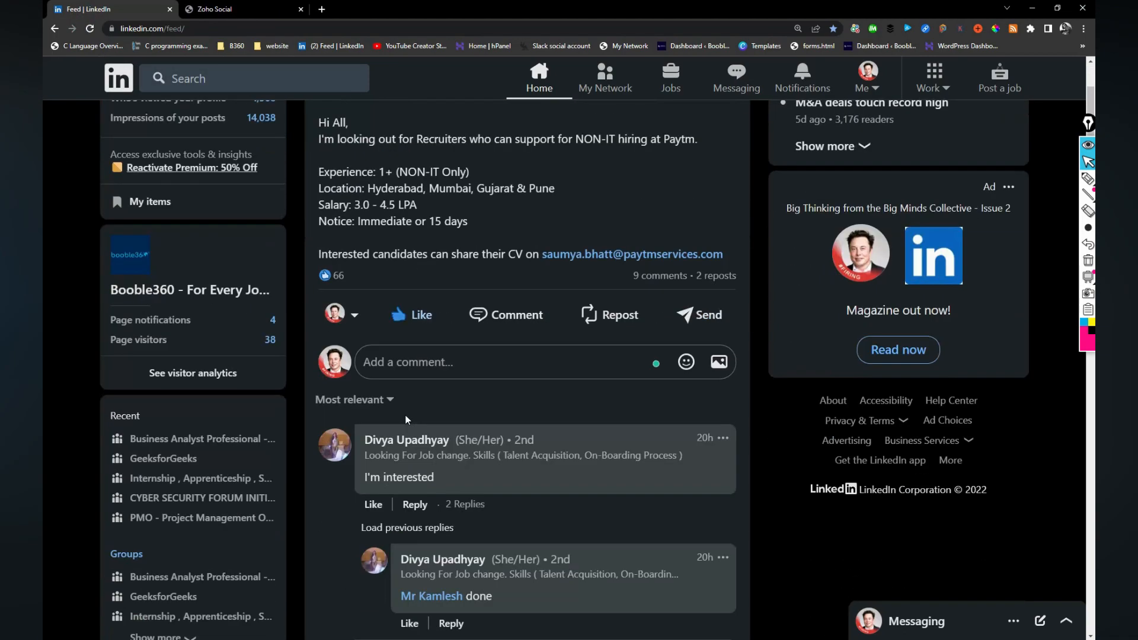
{"action": "scroll", "scroll_direction": "down", "scroll_amount": 3}
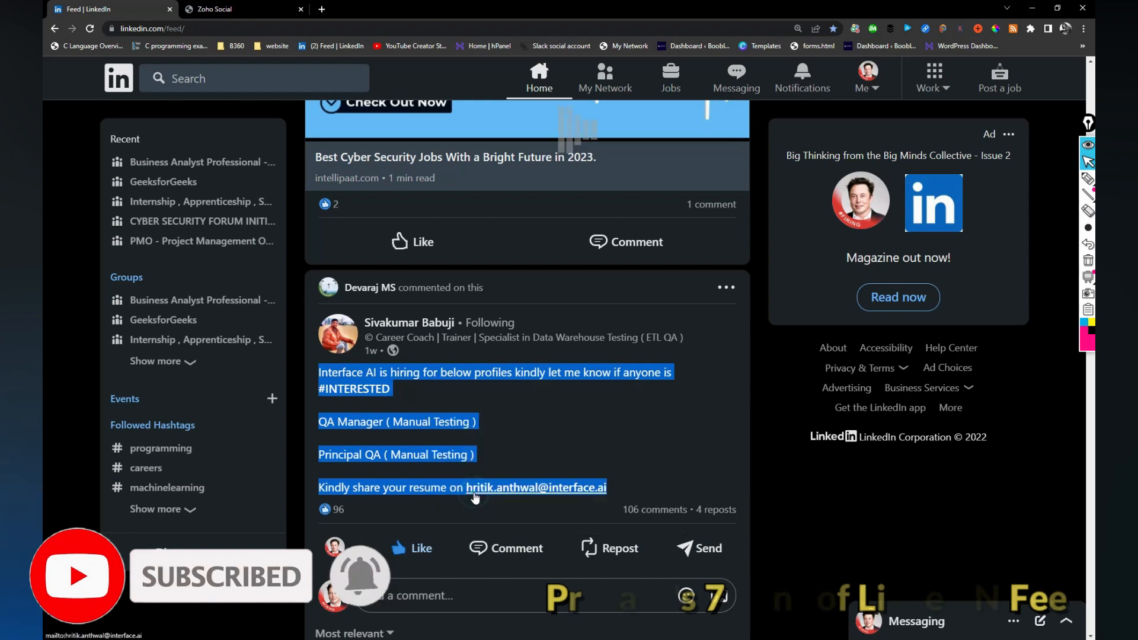
{"action": "scroll", "scroll_direction": "down", "scroll_amount": 3}
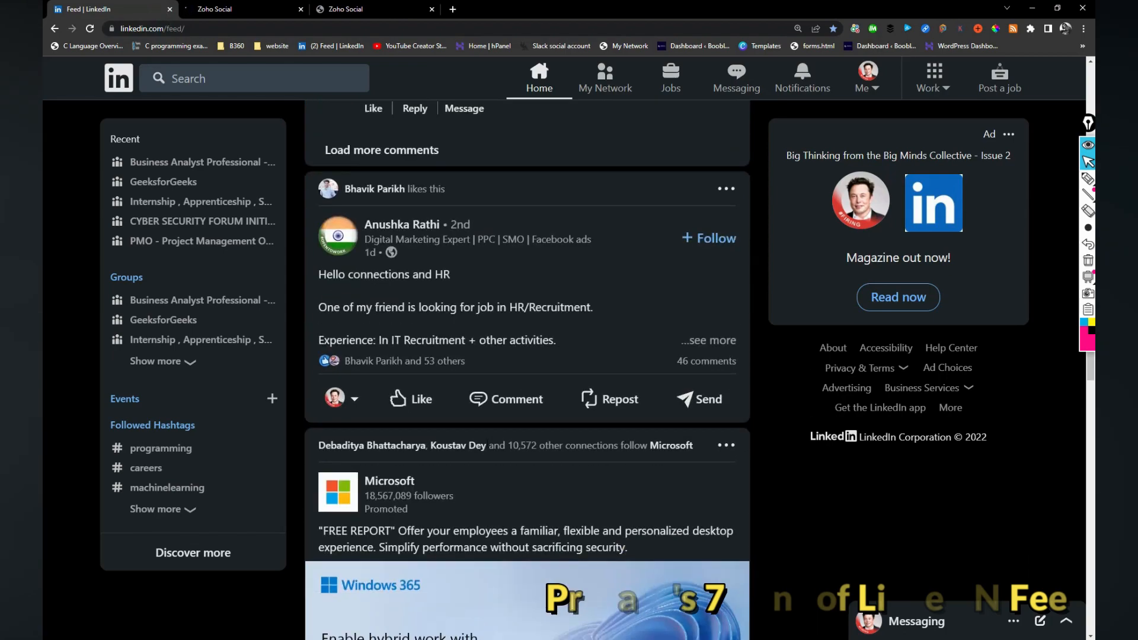
{"action": "scroll", "scroll_direction": "down", "scroll_amount": 3}
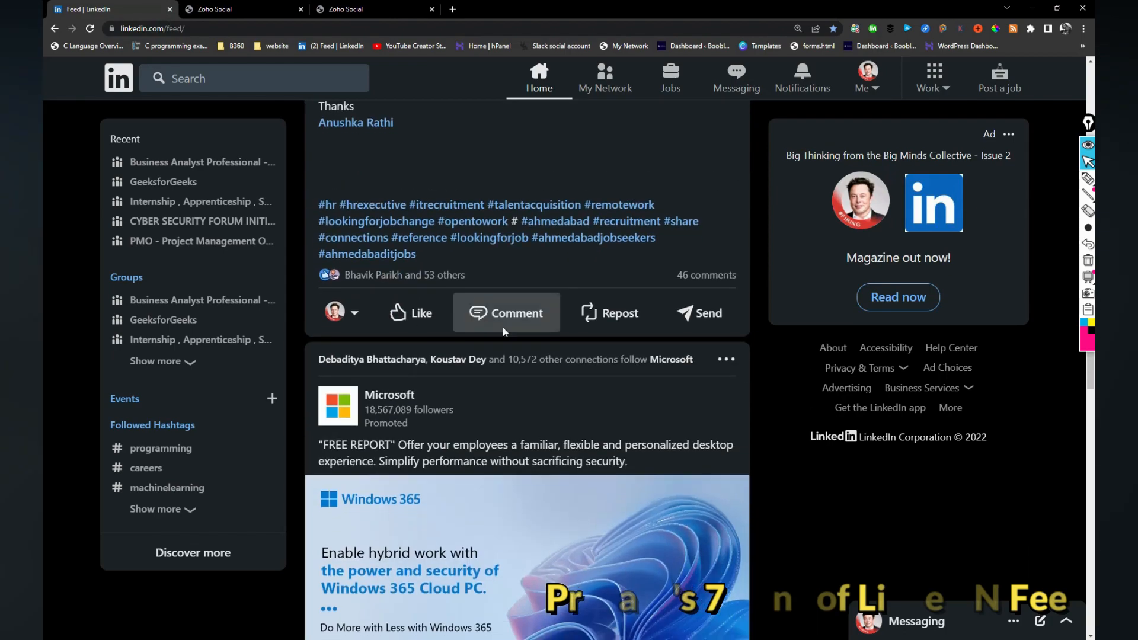
{"action": "scroll", "scroll_direction": "down", "scroll_amount": 3}
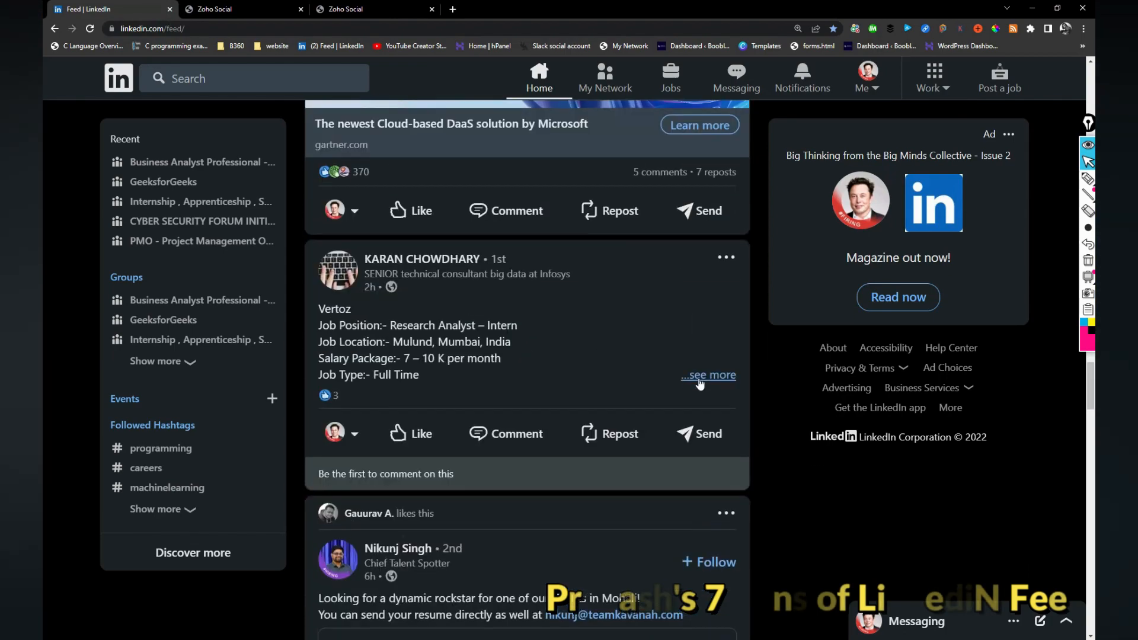
Expand the Vertoz Research Analyst intern post and open its lnkd.in job link
{"action": "left_click", "coordinate": [706, 375]}
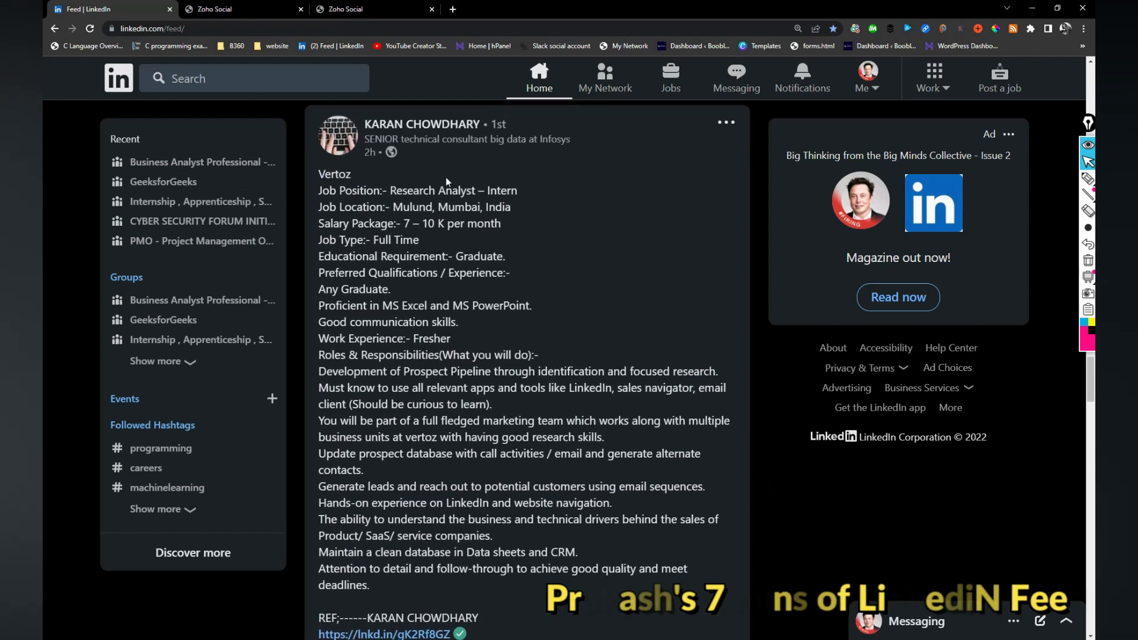
{"action": "scroll", "scroll_direction": "down", "scroll_amount": 3}
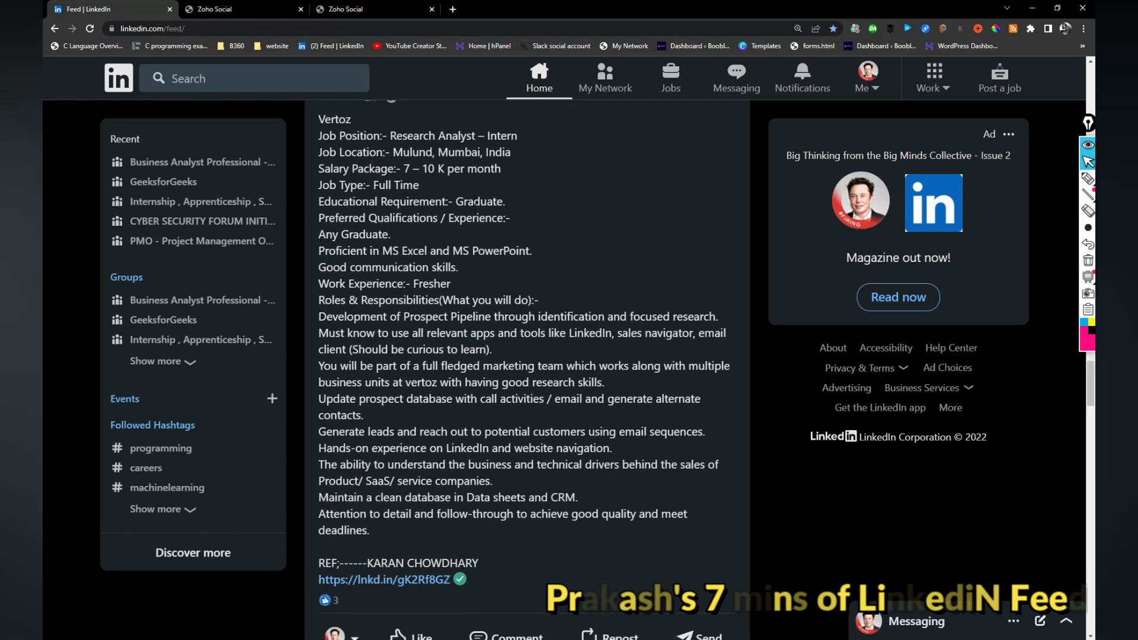
{"action": "double_click", "coordinate": [431, 283]}
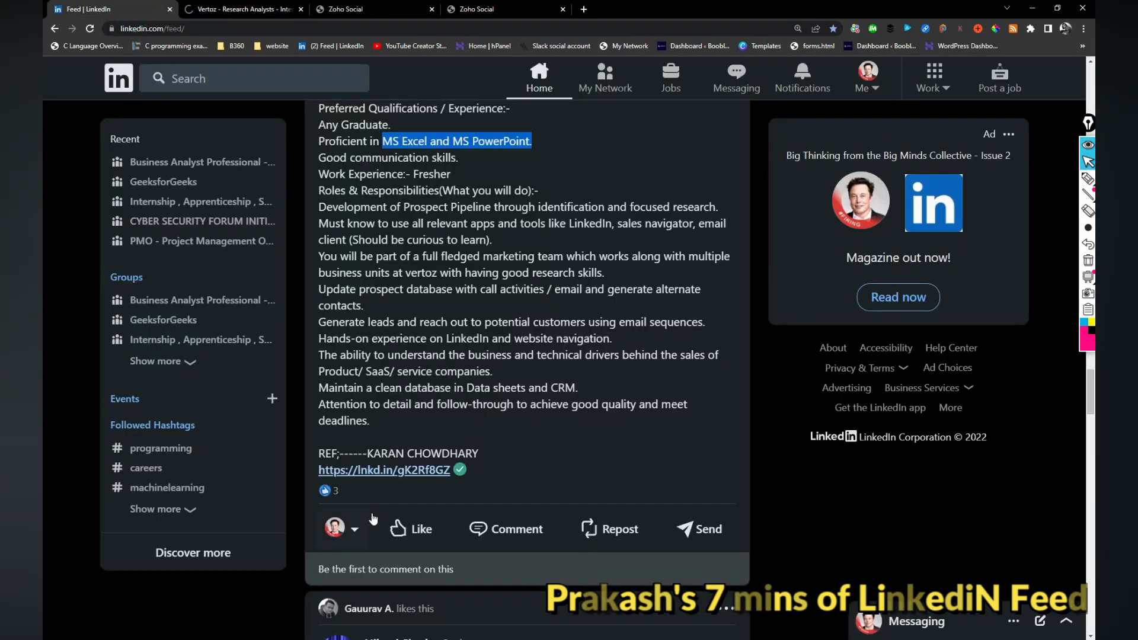
Review the Vertoz careers listing in its tab and return to the LinkedIn feed
{"action": "left_click", "coordinate": [243, 8]}
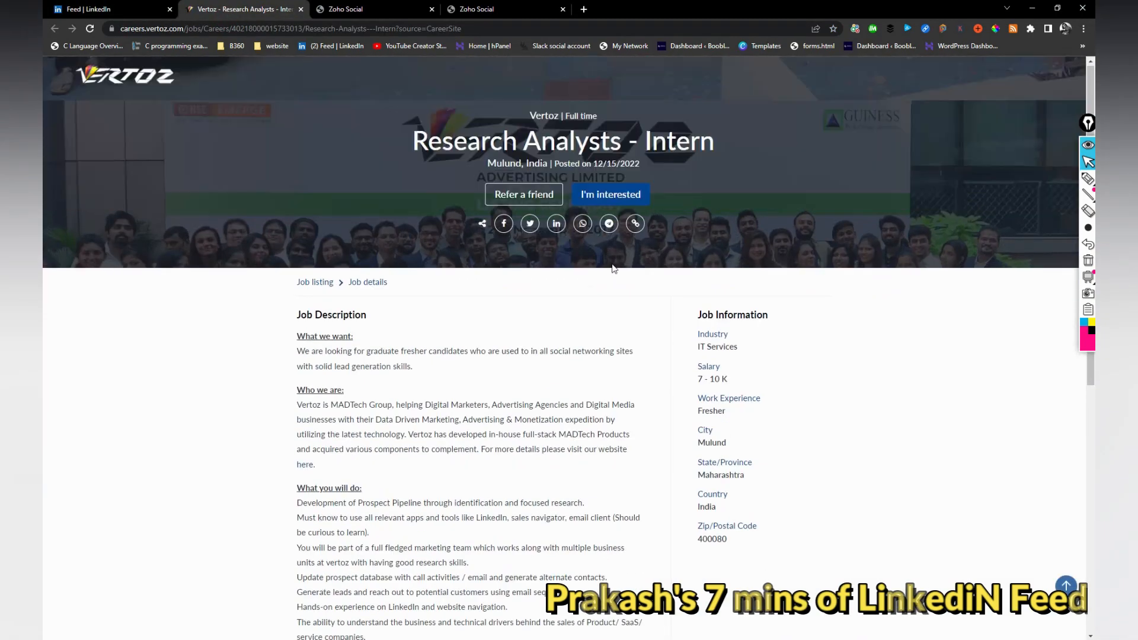
{"action": "scroll", "scroll_direction": "down", "scroll_amount": 3}
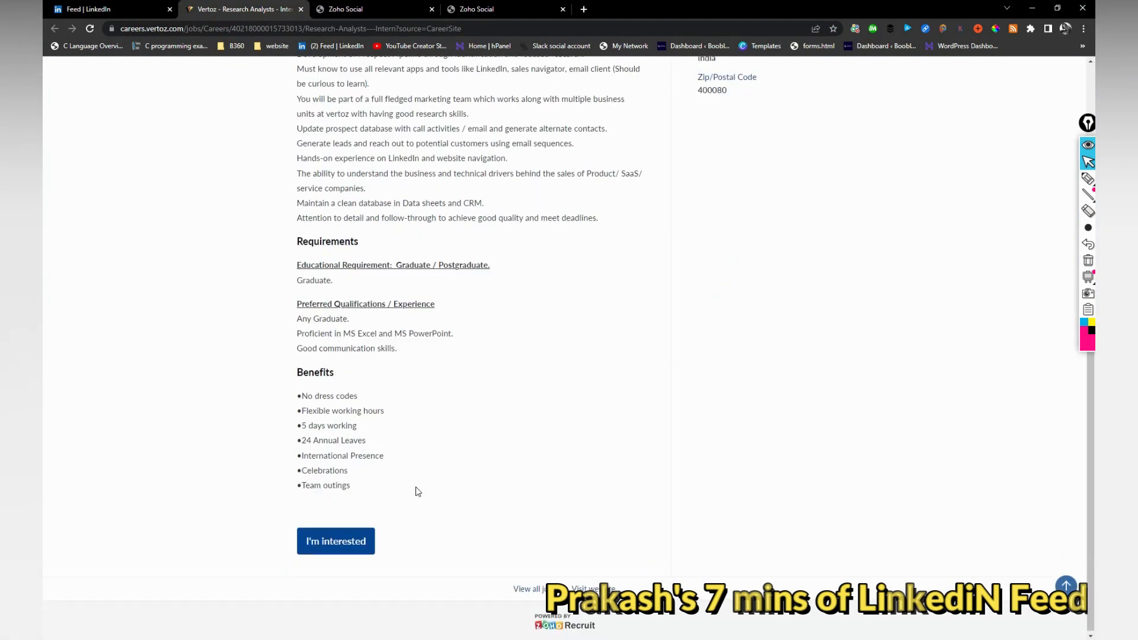
{"action": "left_click", "coordinate": [109, 9]}
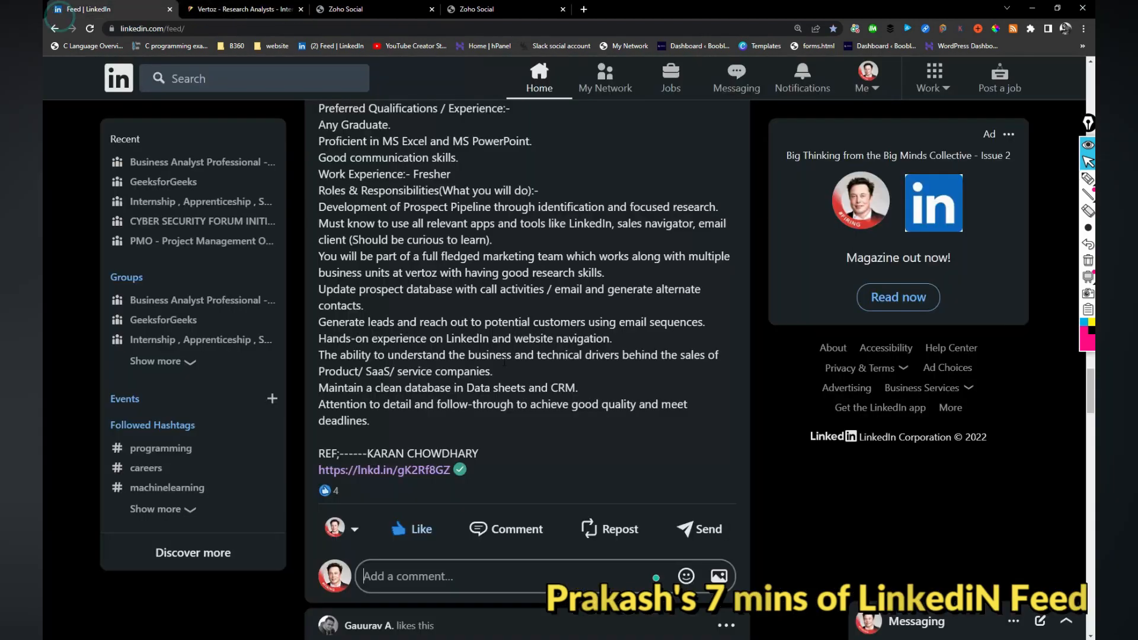
{"action": "scroll", "scroll_direction": "down", "scroll_amount": 3}
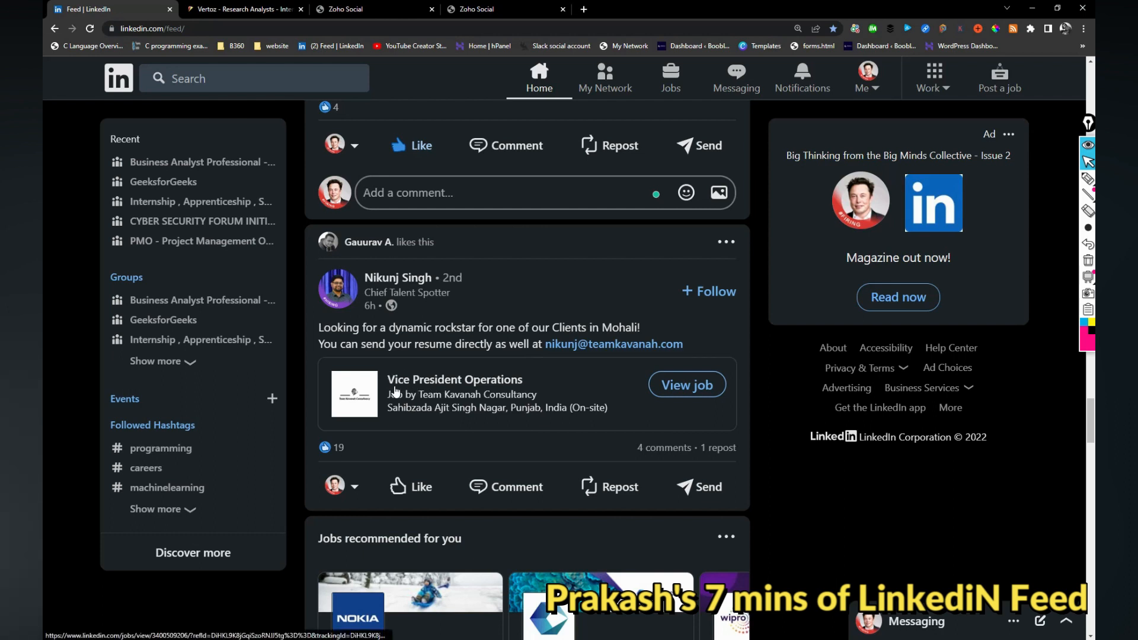
{"action": "mouse_move", "coordinate": [619, 354]}
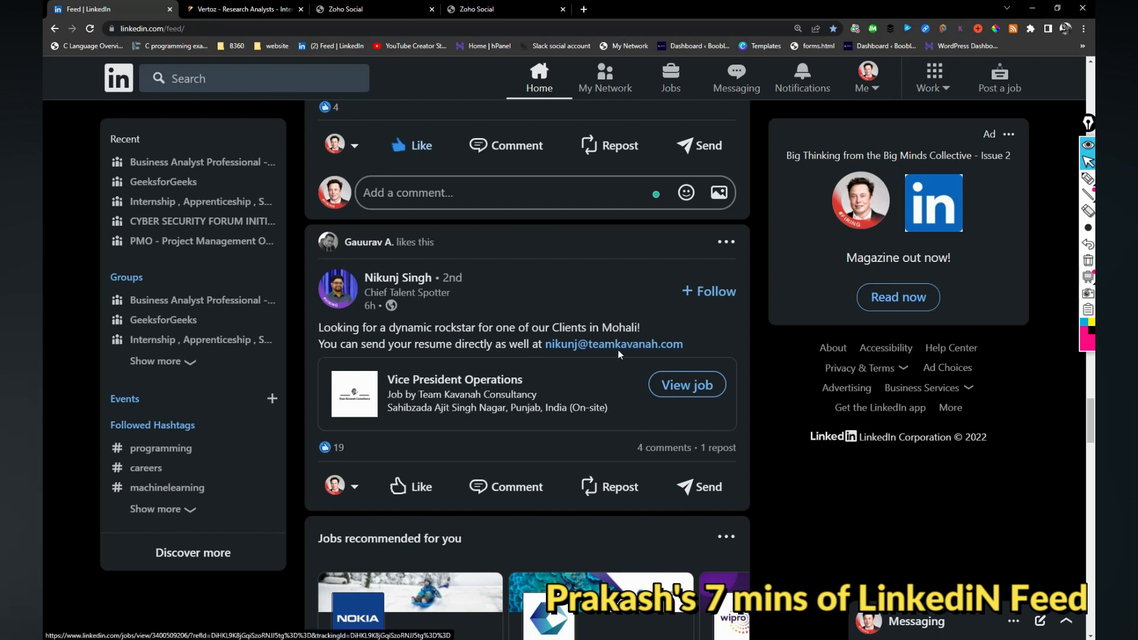
{"action": "mouse_move", "coordinate": [613, 344]}
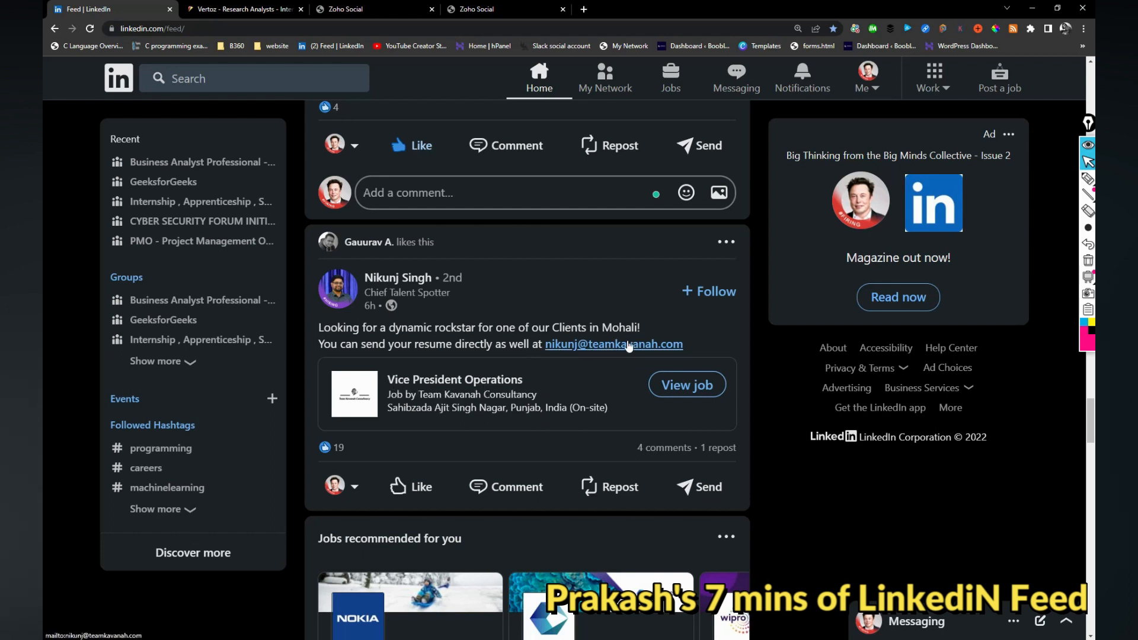
{"action": "scroll", "scroll_direction": "down", "scroll_amount": 3}
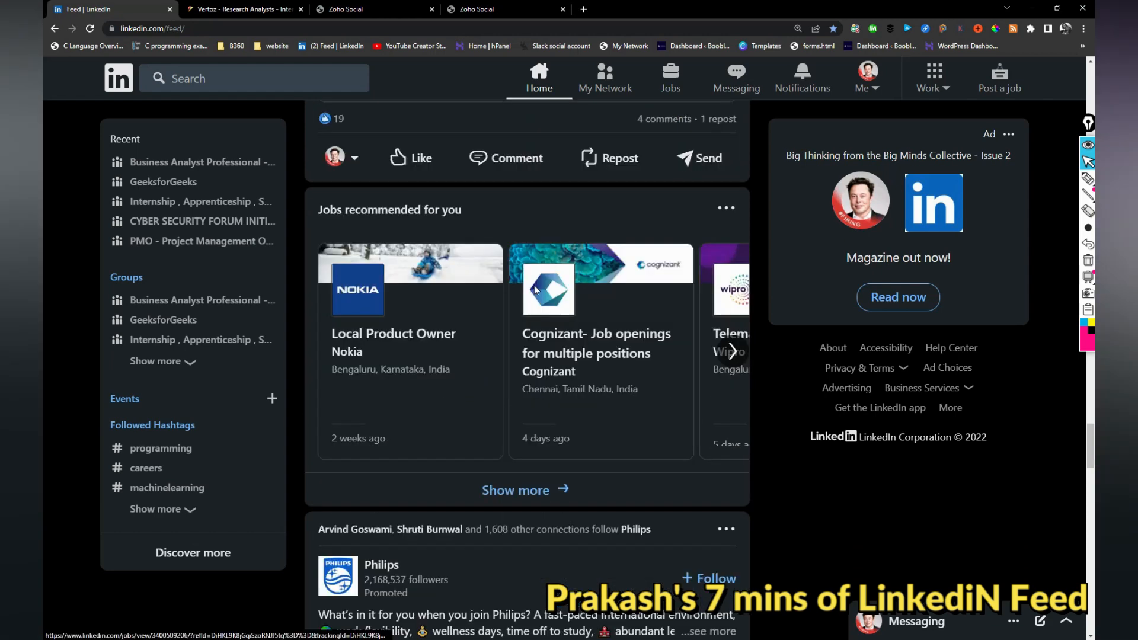
{"action": "mouse_move", "coordinate": [371, 332]}
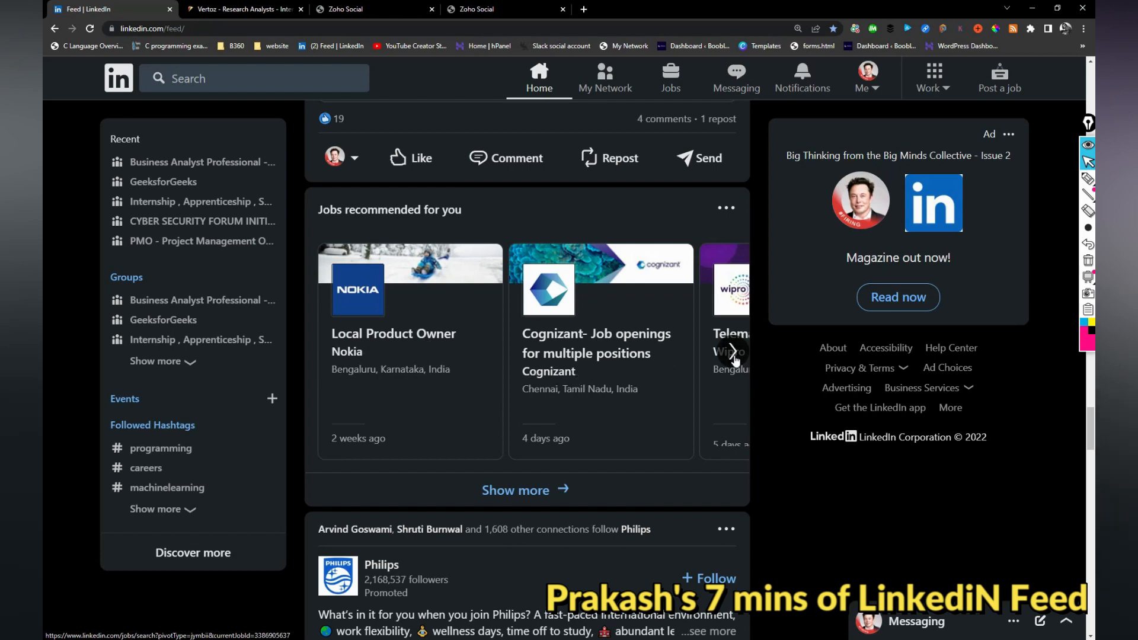
Browse the recommended jobs carousel to the KPMG and Ola Electric cards, then scroll to the Philips promoted video
{"action": "left_click", "coordinate": [731, 351]}
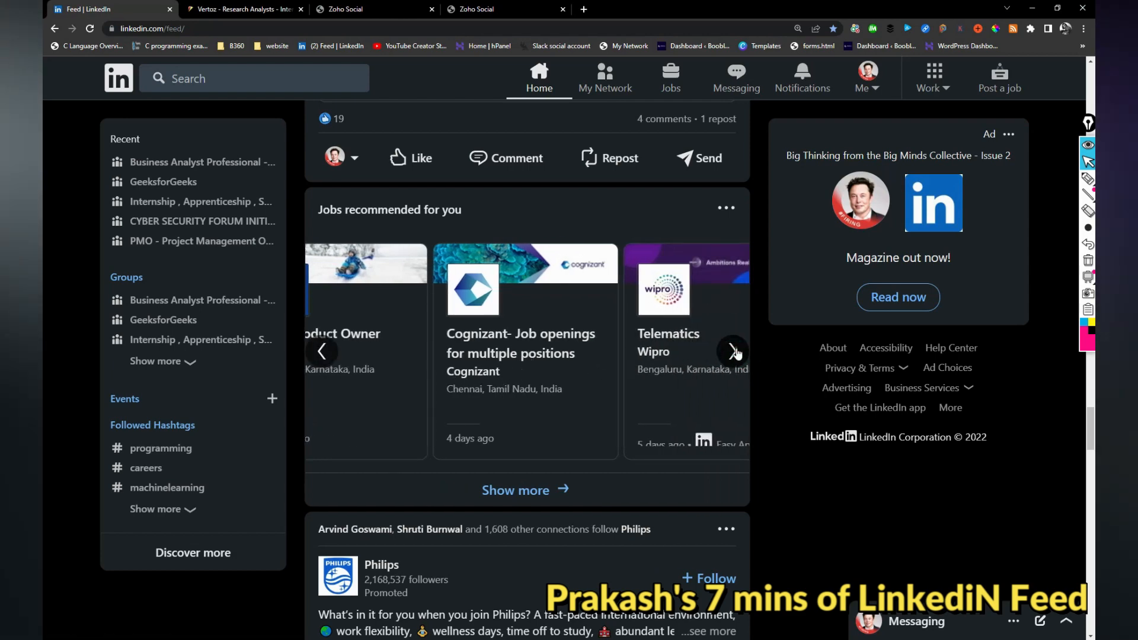
{"action": "left_click", "coordinate": [733, 352]}
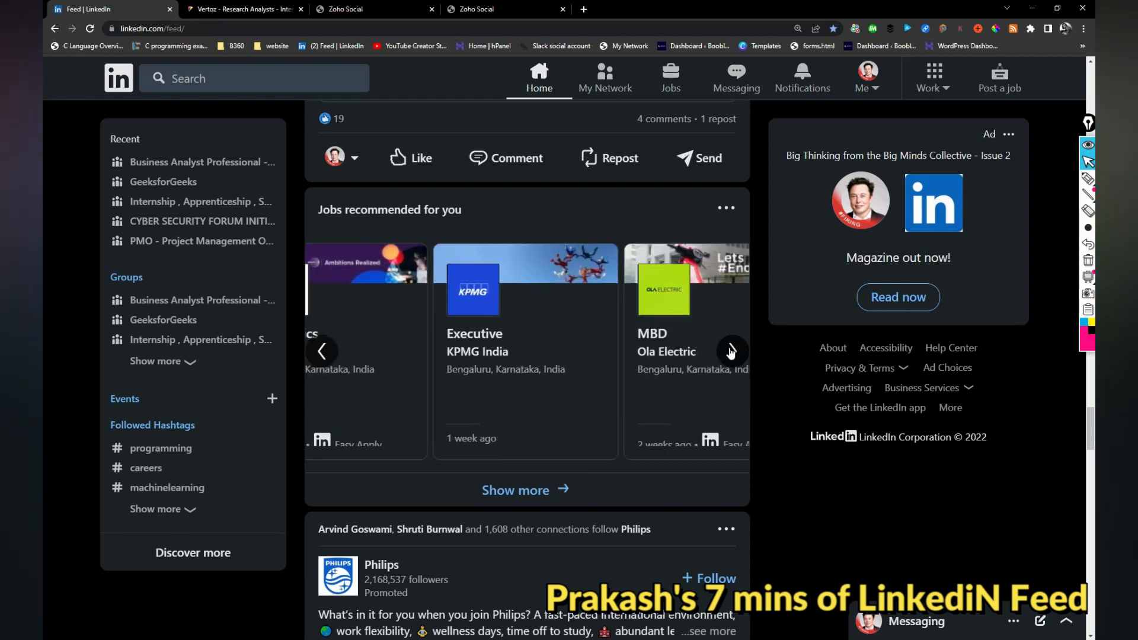
{"action": "left_click", "coordinate": [732, 351]}
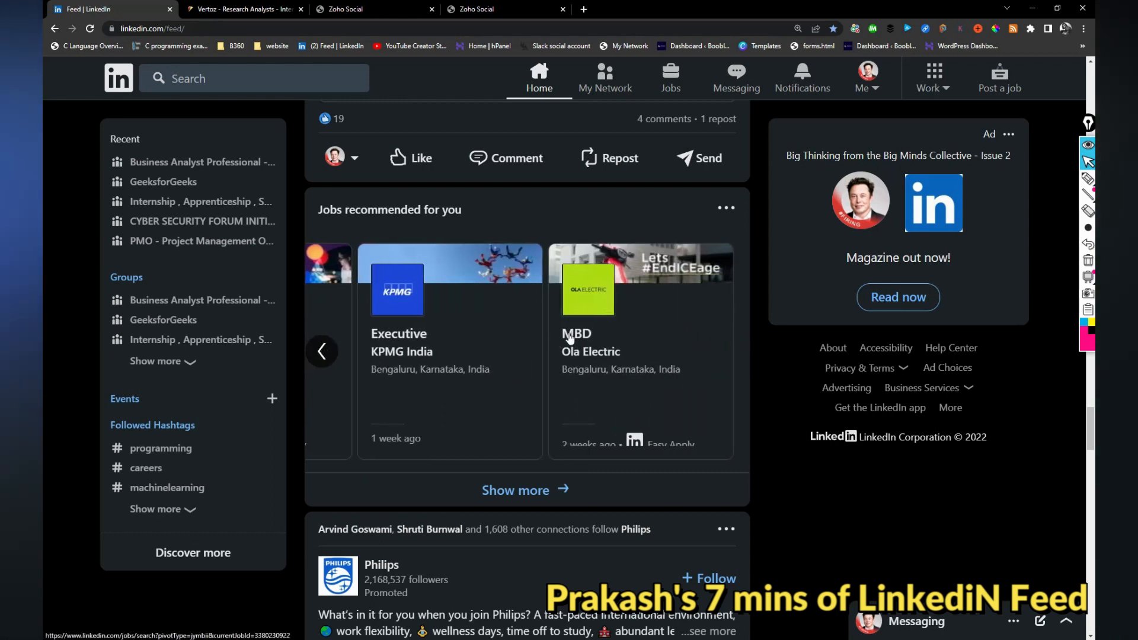
{"action": "scroll", "scroll_direction": "down", "scroll_amount": 3}
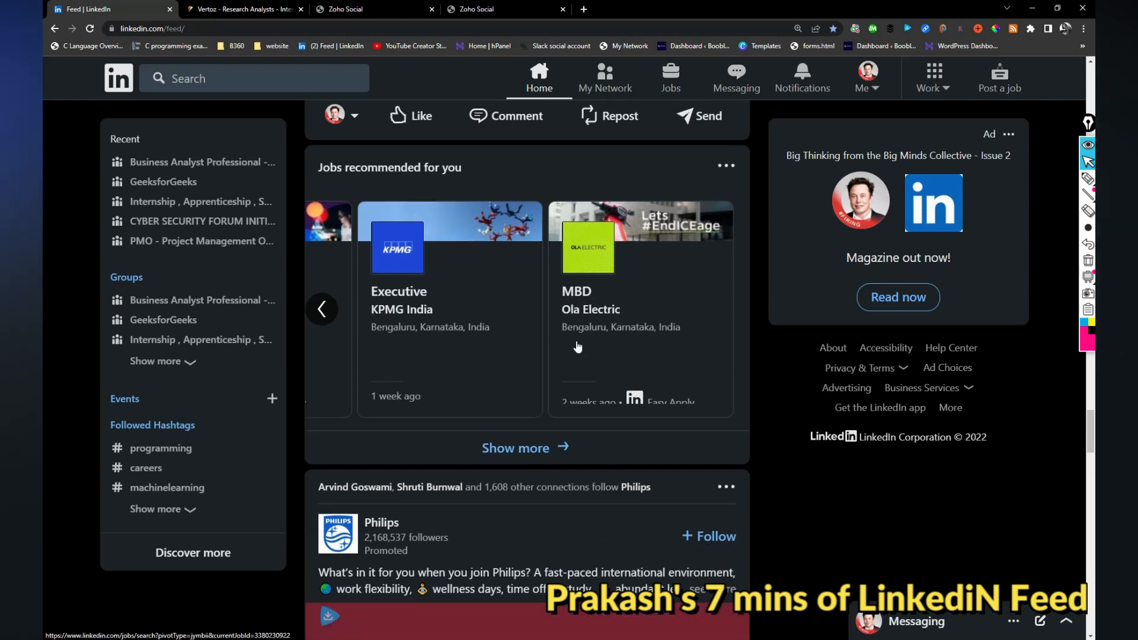
{"action": "scroll", "scroll_direction": "down", "scroll_amount": 3}
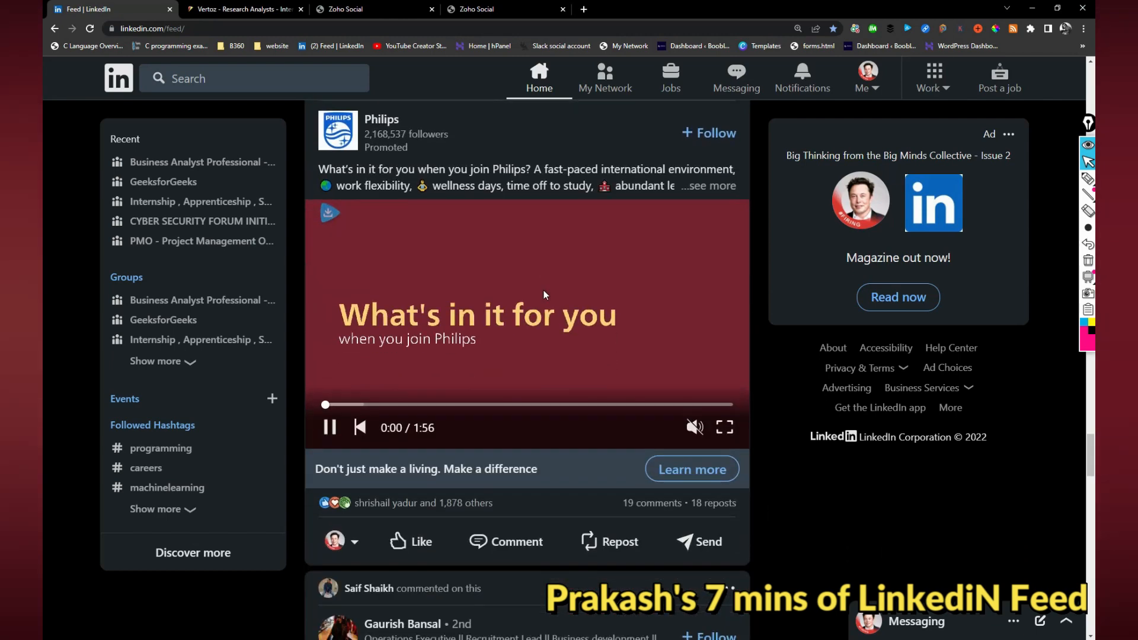
Expand the React/Node/MEAN/MERN vendors post, view its email link options, and dismiss them
{"action": "scroll", "scroll_direction": "down", "scroll_amount": 3}
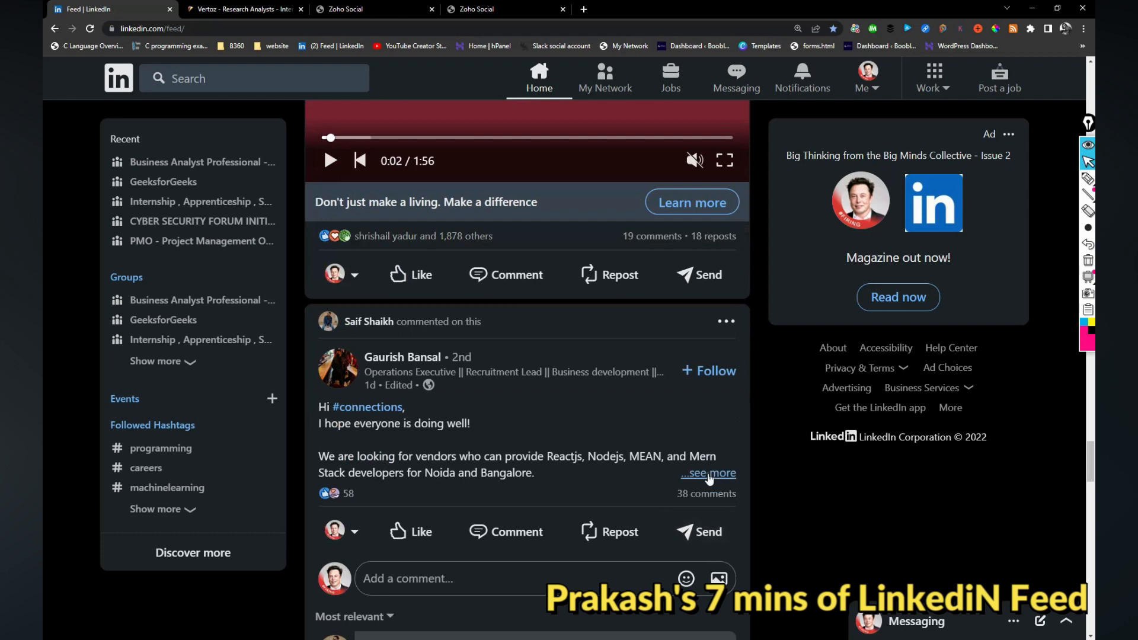
{"action": "left_click", "coordinate": [708, 473]}
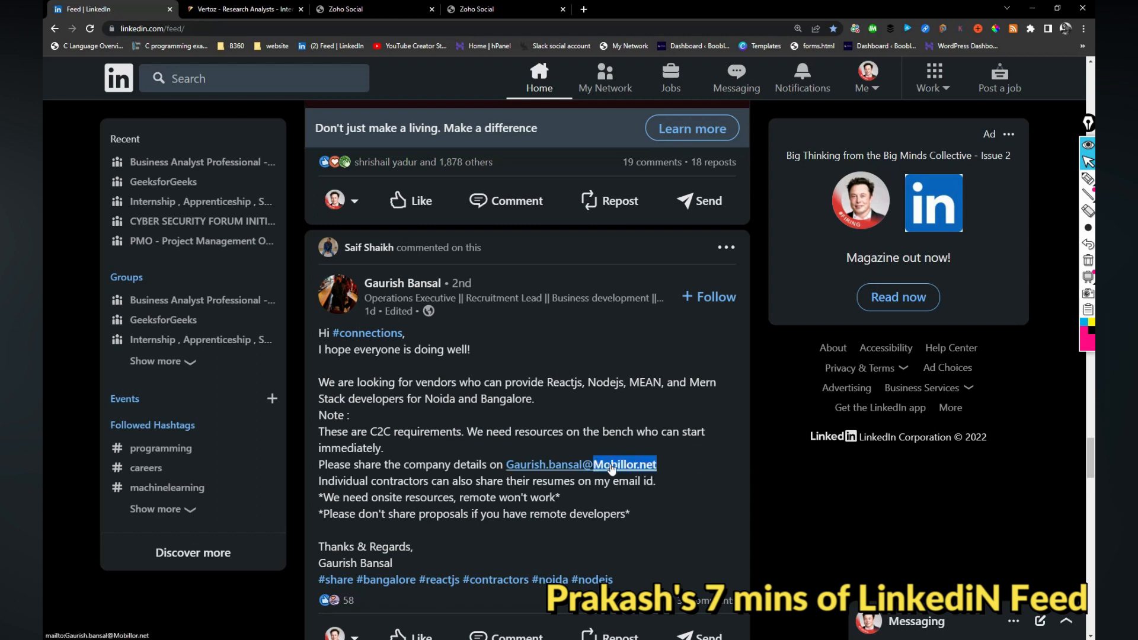
{"action": "right_click", "coordinate": [610, 464]}
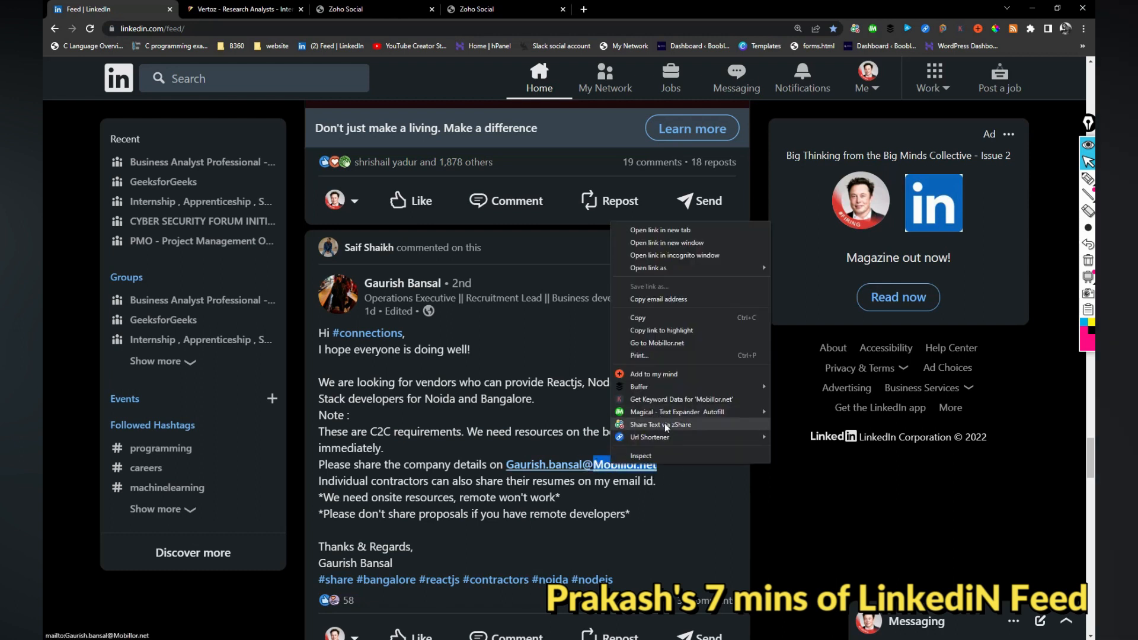
{"action": "left_click", "coordinate": [389, 365]}
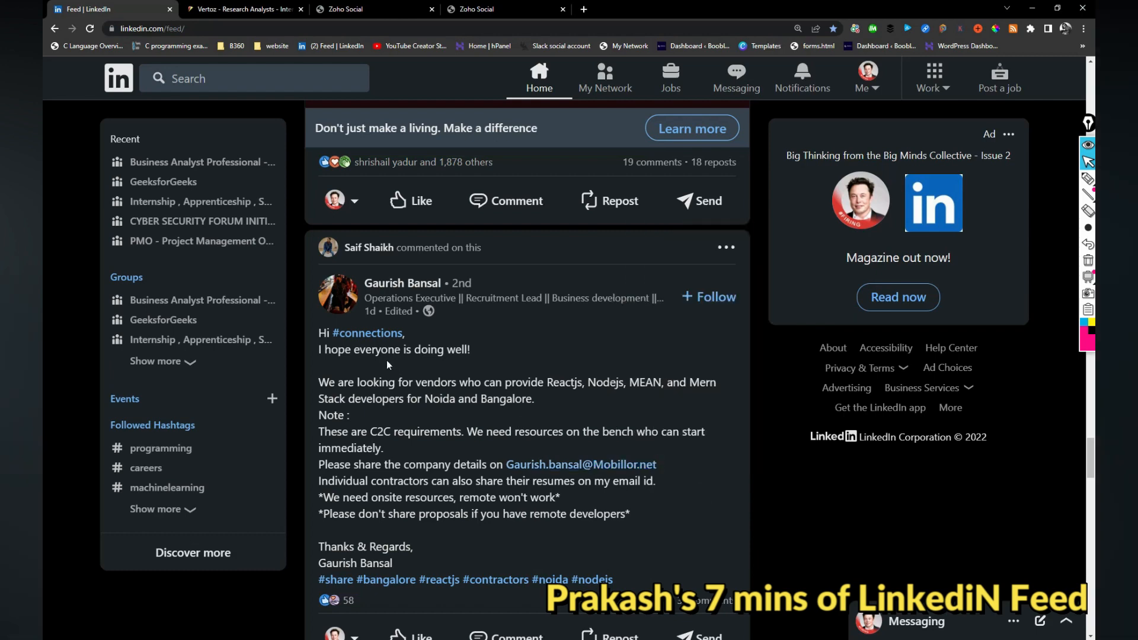
{"action": "scroll", "scroll_direction": "down", "scroll_amount": 3}
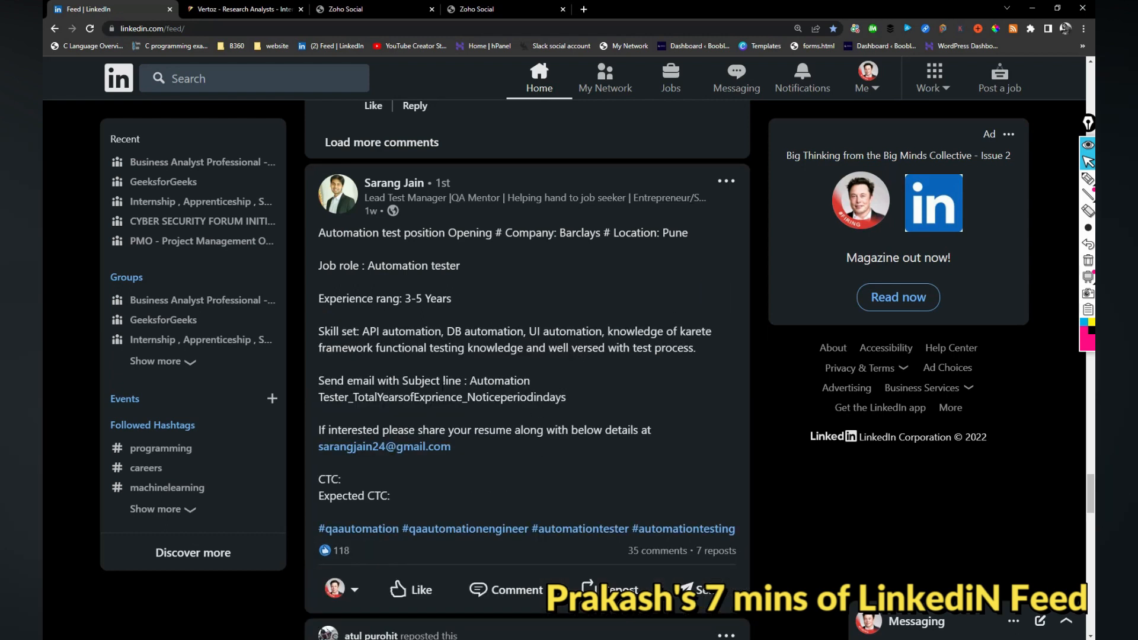
Scroll past the Barclays automation tester and MyOffice Answer posts to the Codiant hiring post
{"action": "scroll", "scroll_direction": "down", "scroll_amount": 3}
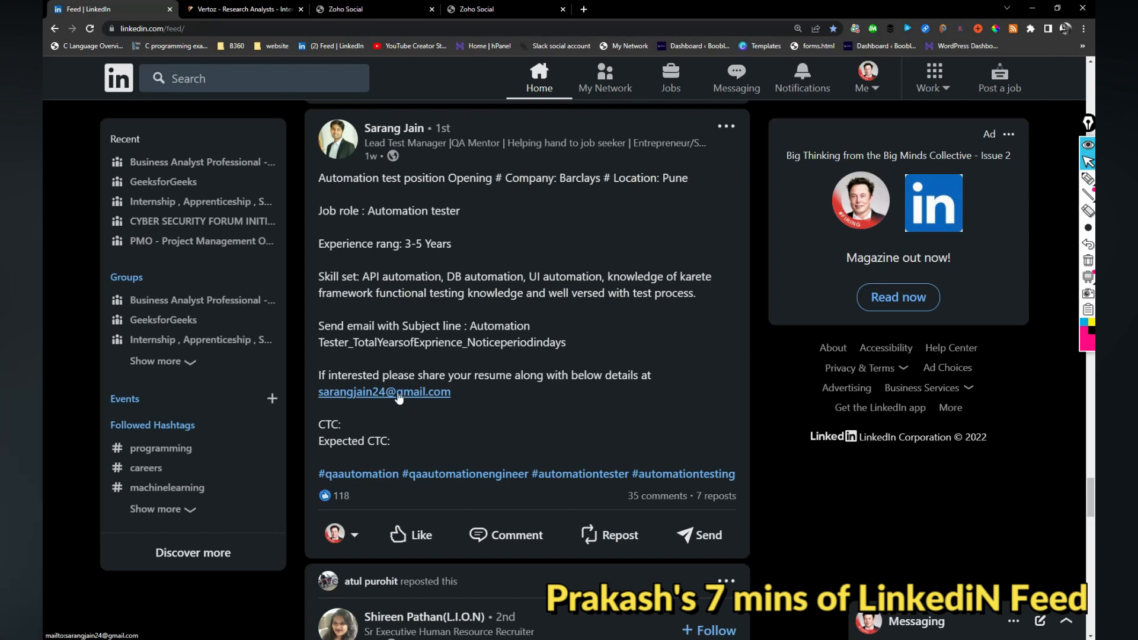
{"action": "scroll", "scroll_direction": "down", "scroll_amount": 3}
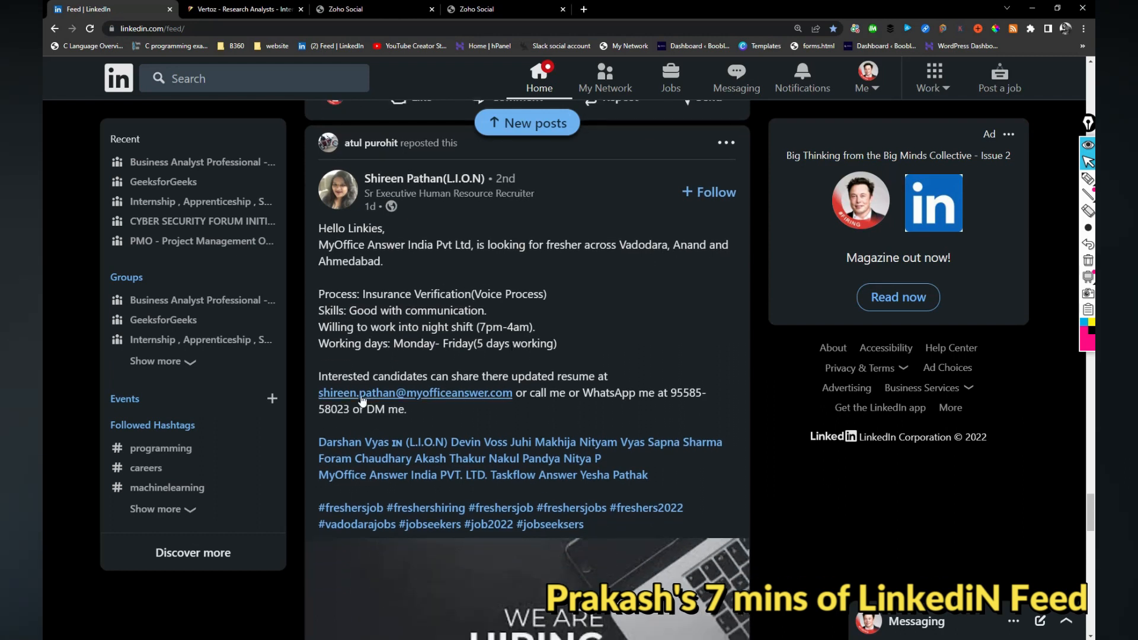
{"action": "mouse_move", "coordinate": [445, 363]}
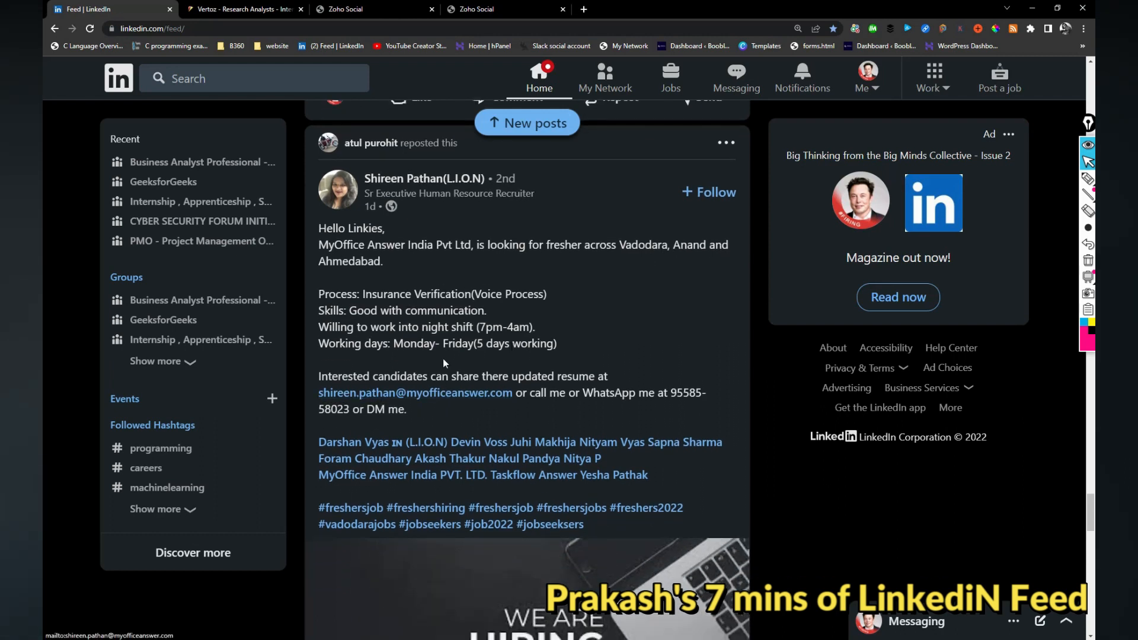
{"action": "scroll", "scroll_direction": "down", "scroll_amount": 3}
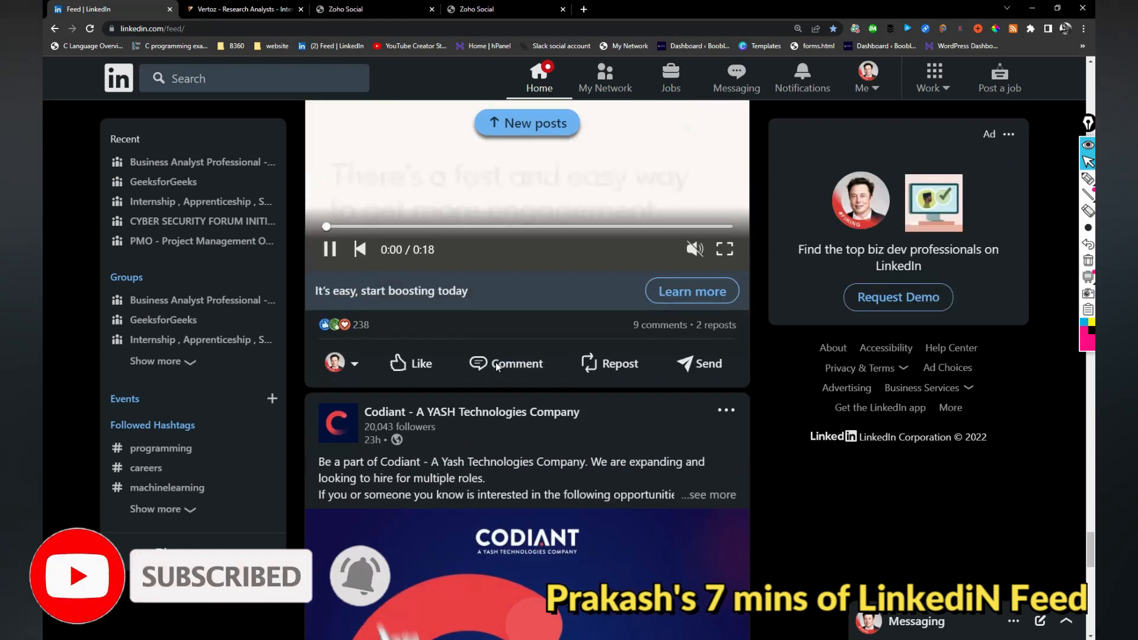
Expand the Codiant openings post and scroll down to its hiring image
{"action": "scroll", "scroll_direction": "down", "scroll_amount": 3}
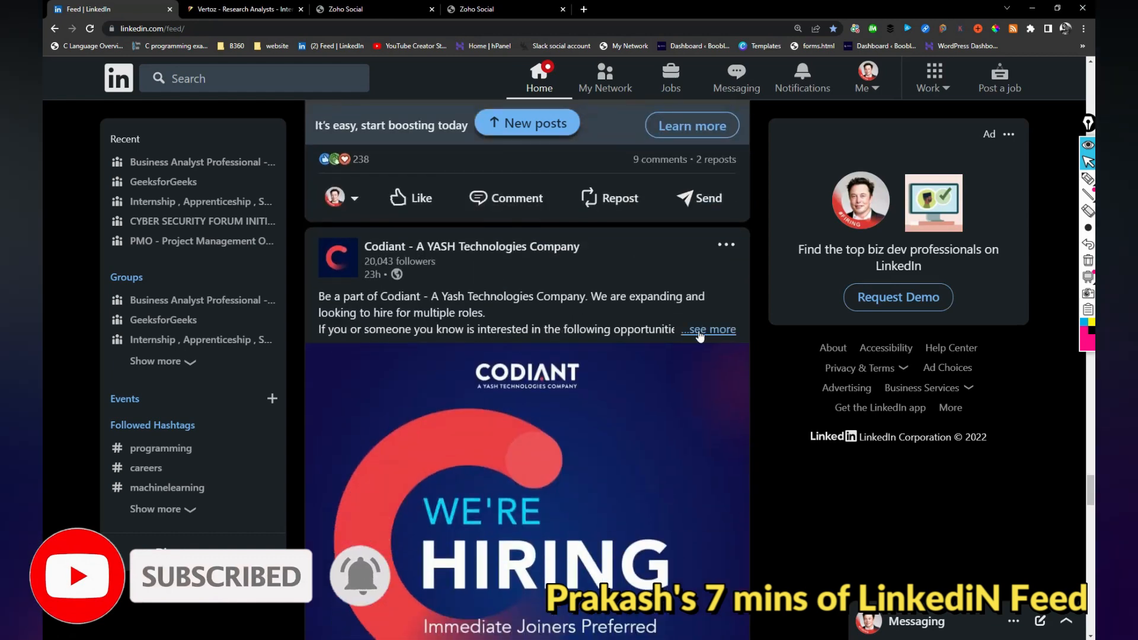
{"action": "left_click", "coordinate": [707, 328]}
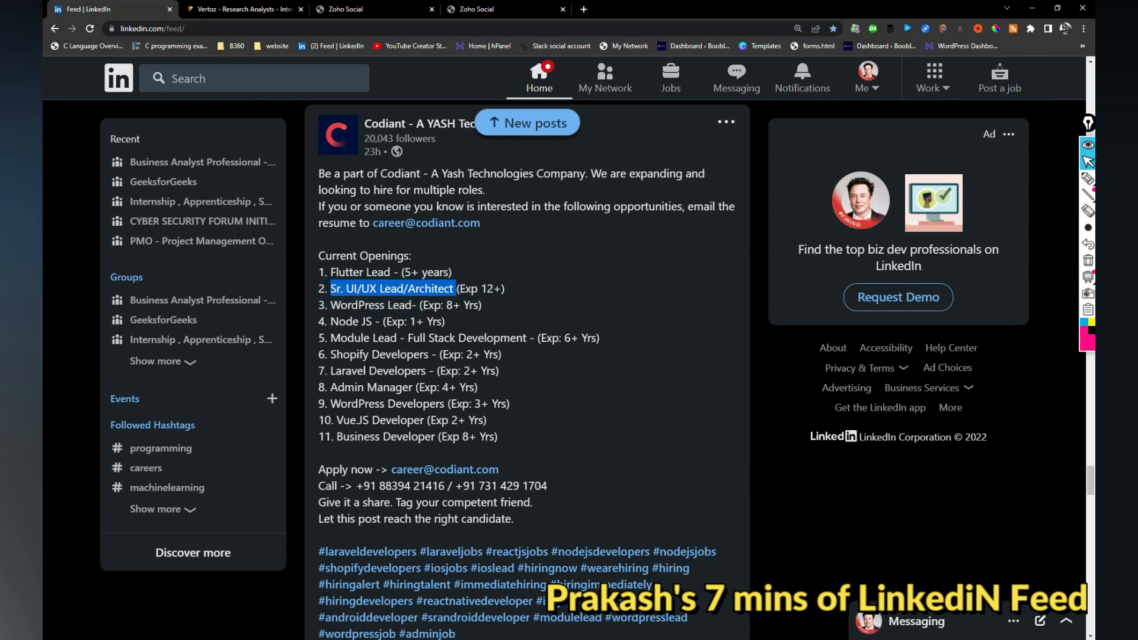
{"action": "scroll", "scroll_direction": "down", "scroll_amount": 3}
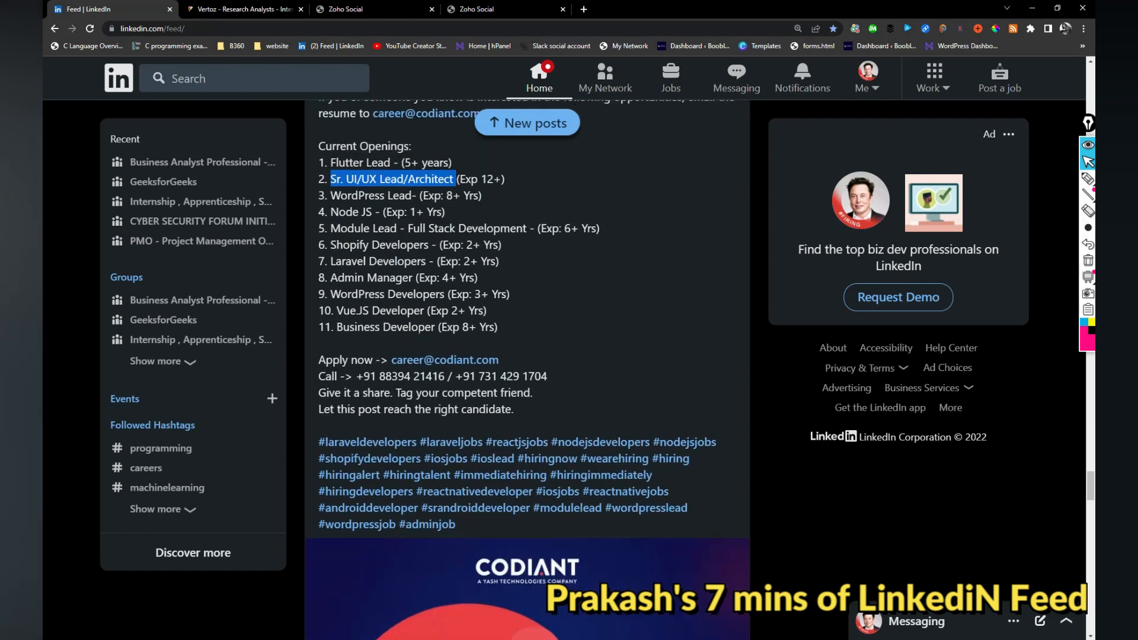
{"action": "scroll", "scroll_direction": "down", "scroll_amount": 3}
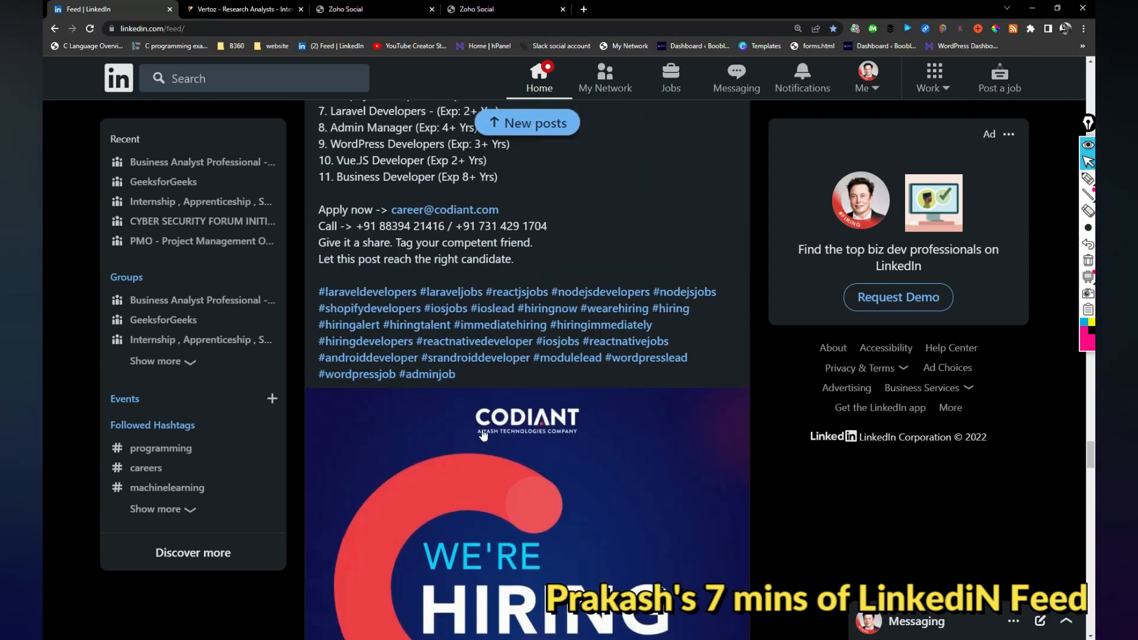
{"action": "scroll", "scroll_direction": "down", "scroll_amount": 3}
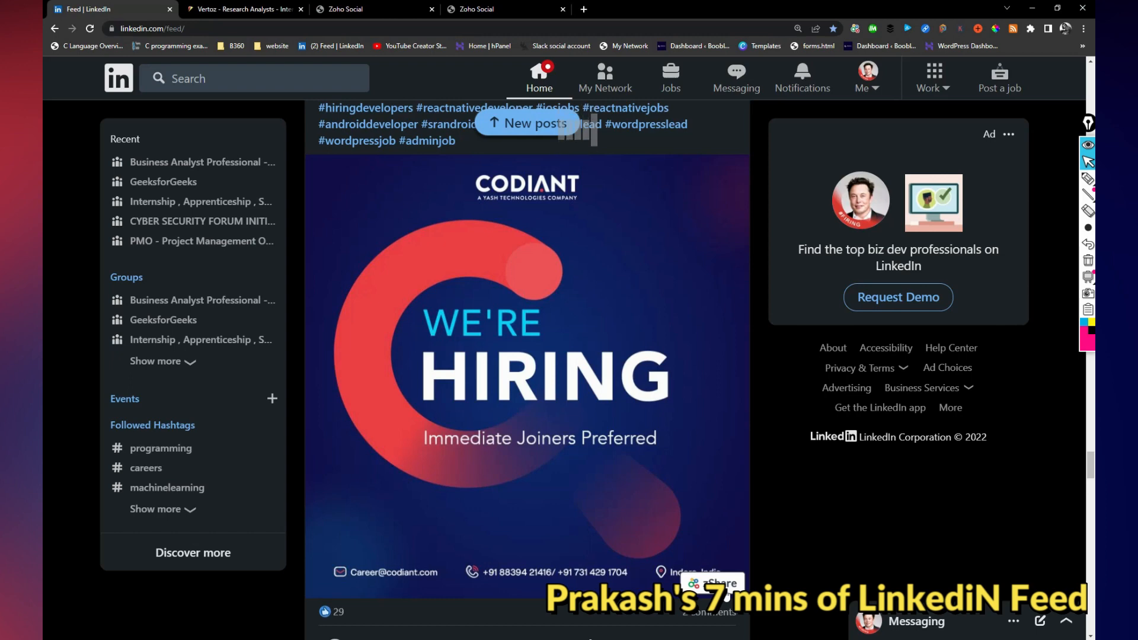
Share the Codiant hiring image to Zoho Social and return to the LinkedIn feed
{"action": "left_click", "coordinate": [715, 588]}
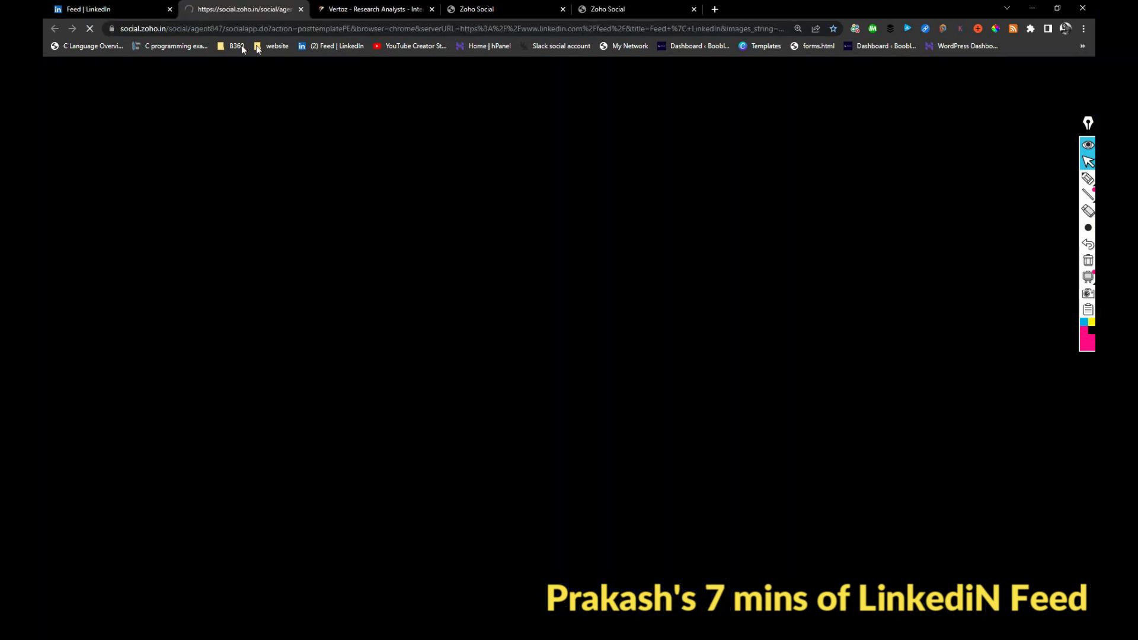
{"action": "left_click", "coordinate": [109, 9]}
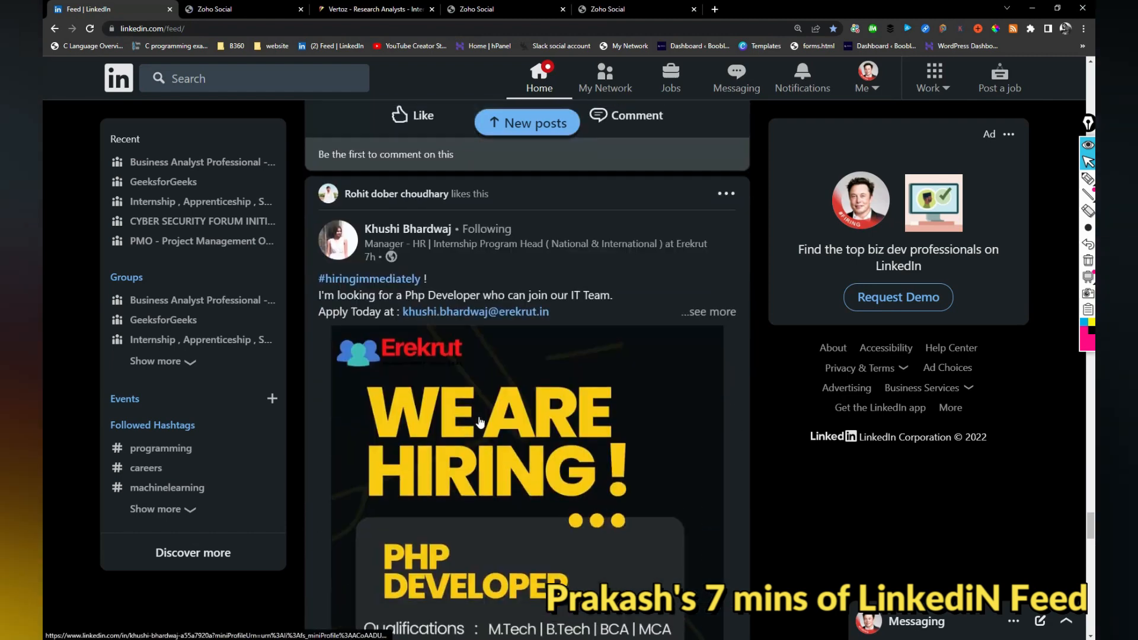
Expand the Erekrut PHP Developer post and scroll through its hashtags and hiring poster
{"action": "left_click", "coordinate": [708, 312]}
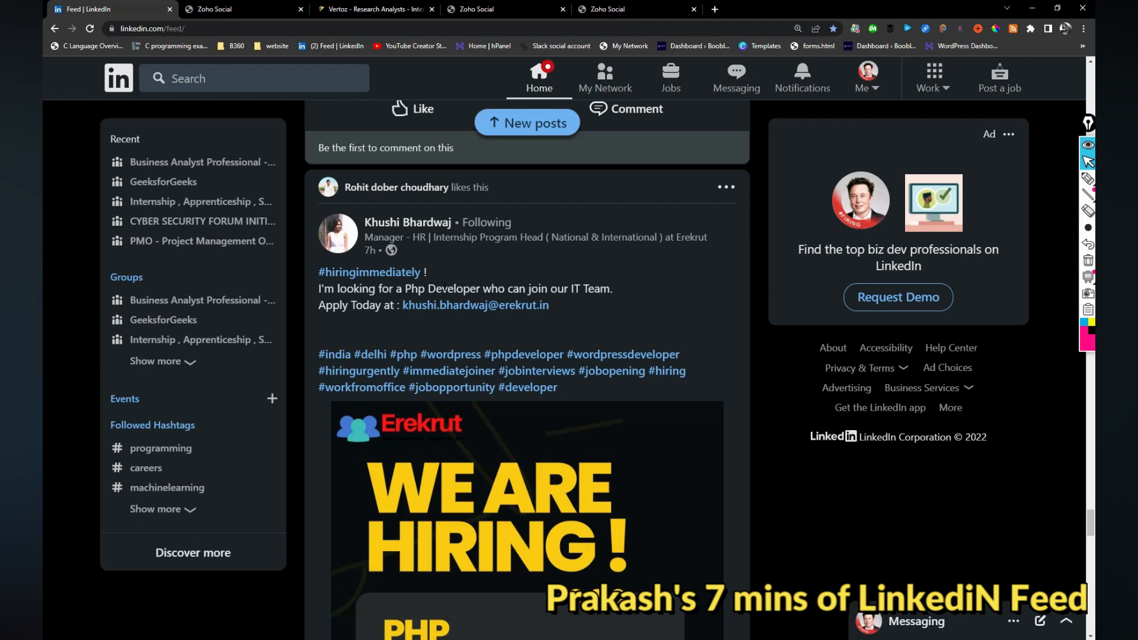
{"action": "mouse_move", "coordinate": [407, 222]}
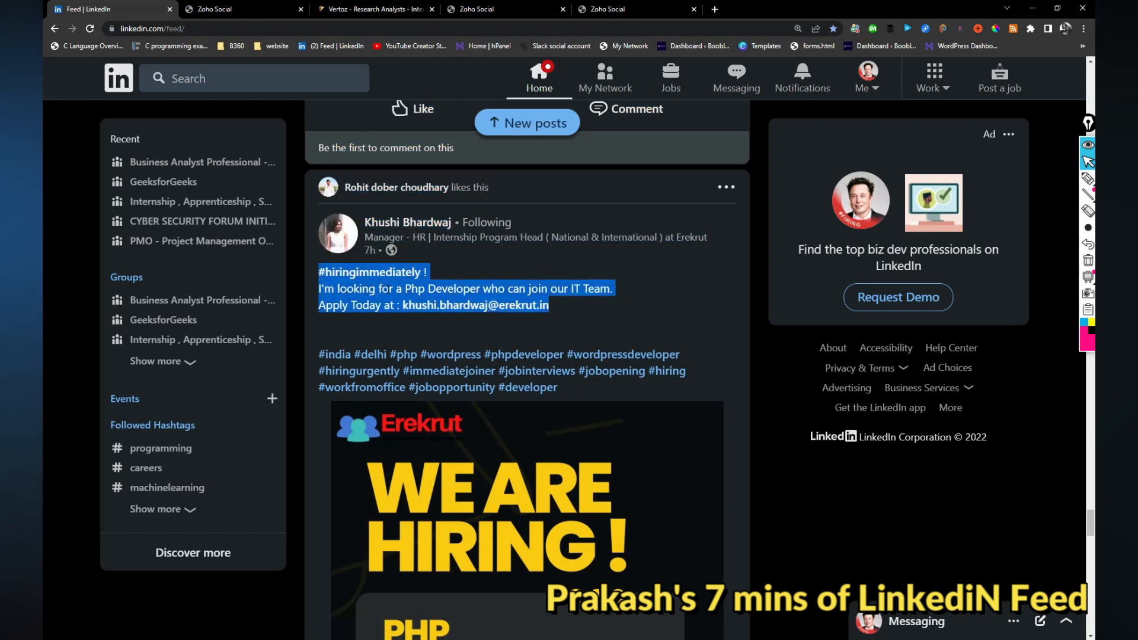
{"action": "scroll", "scroll_direction": "down", "scroll_amount": 3}
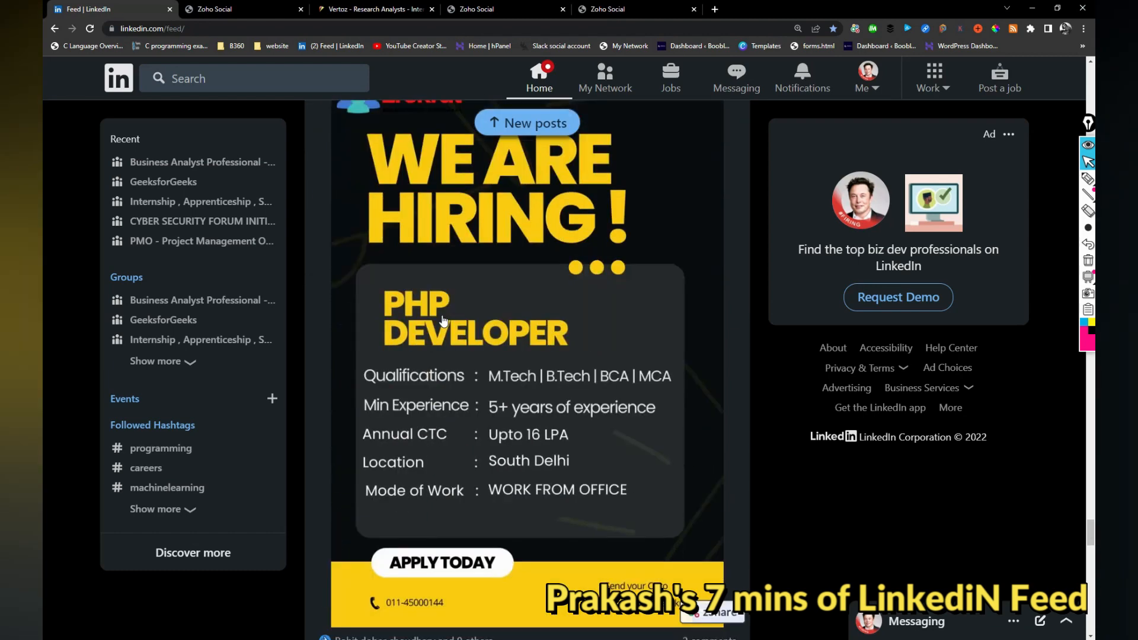
{"action": "scroll", "scroll_direction": "down", "scroll_amount": 3}
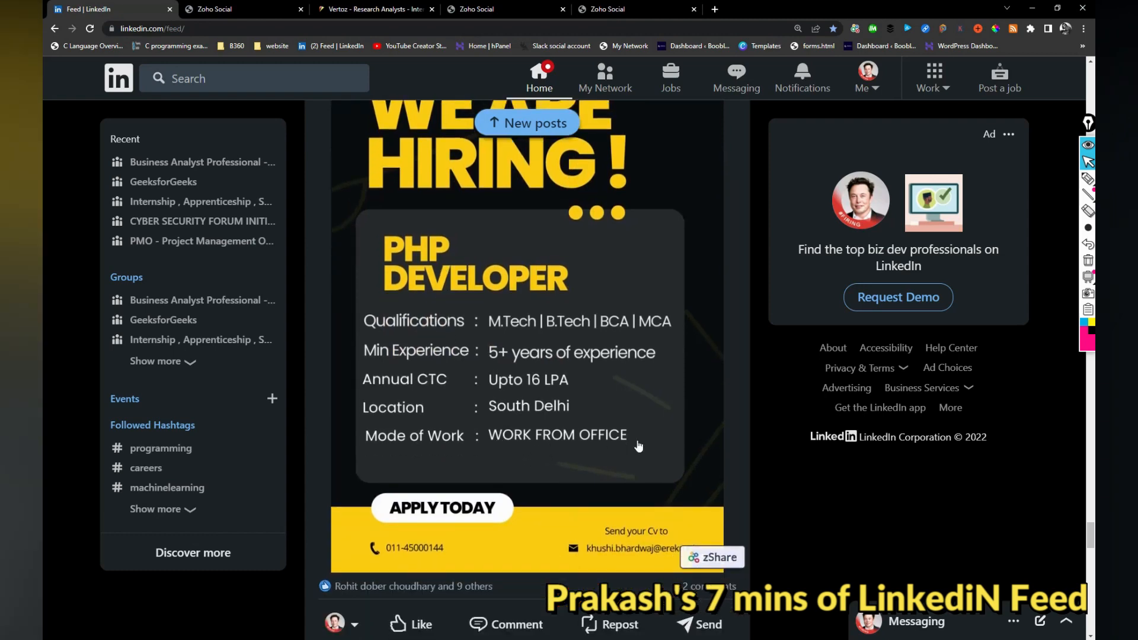
{"action": "scroll", "scroll_direction": "down", "scroll_amount": 3}
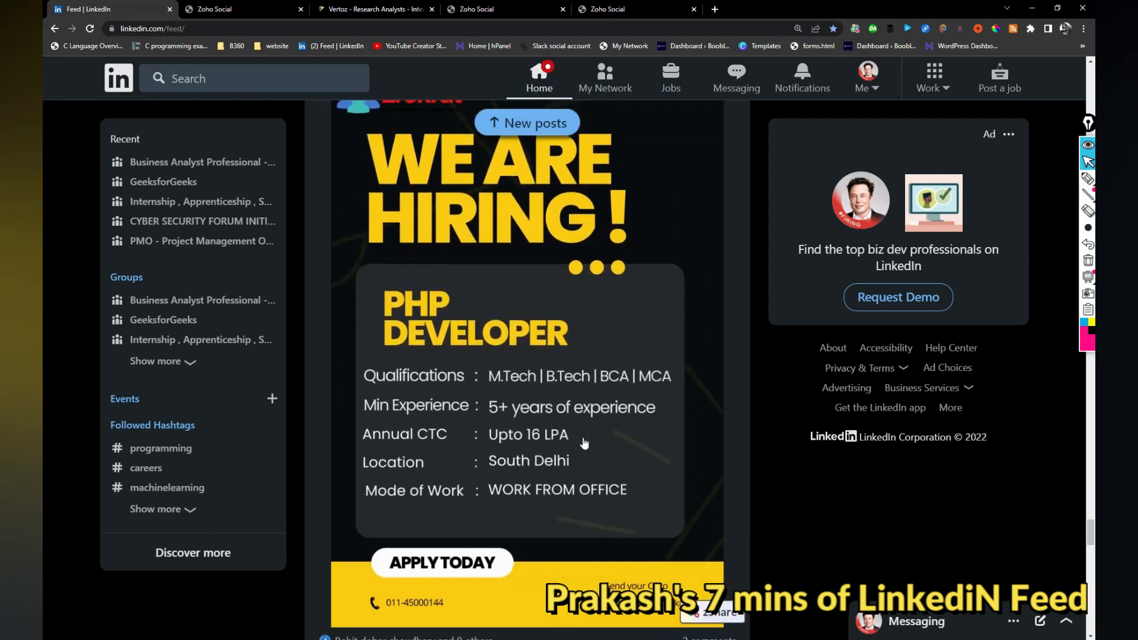
{"action": "scroll", "scroll_direction": "down", "scroll_amount": 3}
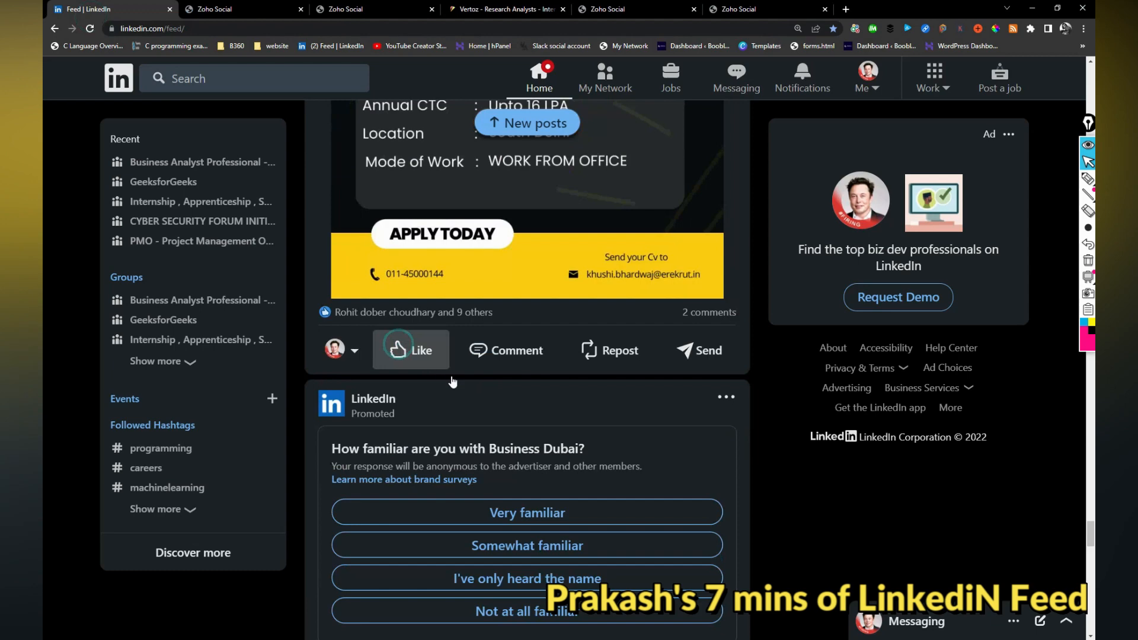
{"action": "scroll", "scroll_direction": "down", "scroll_amount": 3}
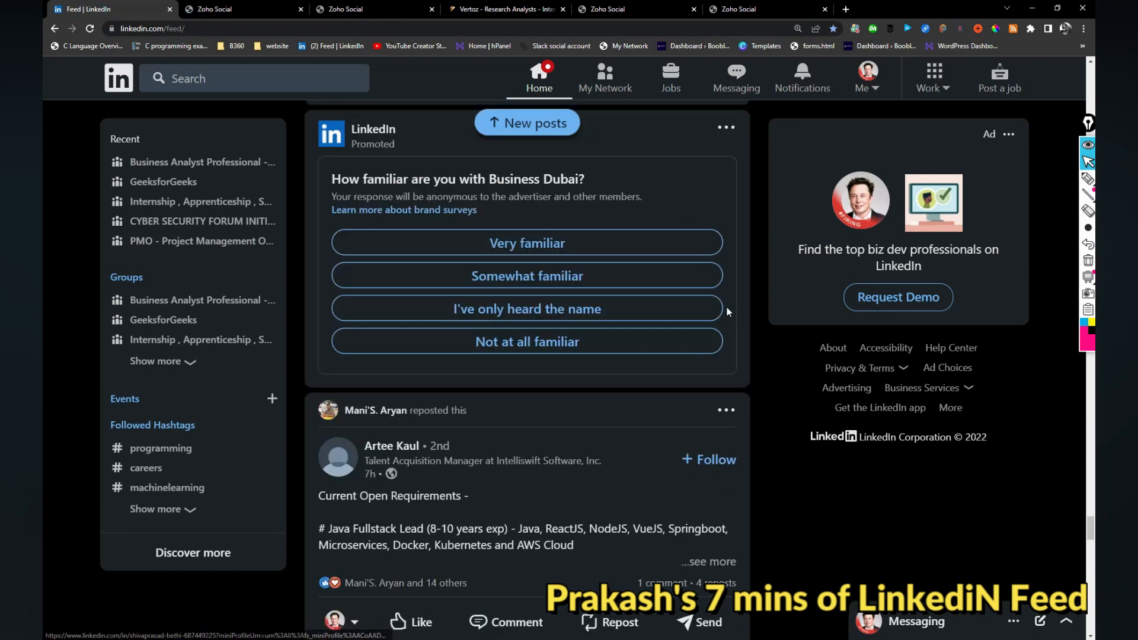
{"action": "scroll", "scroll_direction": "down", "scroll_amount": 3}
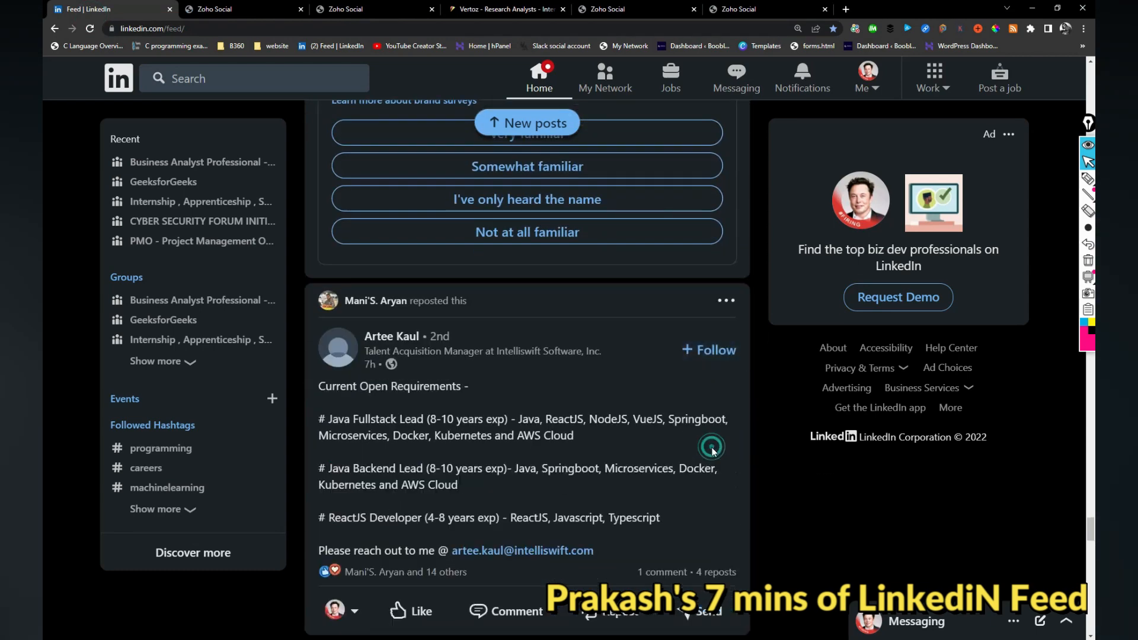
{"action": "scroll", "scroll_direction": "down", "scroll_amount": 3}
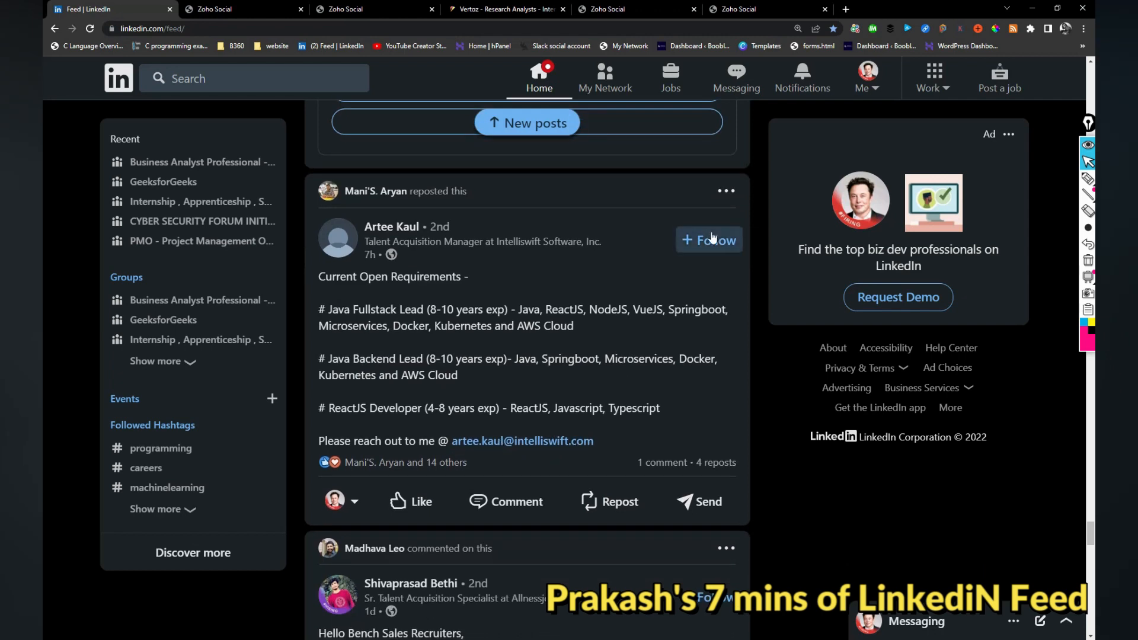
{"action": "left_click", "coordinate": [709, 240]}
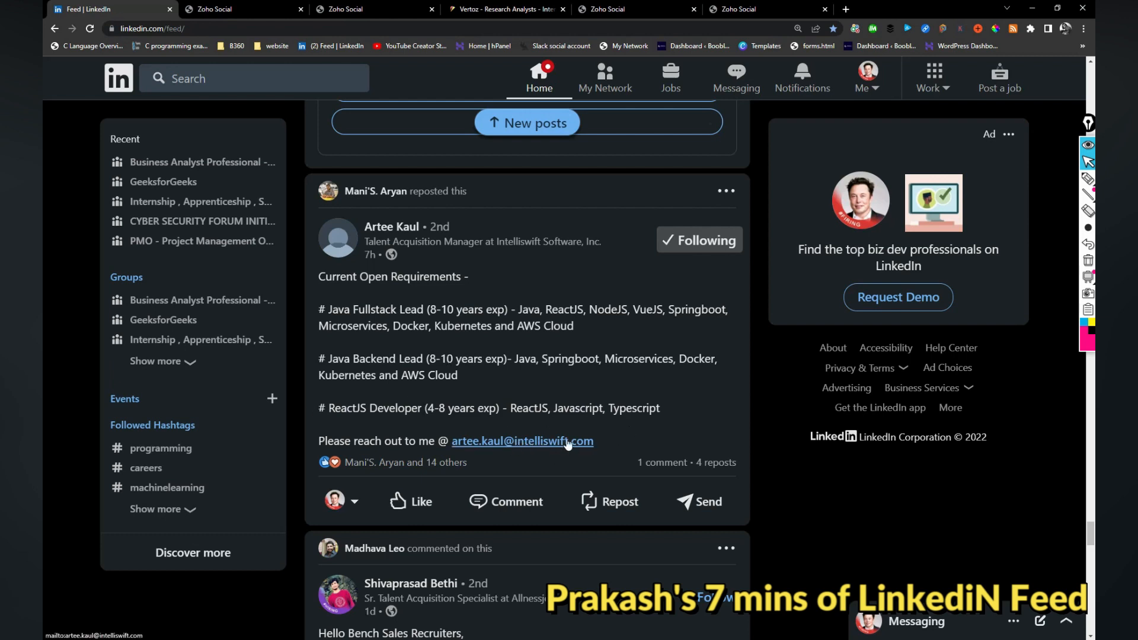
Share the openings post to Zoho Social via zShare and return to the LinkedIn feed
{"action": "left_click", "coordinate": [411, 500]}
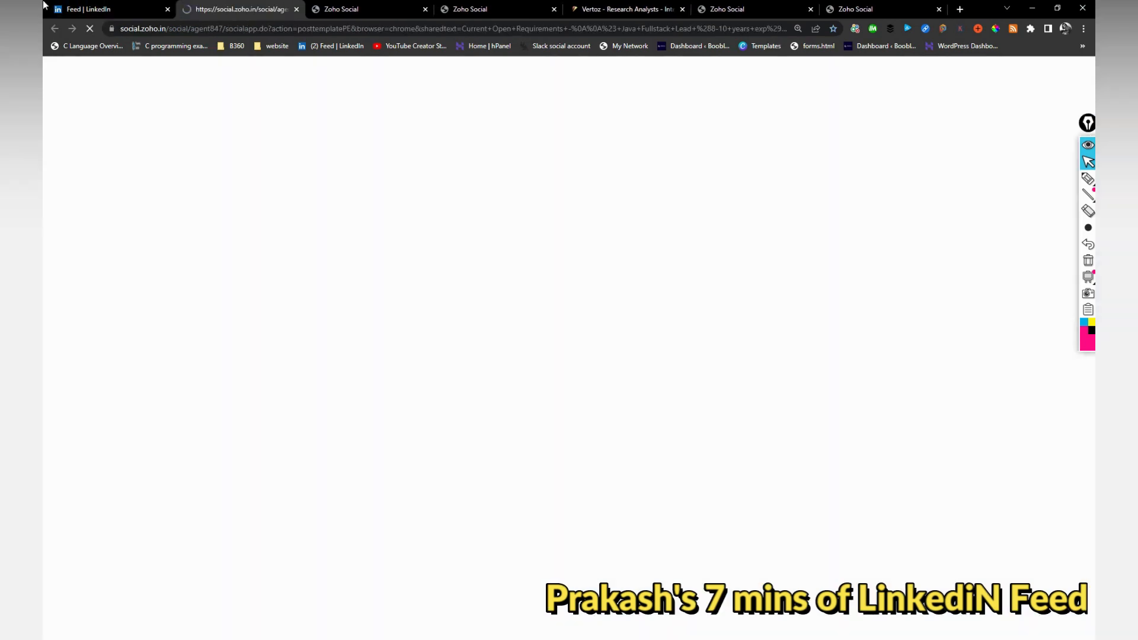
{"action": "left_click", "coordinate": [109, 8]}
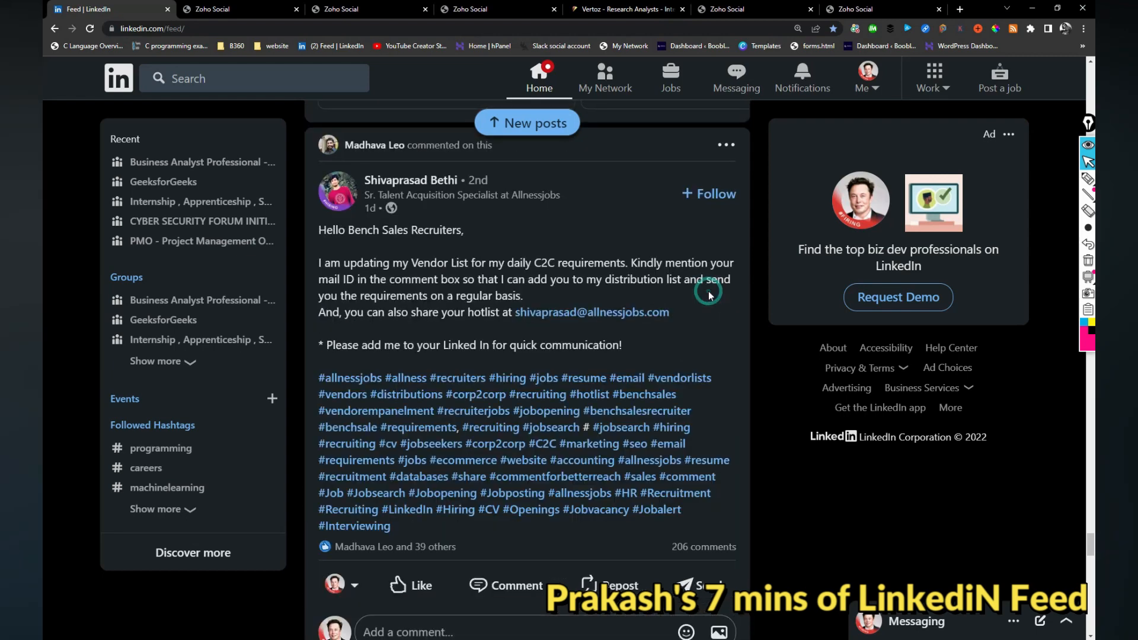
{"action": "scroll", "scroll_direction": "down", "scroll_amount": 3}
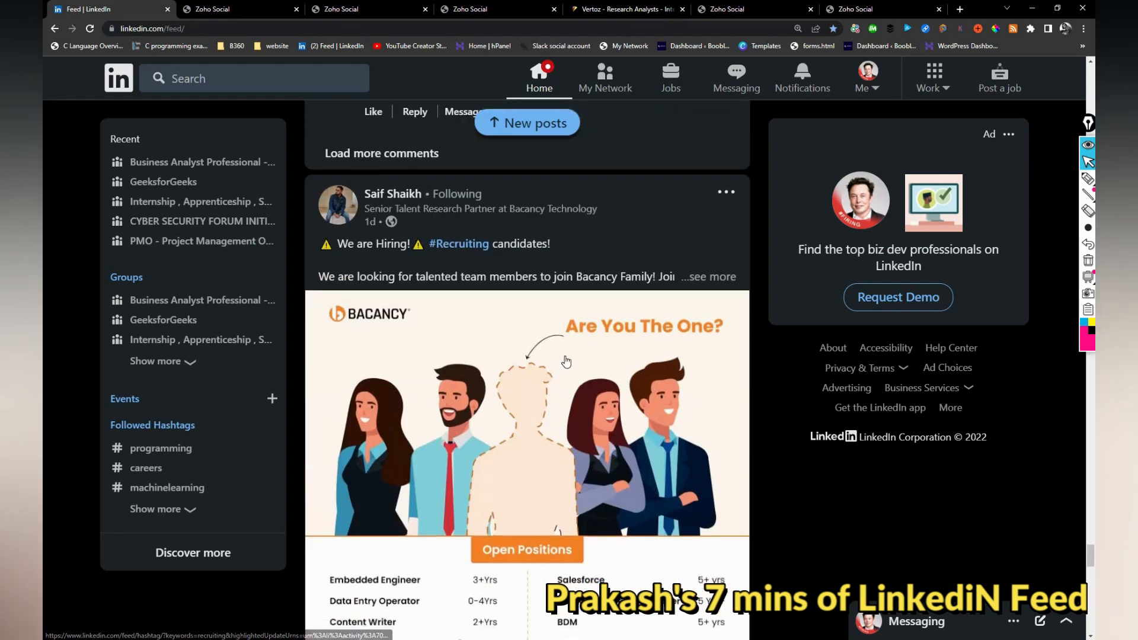
{"action": "scroll", "scroll_direction": "down", "scroll_amount": 3}
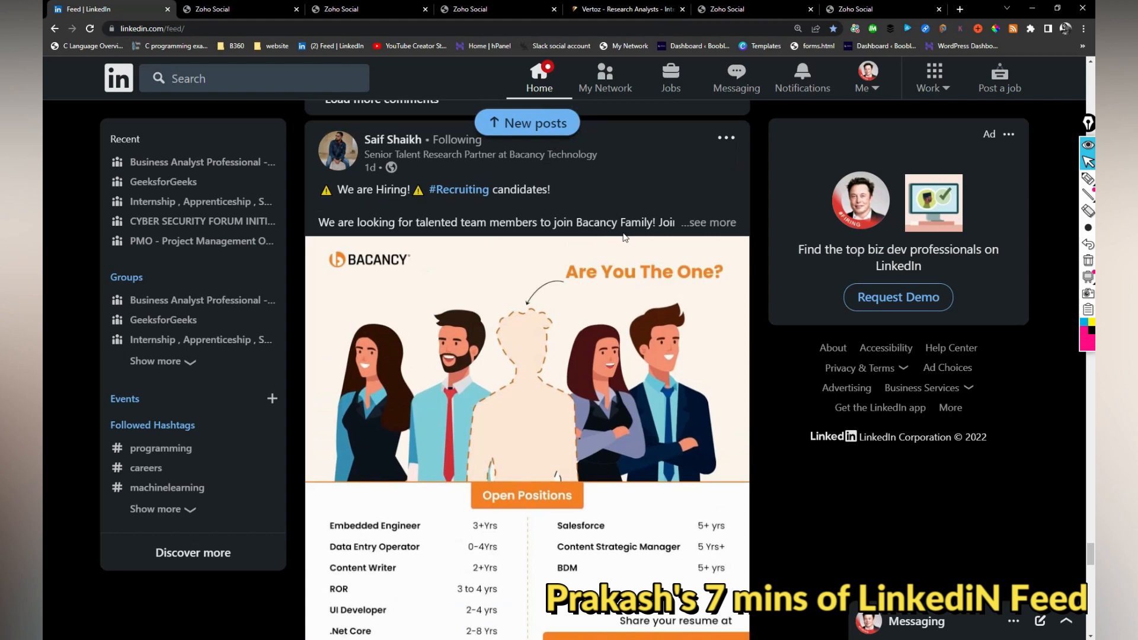
{"action": "scroll", "scroll_direction": "down", "scroll_amount": 3}
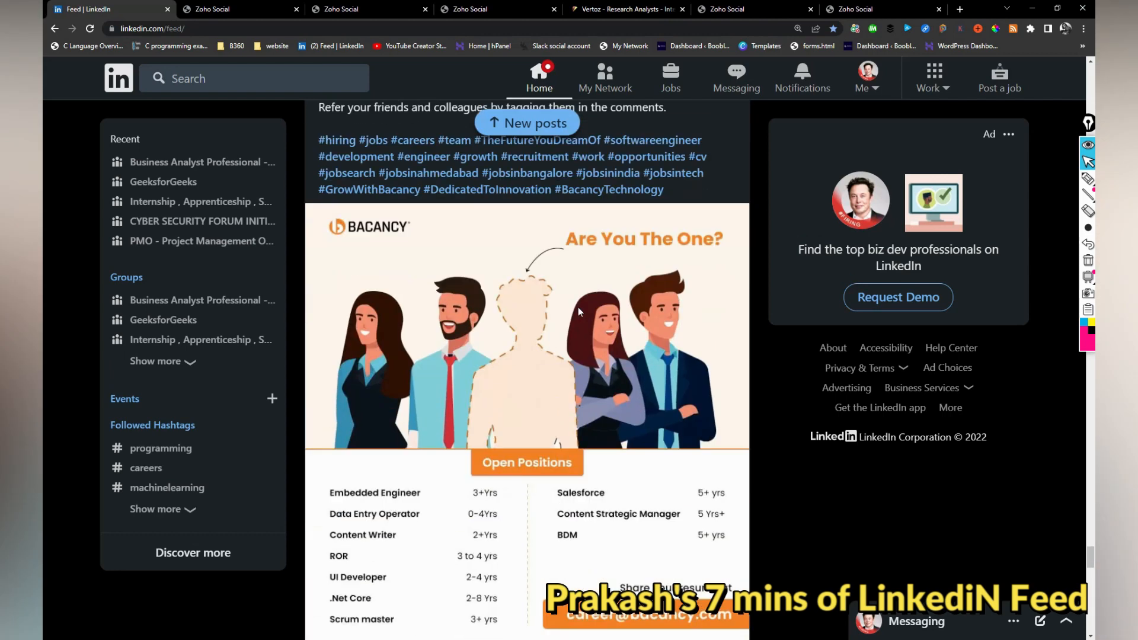
{"action": "scroll", "scroll_direction": "down", "scroll_amount": 3}
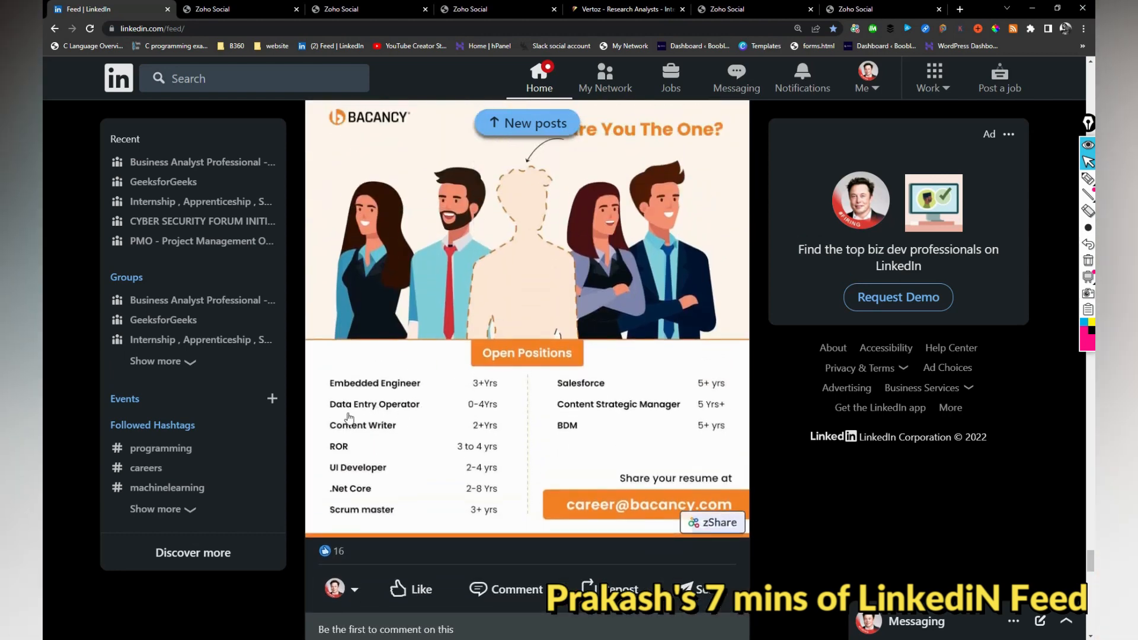
{"action": "mouse_move", "coordinate": [399, 516]}
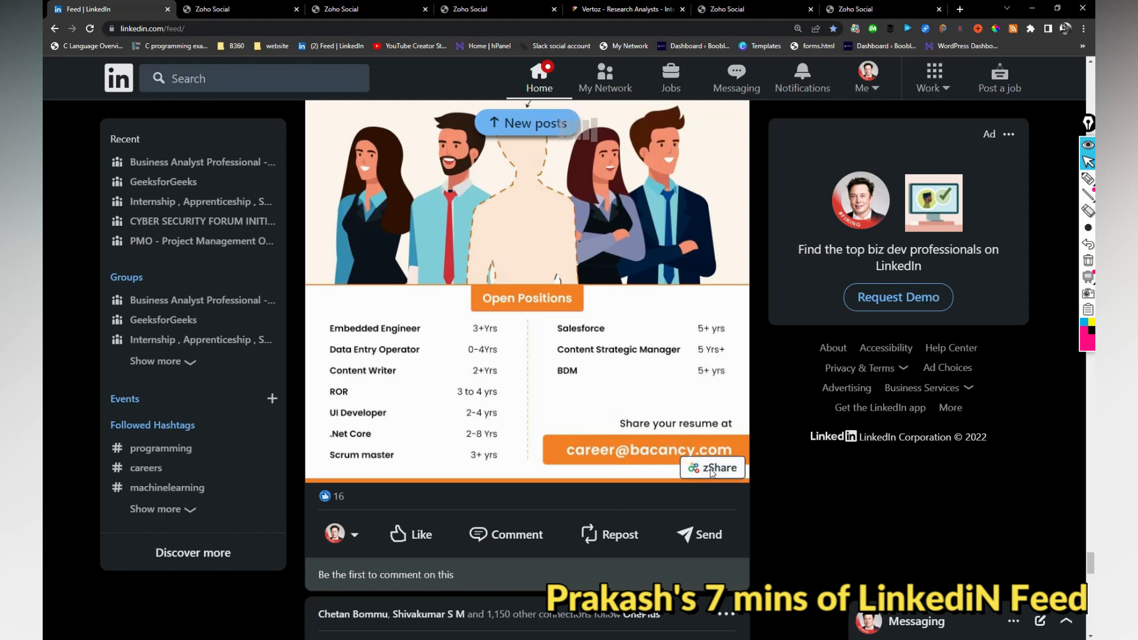
{"action": "left_click", "coordinate": [410, 535]}
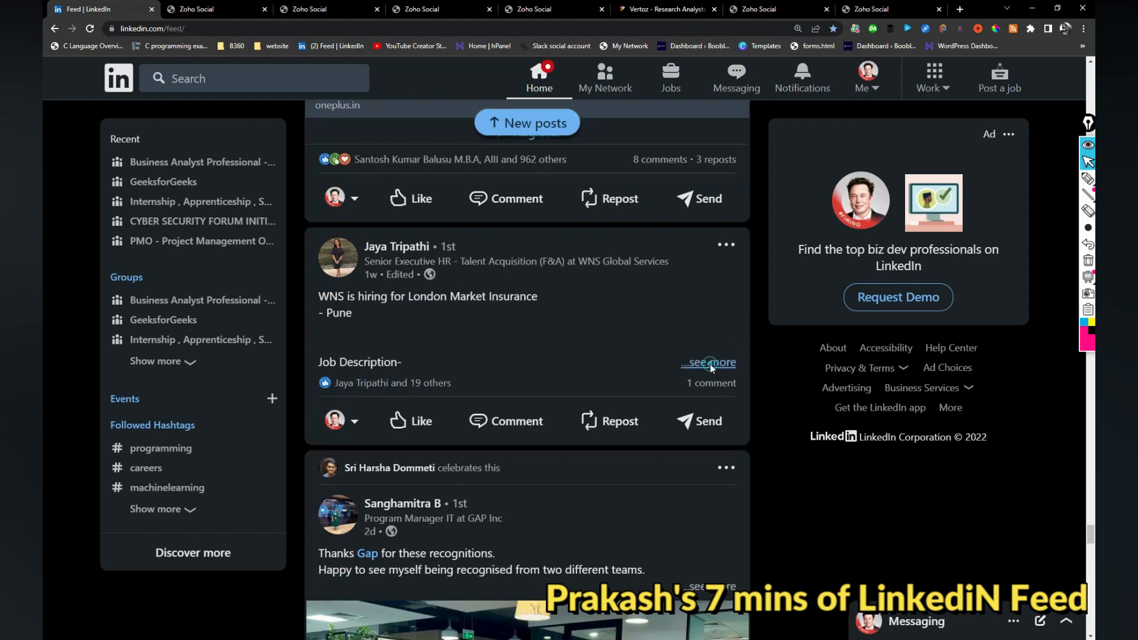
Expand the WNS London Market Insurance post and read through its job description and qualifications
{"action": "left_click", "coordinate": [708, 363]}
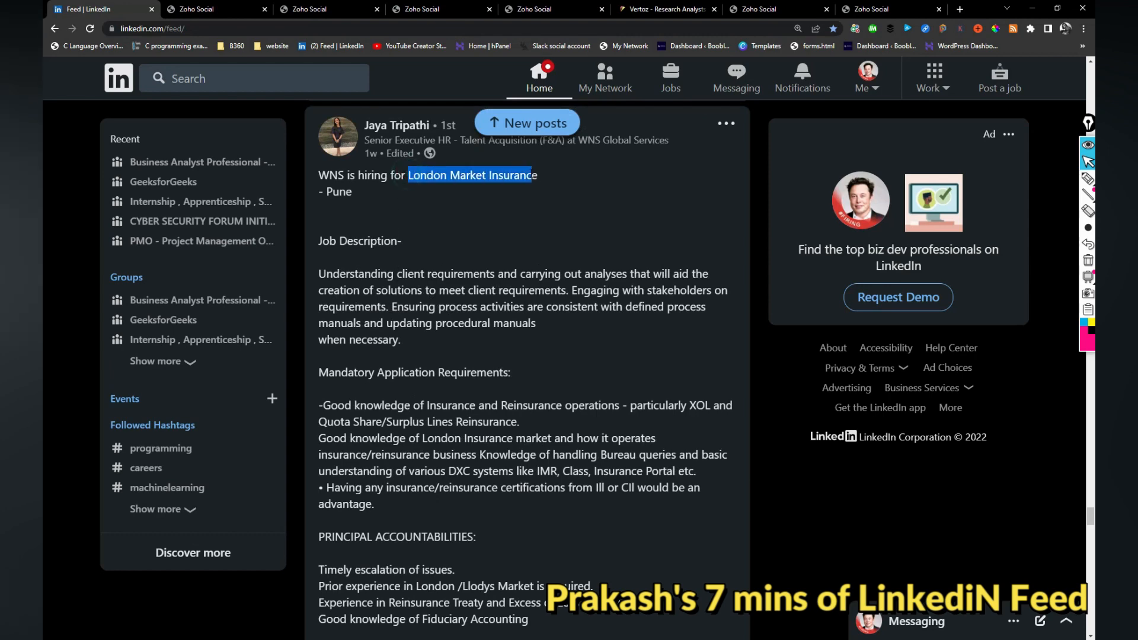
{"action": "scroll", "scroll_direction": "down", "scroll_amount": 3}
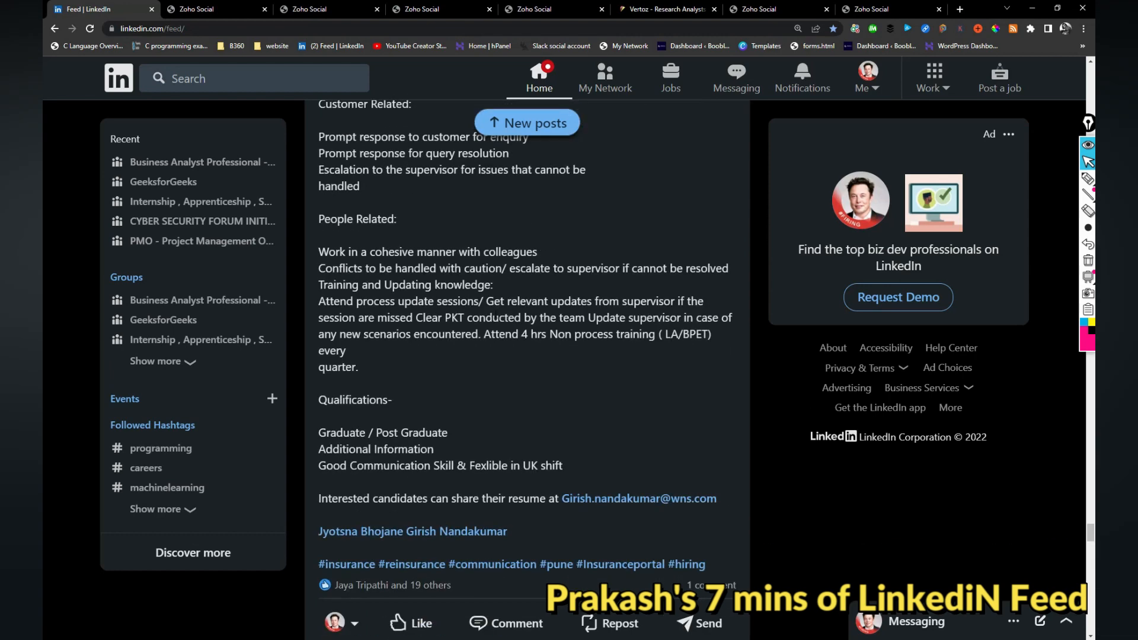
{"action": "scroll", "scroll_direction": "down", "scroll_amount": 3}
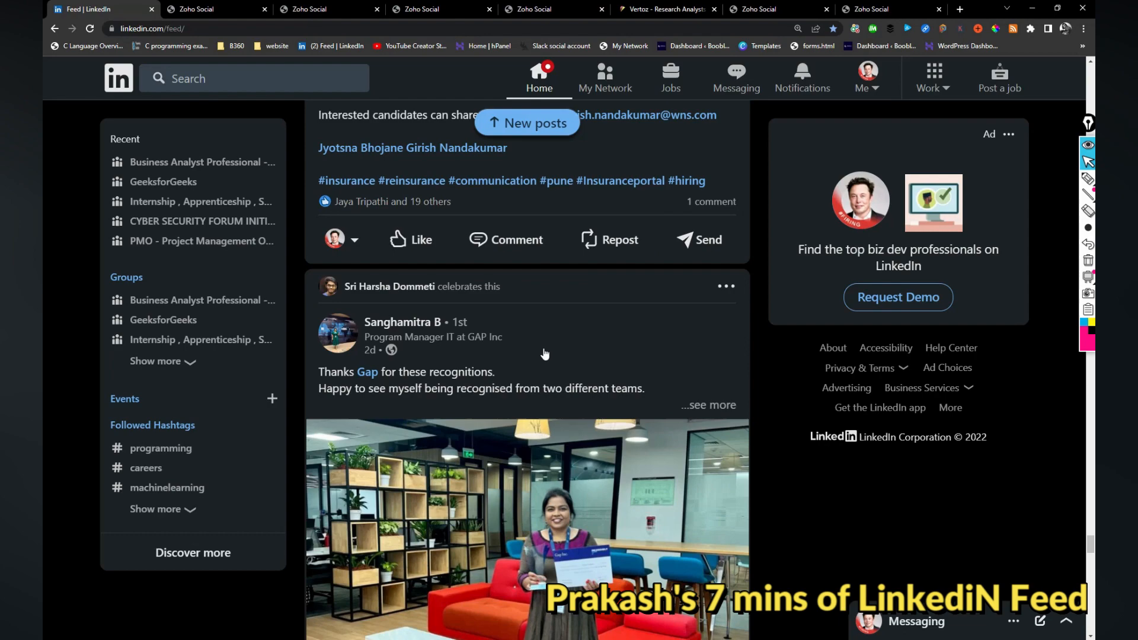
{"action": "scroll", "scroll_direction": "down", "scroll_amount": 3}
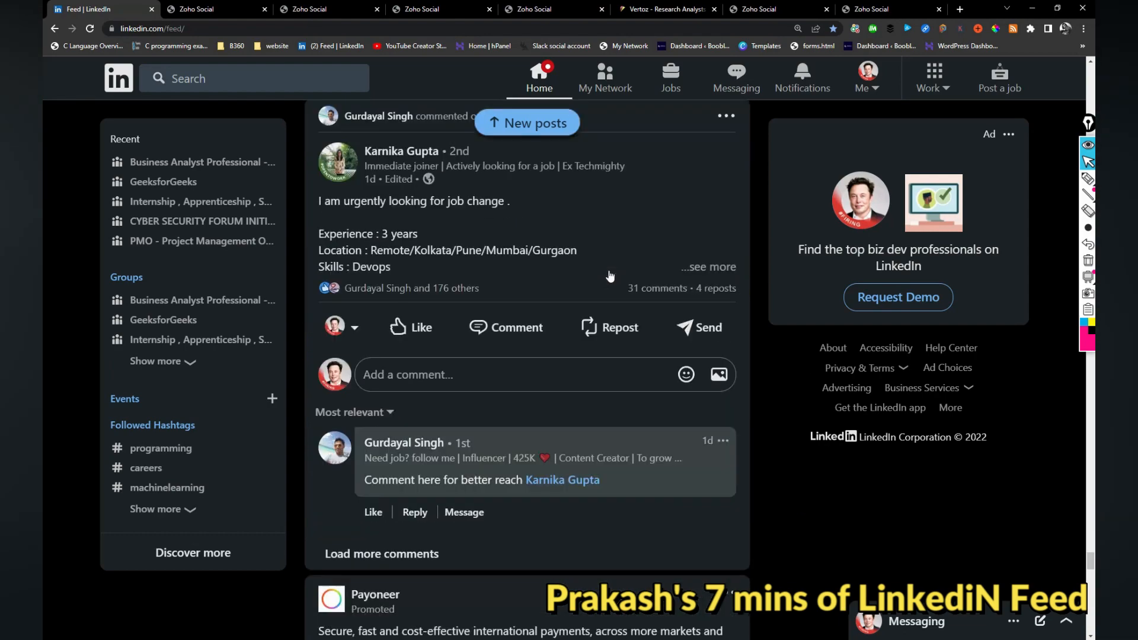
{"action": "left_click", "coordinate": [708, 266]}
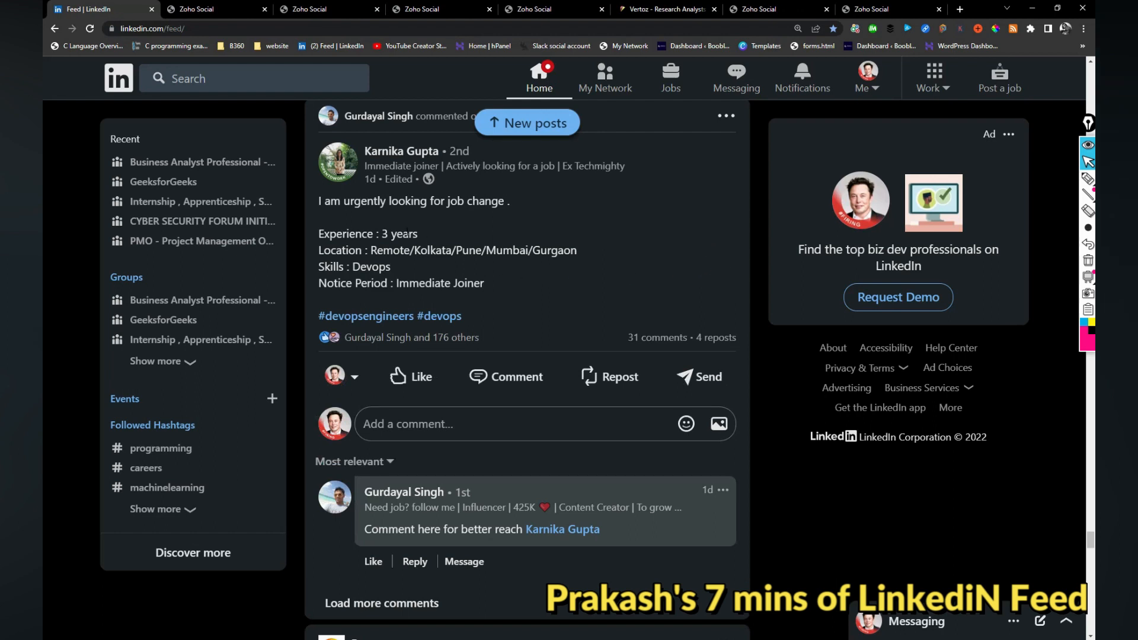
{"action": "double_click", "coordinate": [370, 267]}
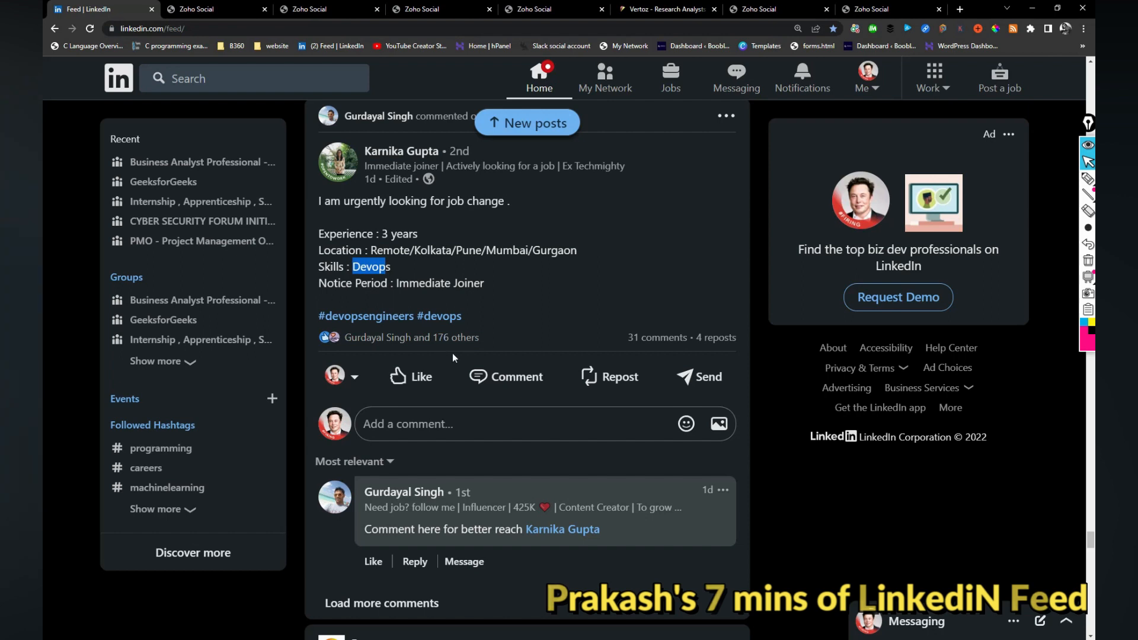
{"action": "scroll", "scroll_direction": "down", "scroll_amount": 3}
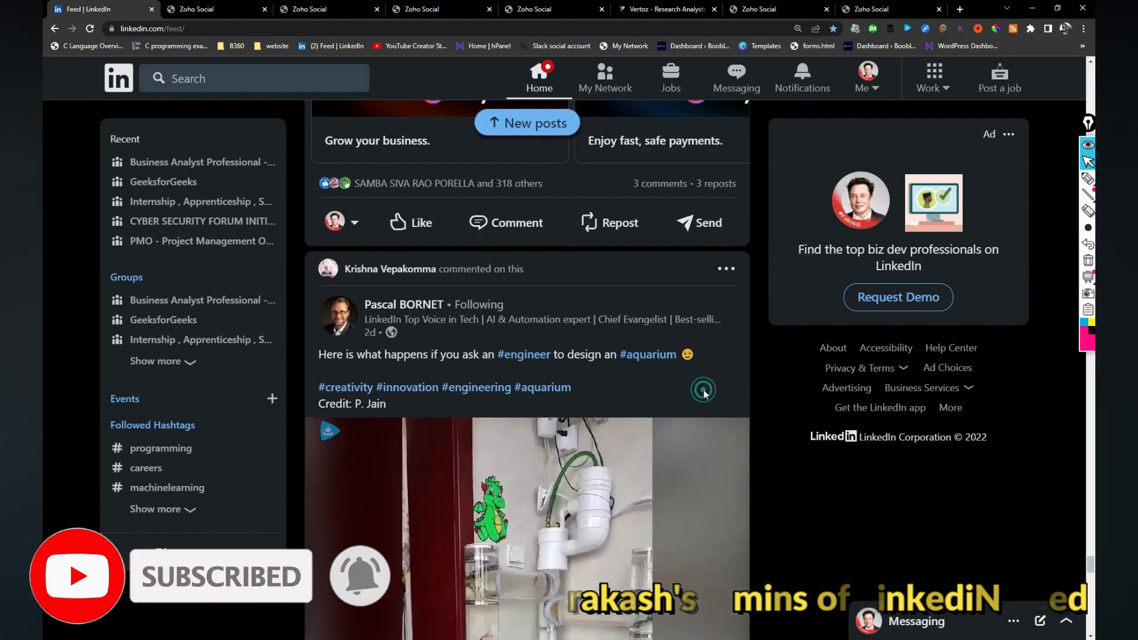
Expand the Hitachi Vantara Azure VDI post and highlight its locations Bangalore, Hyderabad, Pune
{"action": "scroll", "scroll_direction": "down", "scroll_amount": 3}
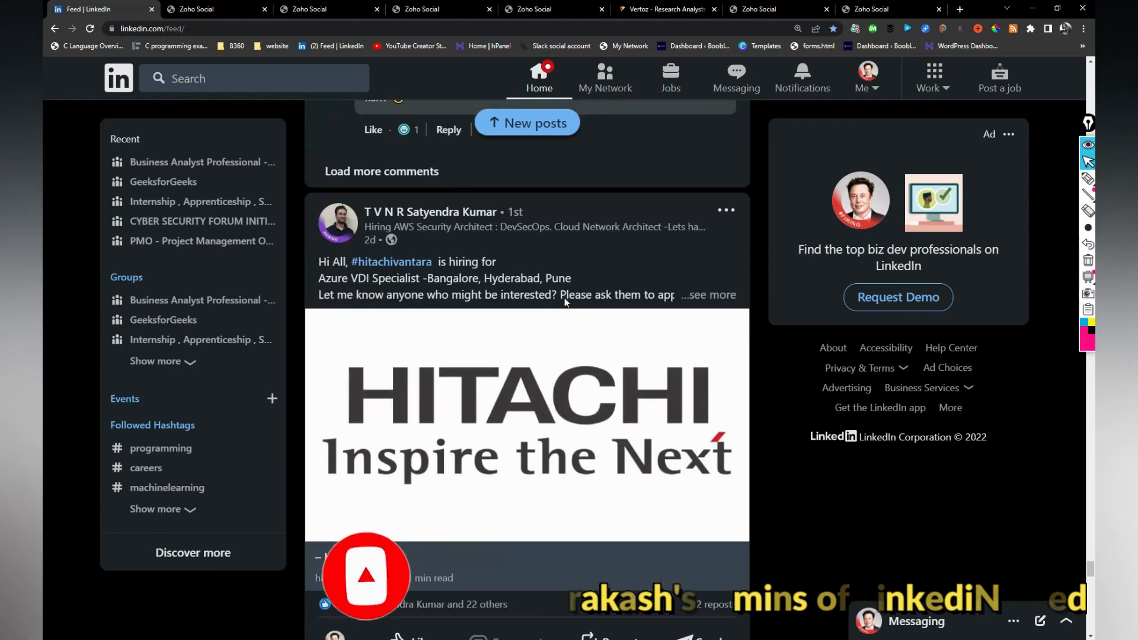
{"action": "left_click", "coordinate": [712, 295]}
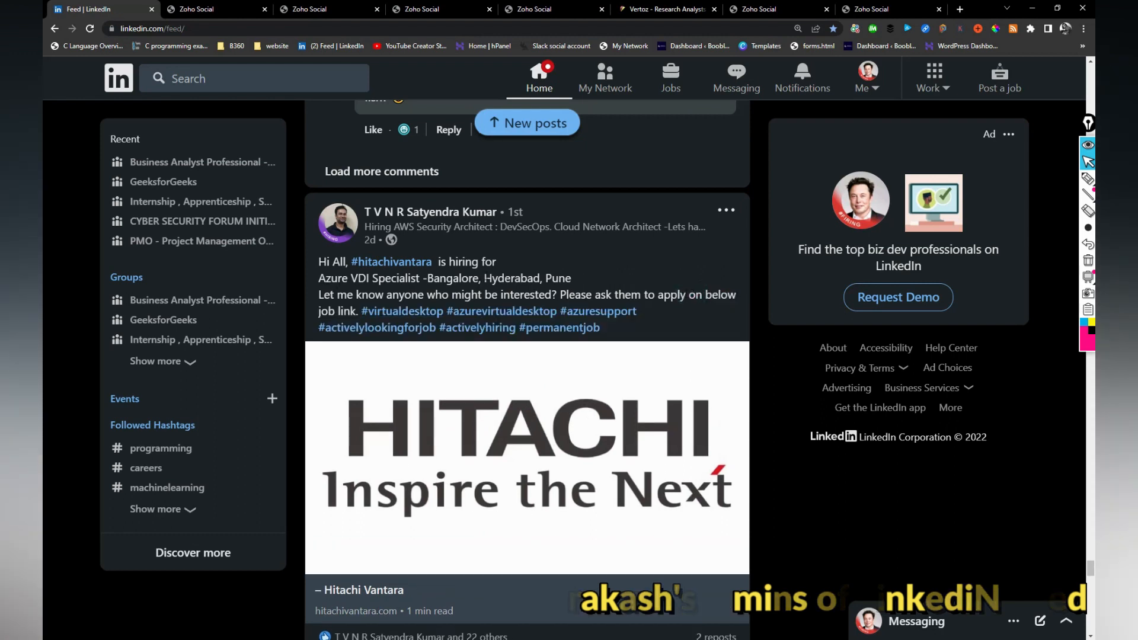
{"action": "left_click_drag", "start_coordinate": [427, 278], "coordinate": [572, 278]}
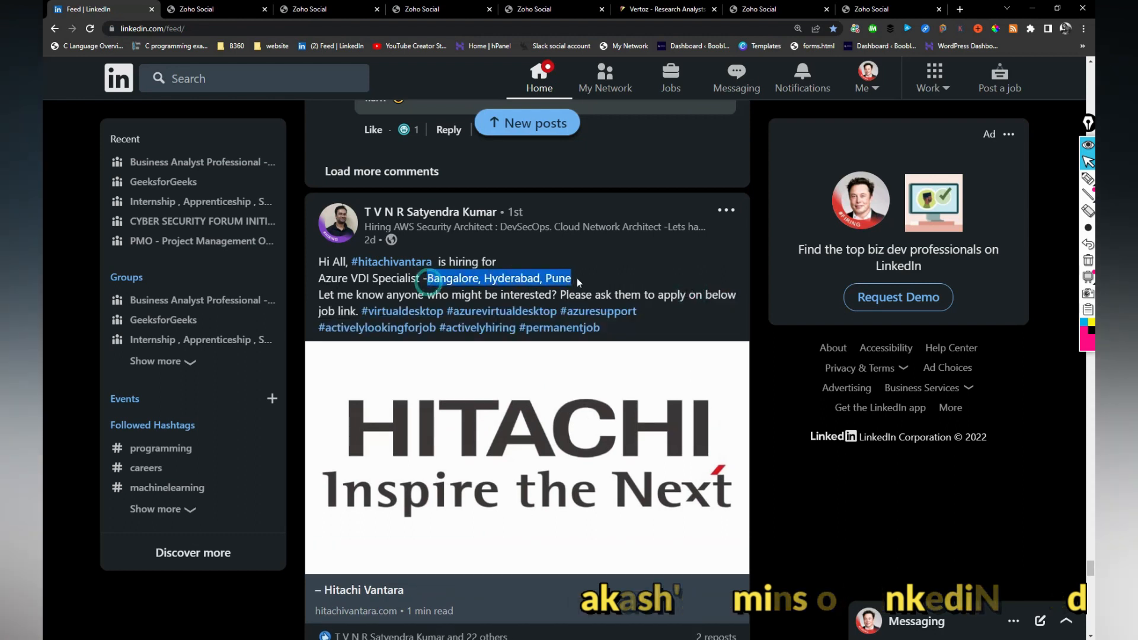
{"action": "scroll", "scroll_direction": "down", "scroll_amount": 3}
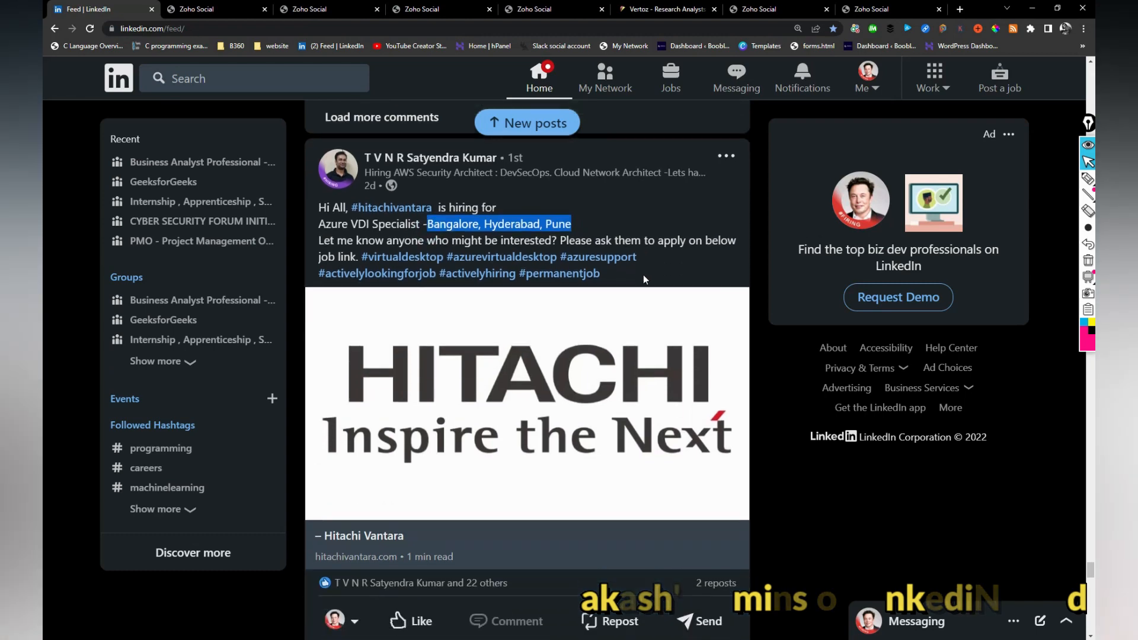
{"action": "mouse_move", "coordinate": [337, 167]}
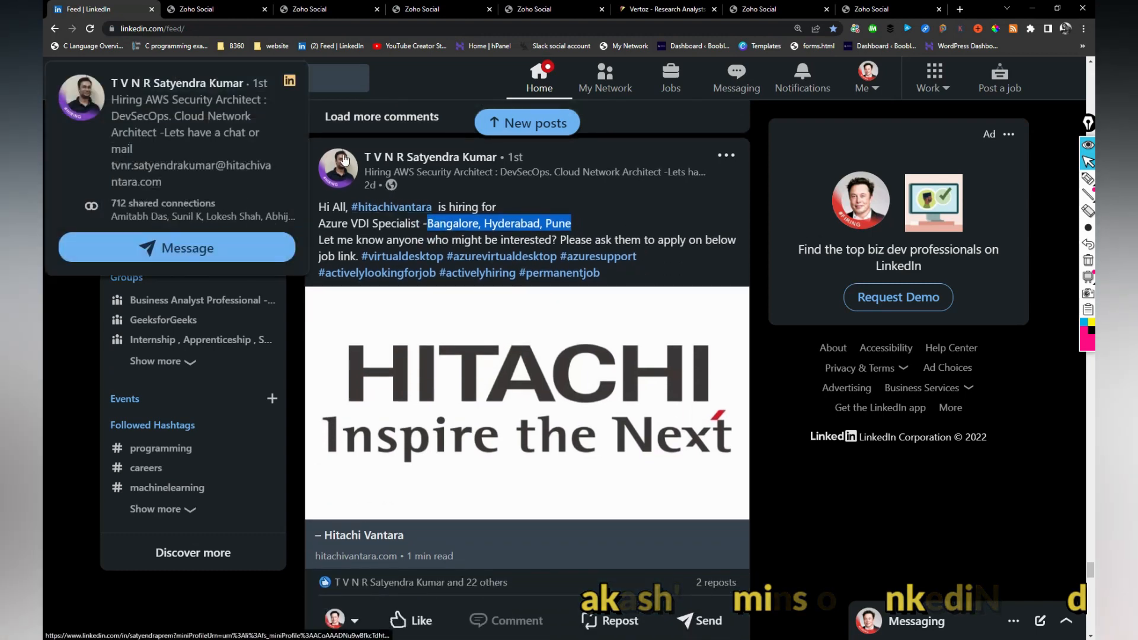
{"action": "scroll", "scroll_direction": "down", "scroll_amount": 3}
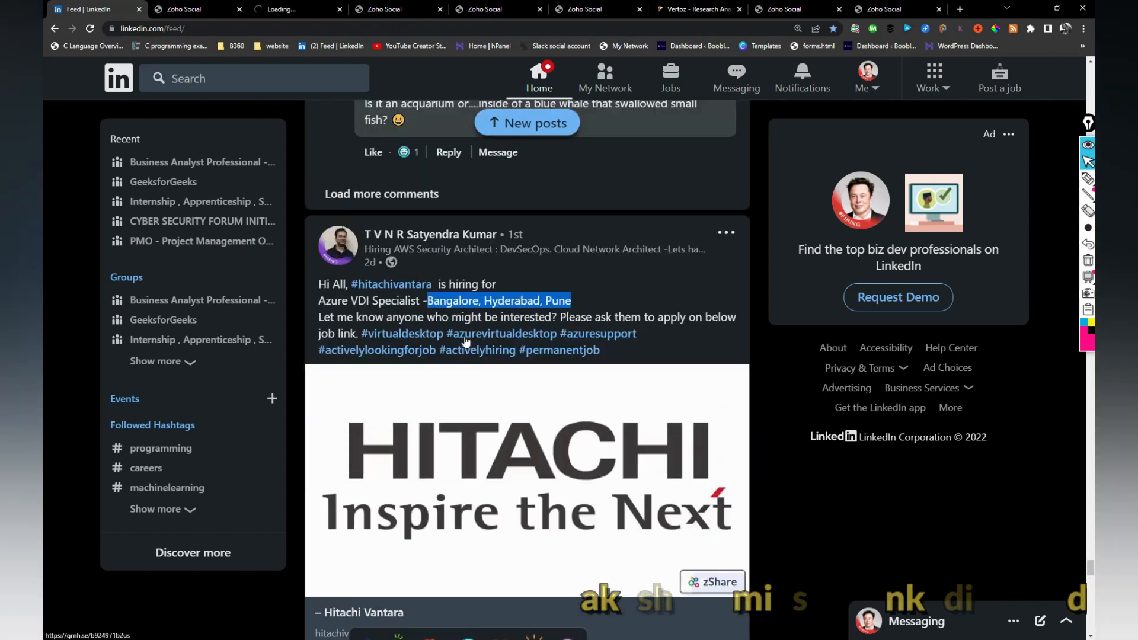
{"action": "scroll", "scroll_direction": "down", "scroll_amount": 3}
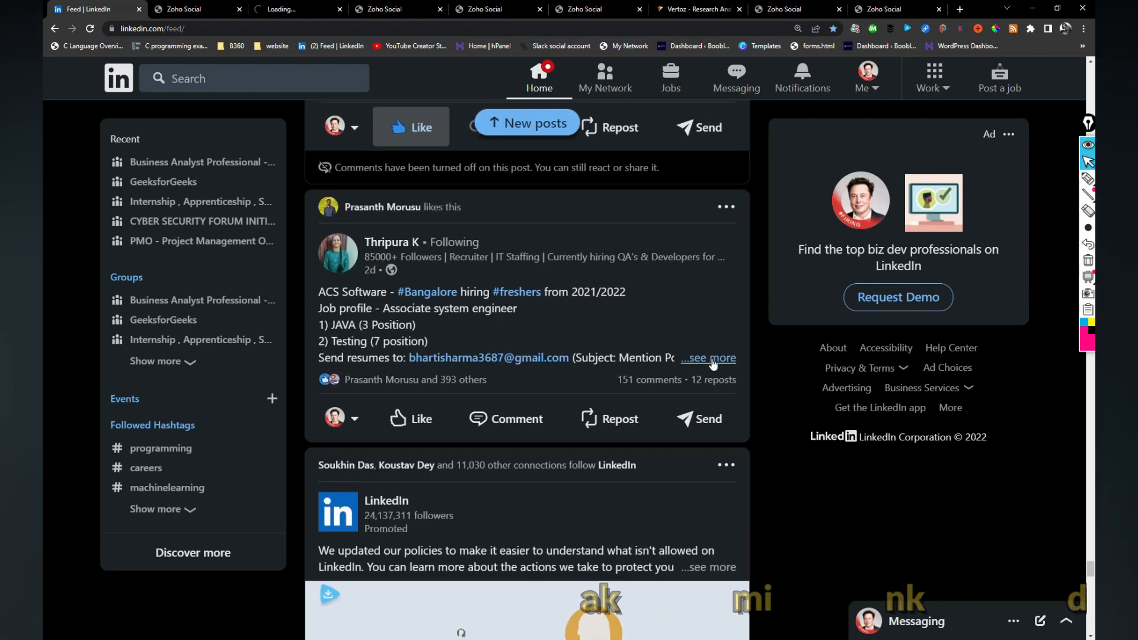
Expand the ACS Software freshers post, then open the Hitachi Vantara referral job link in a new tab
{"action": "left_click", "coordinate": [706, 358]}
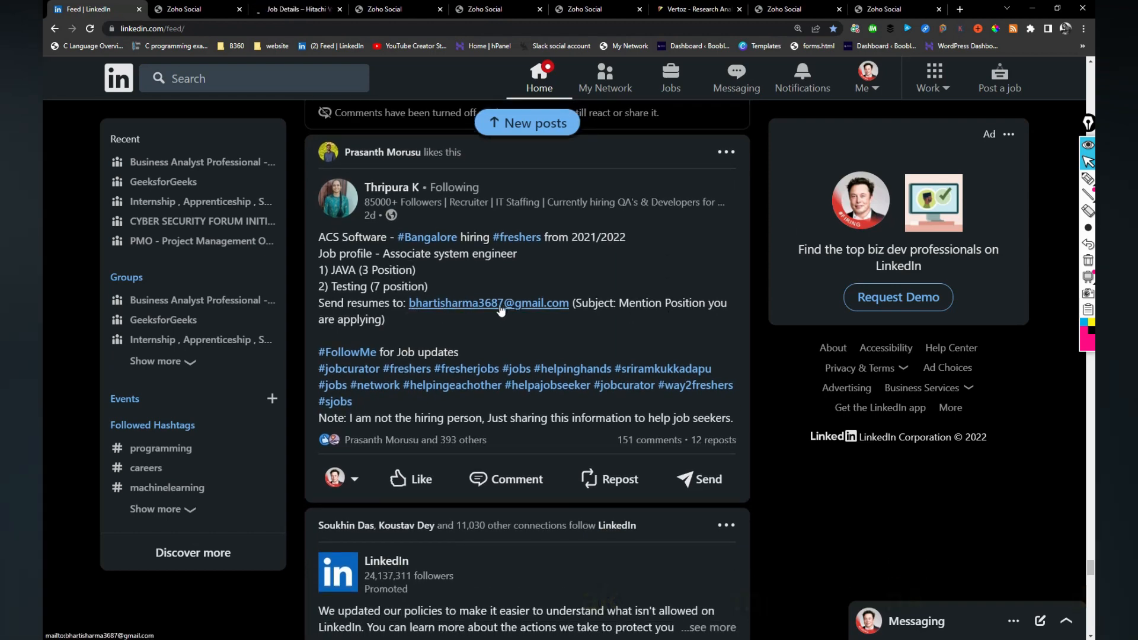
{"action": "scroll", "scroll_direction": "down", "scroll_amount": 3}
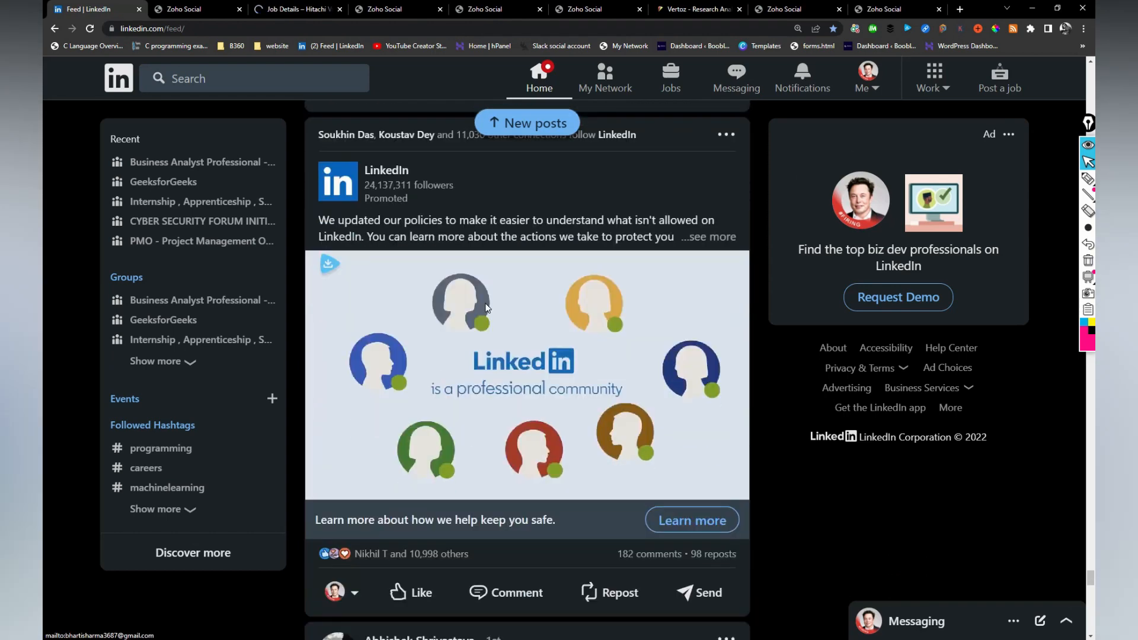
{"action": "scroll", "scroll_direction": "down", "scroll_amount": 3}
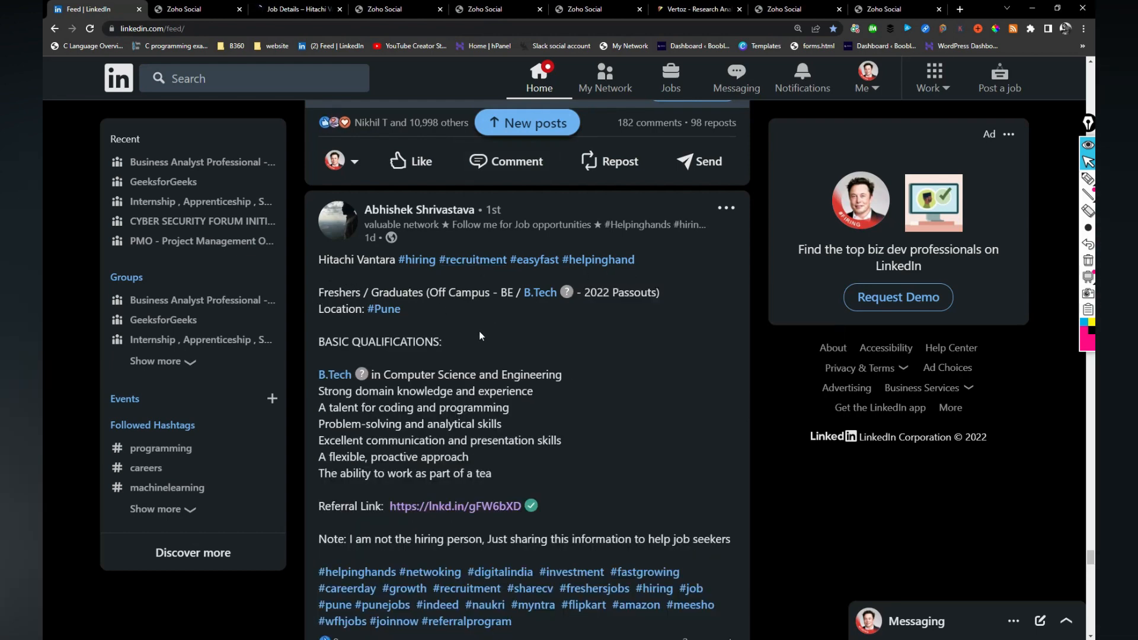
{"action": "scroll", "scroll_direction": "down", "scroll_amount": 3}
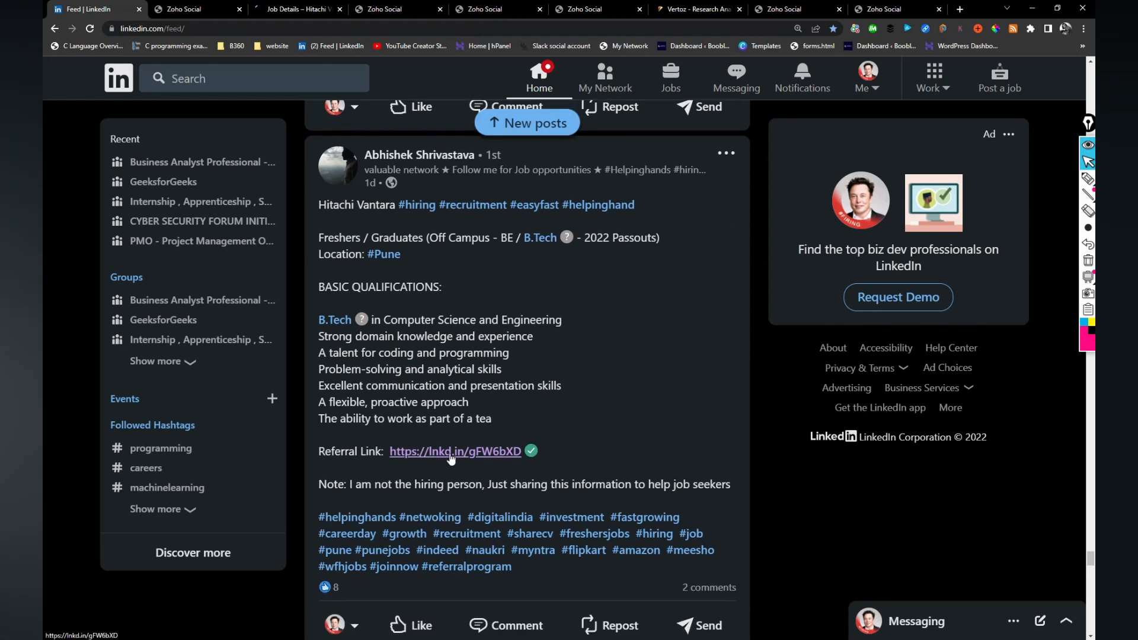
{"action": "left_click", "coordinate": [454, 450]}
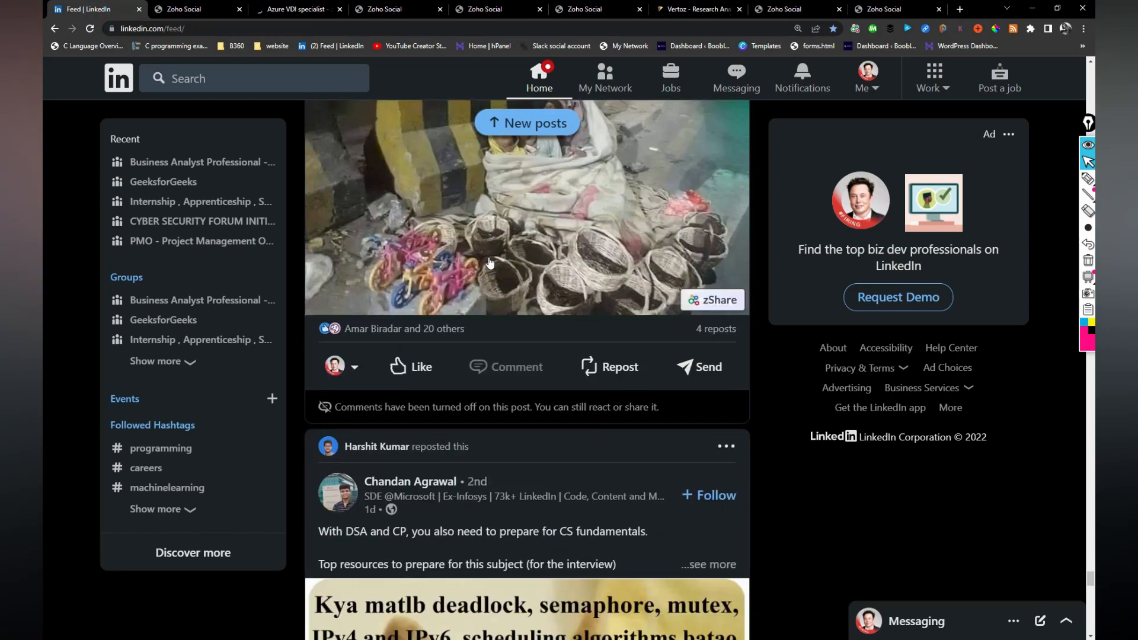
Scroll the feed past the video posts to the WNS Pune walk-in drive post
{"action": "scroll", "scroll_direction": "down", "scroll_amount": 3}
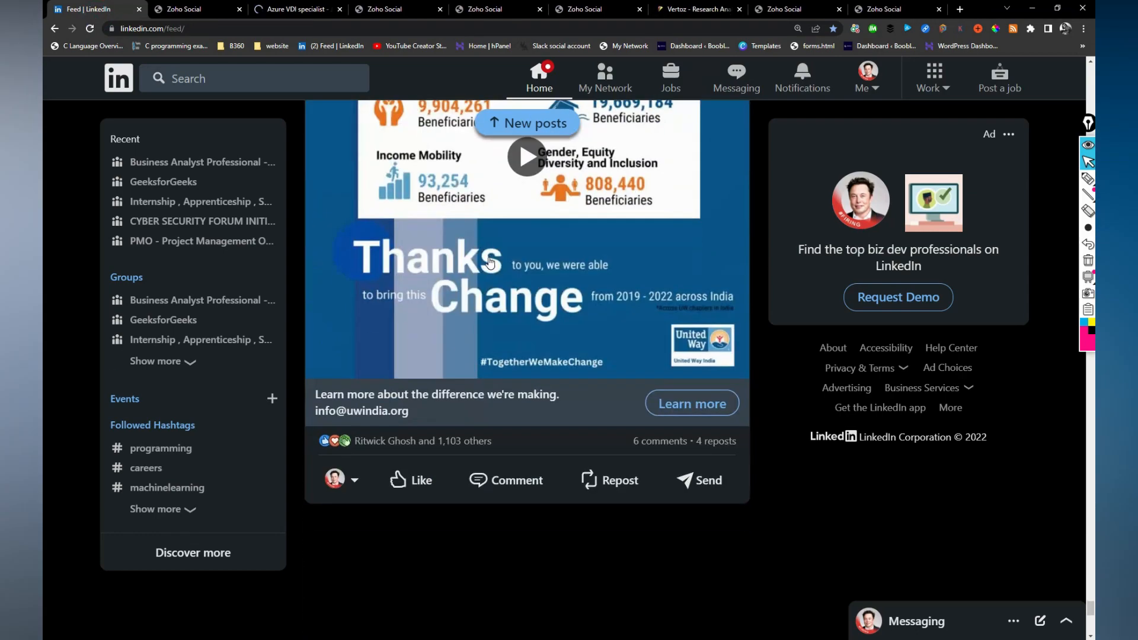
{"action": "scroll", "scroll_direction": "down", "scroll_amount": 3}
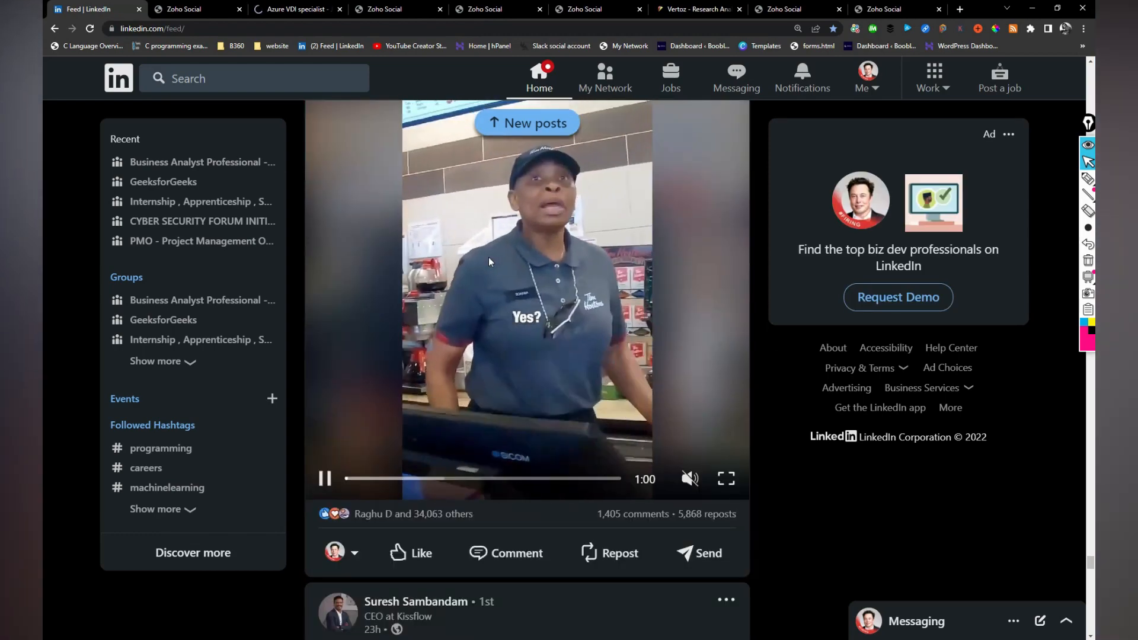
{"action": "scroll", "scroll_direction": "down", "scroll_amount": 3}
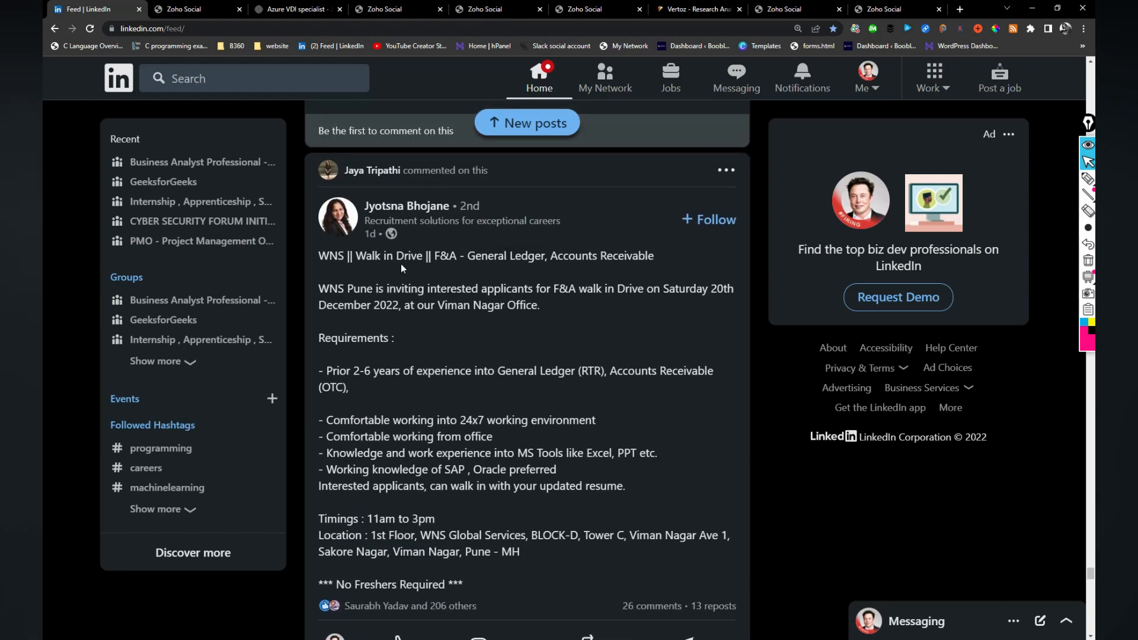
{"action": "mouse_move", "coordinate": [428, 272]}
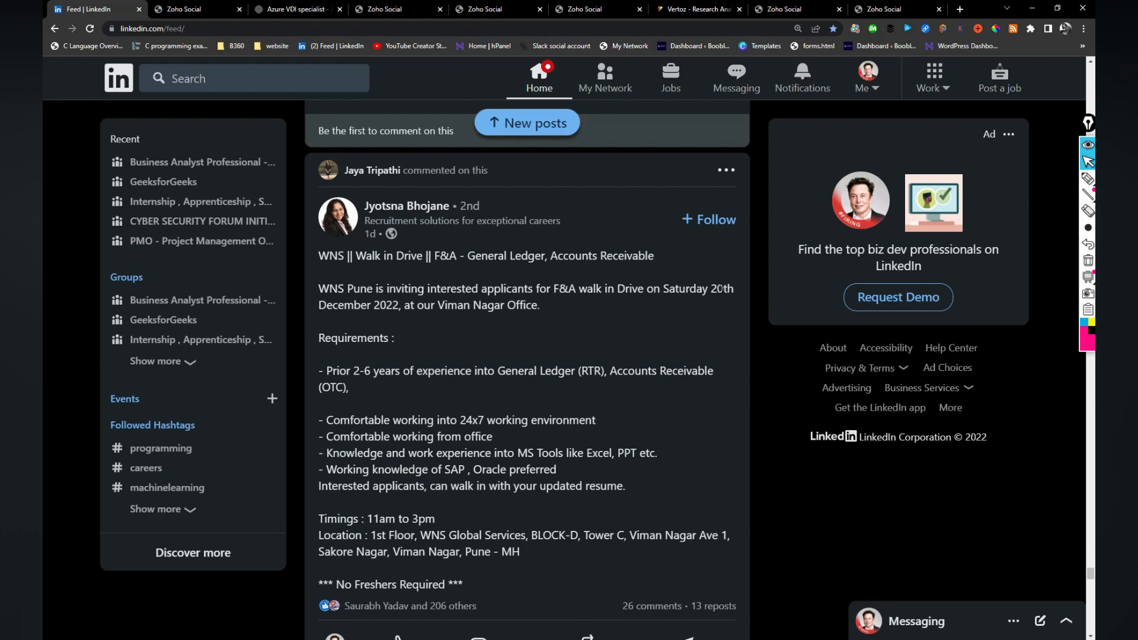
{"action": "mouse_move", "coordinate": [525, 319]}
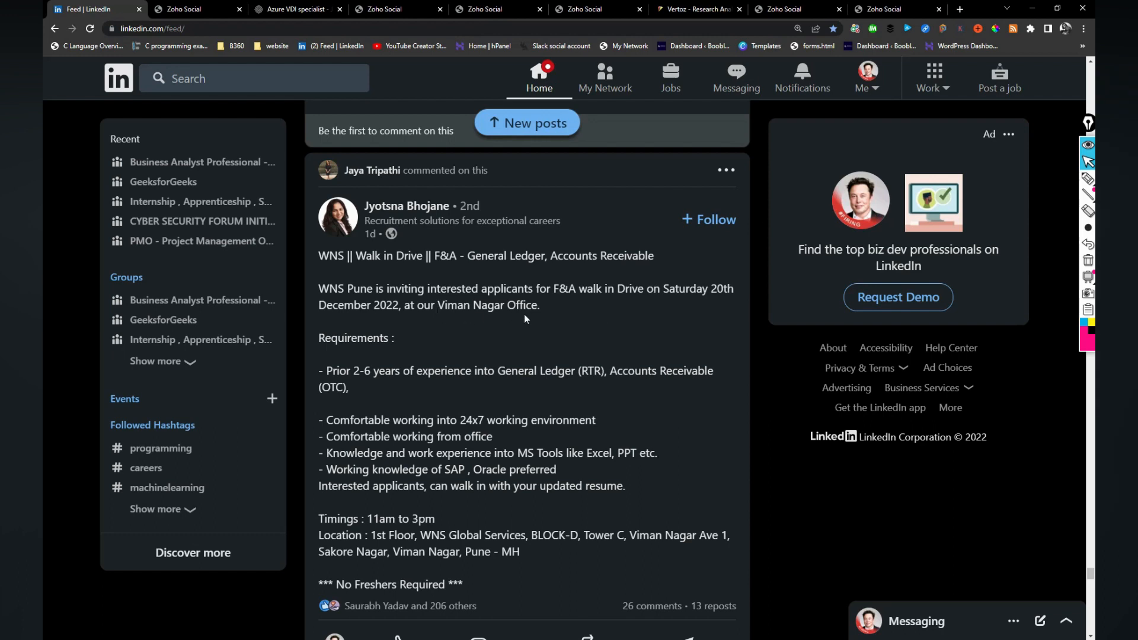
{"action": "mouse_move", "coordinate": [556, 318]}
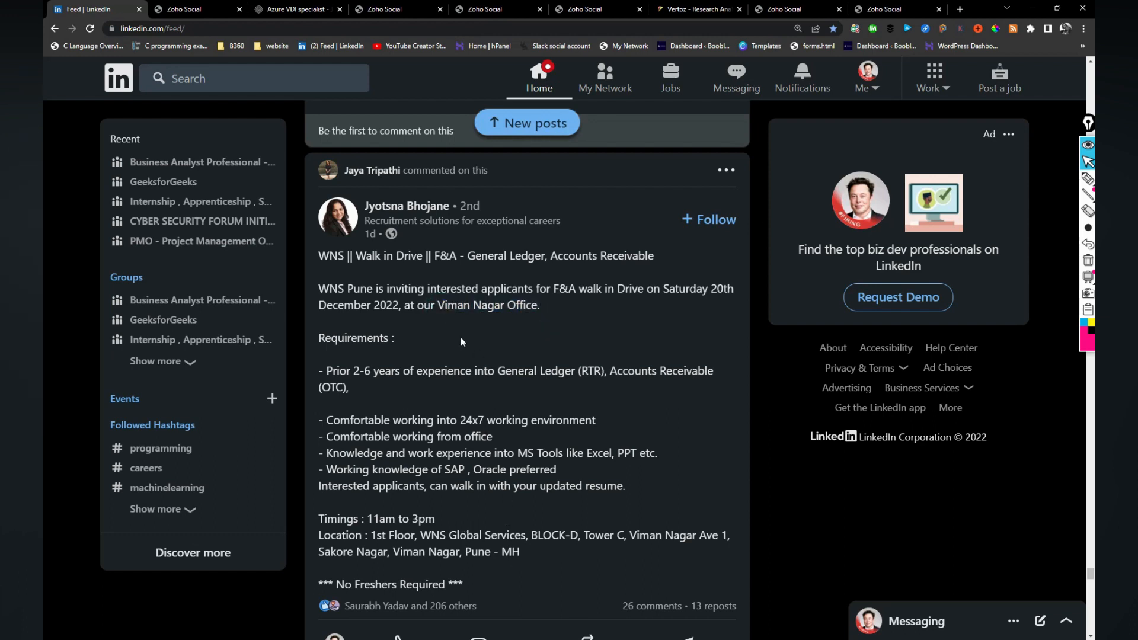
{"action": "left_click", "coordinate": [708, 219]}
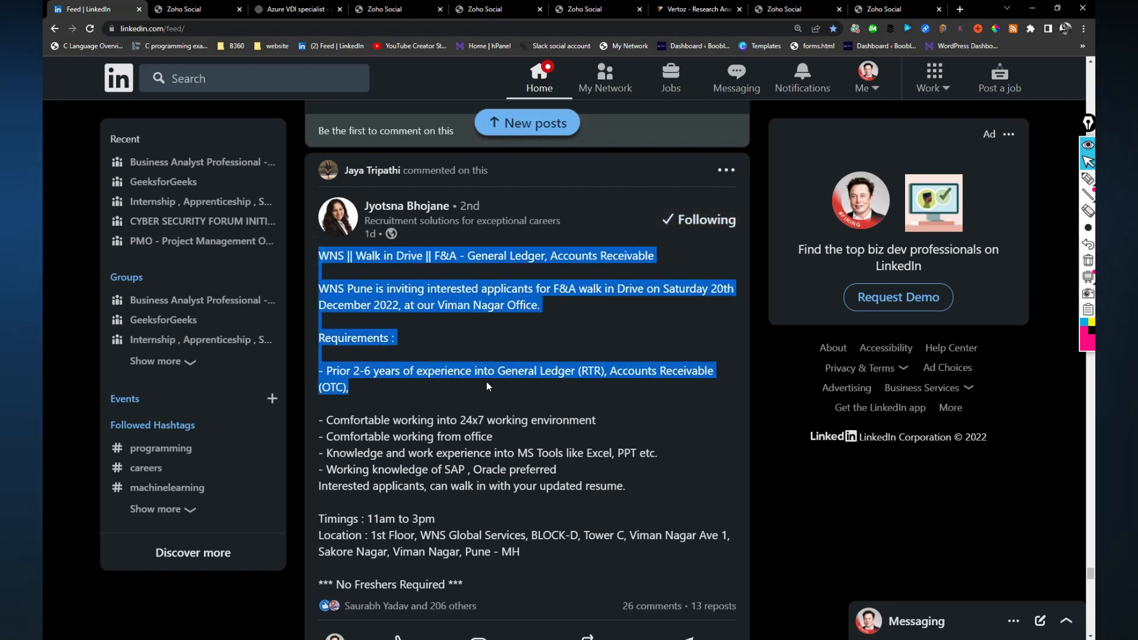
{"action": "left_click_drag", "start_coordinate": [487, 387], "coordinate": [523, 597]}
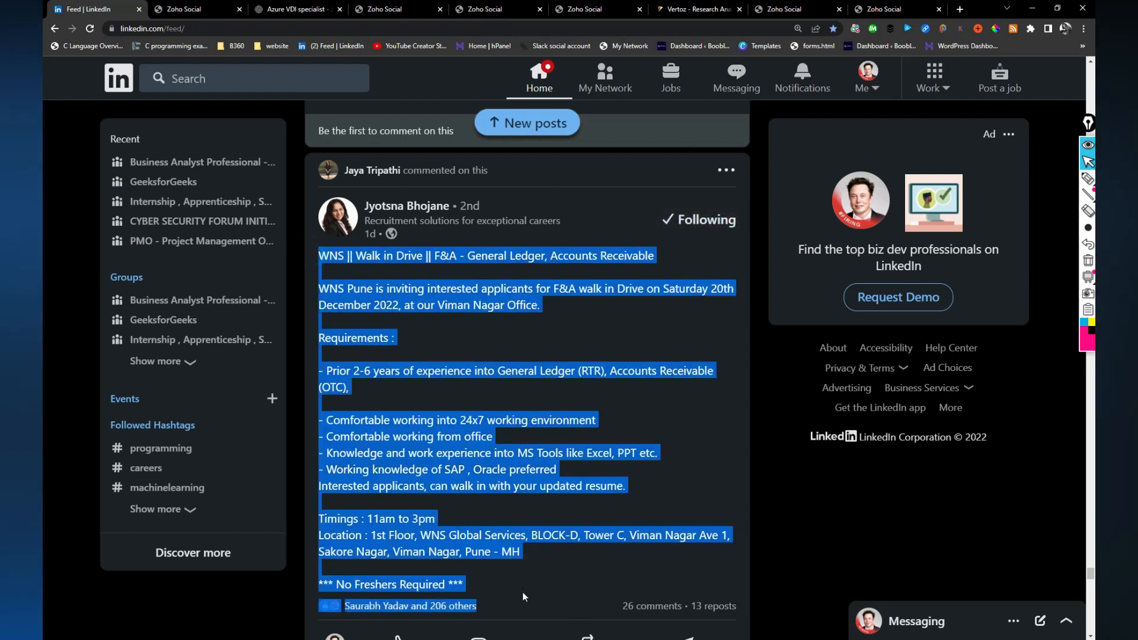
{"action": "right_click", "coordinate": [523, 389]}
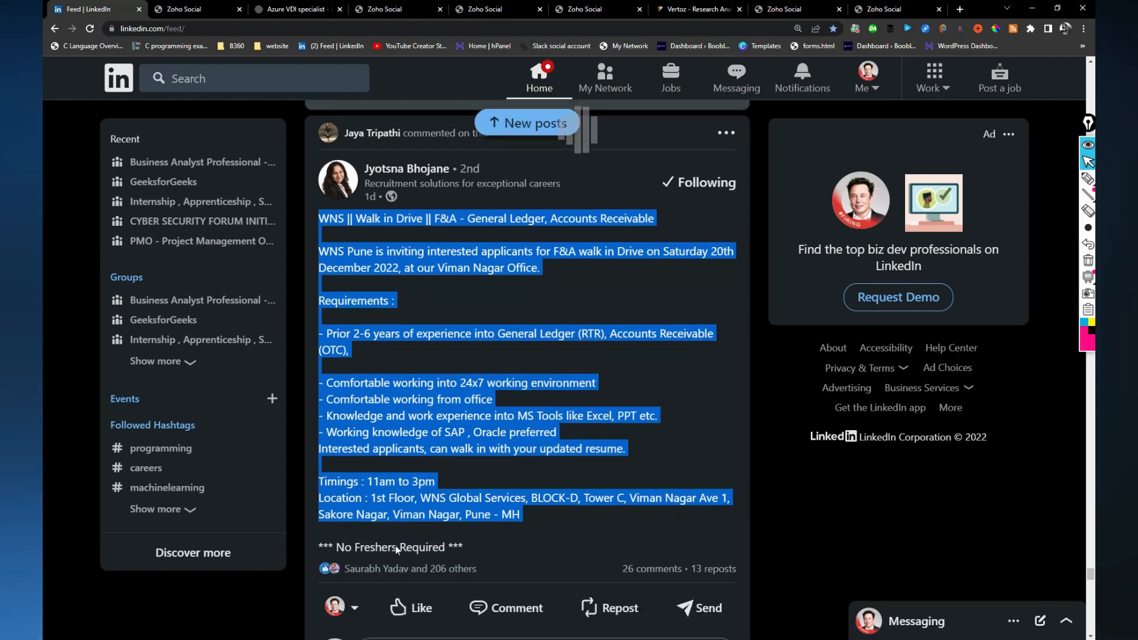
Move on through the audit job post and return to the LinkedIn feed tab
{"action": "scroll", "scroll_direction": "down", "scroll_amount": 3}
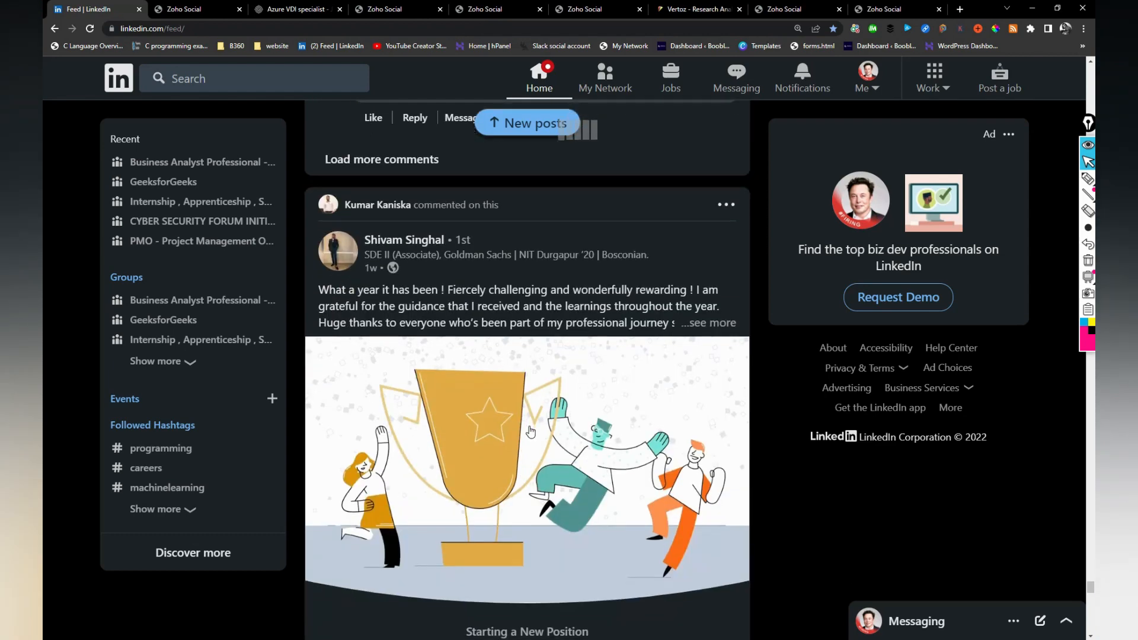
{"action": "scroll", "scroll_direction": "down", "scroll_amount": 3}
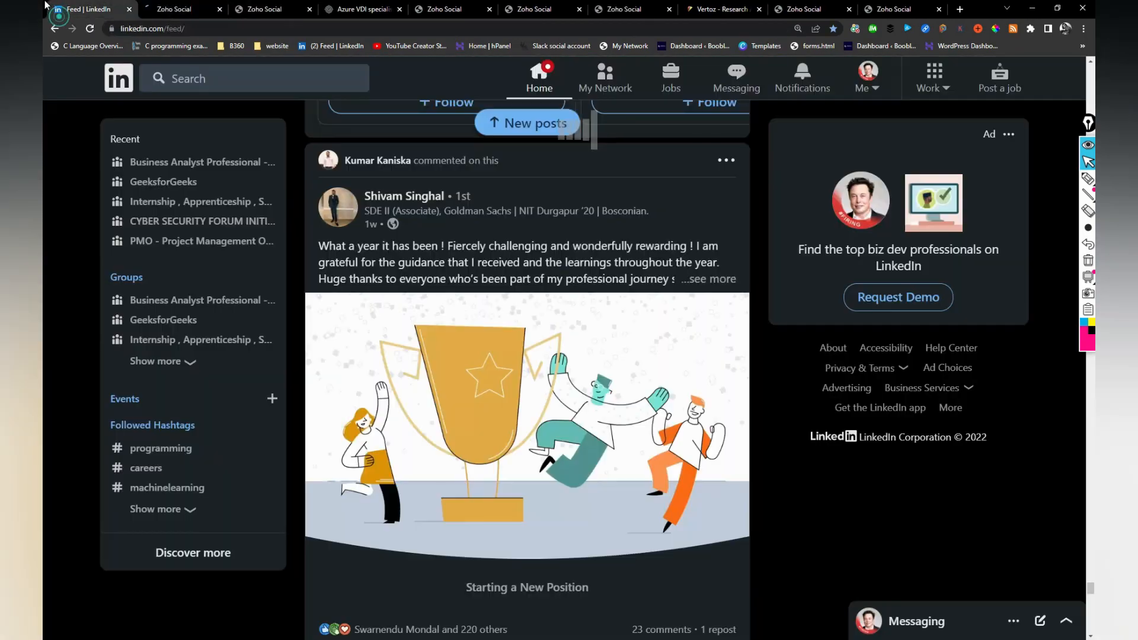
{"action": "scroll", "scroll_direction": "down", "scroll_amount": 3}
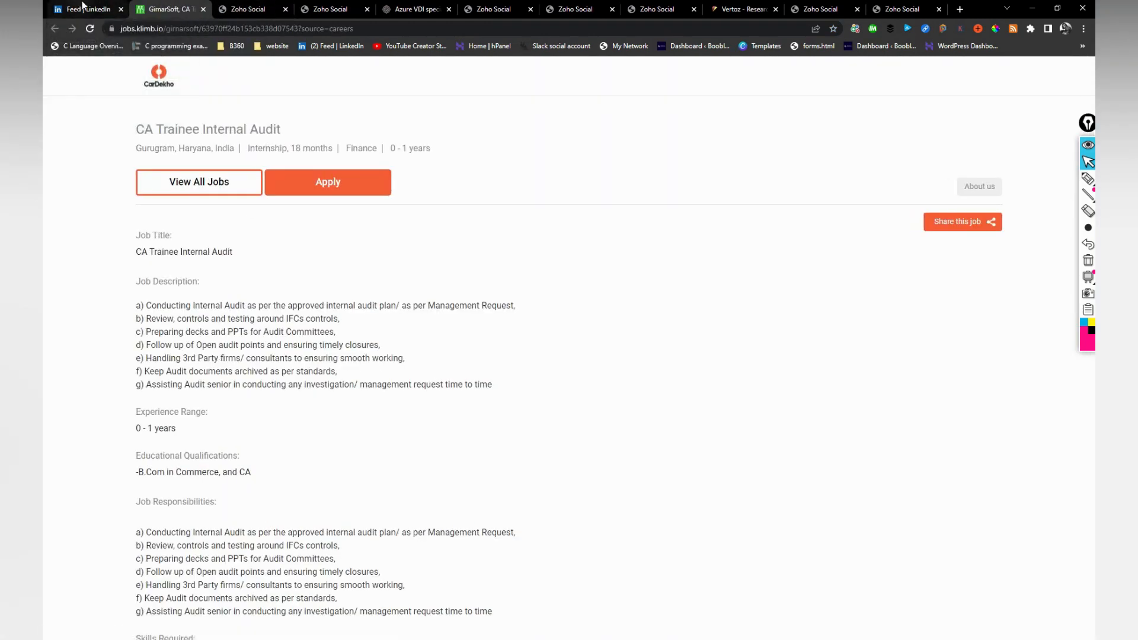
{"action": "left_click", "coordinate": [85, 8]}
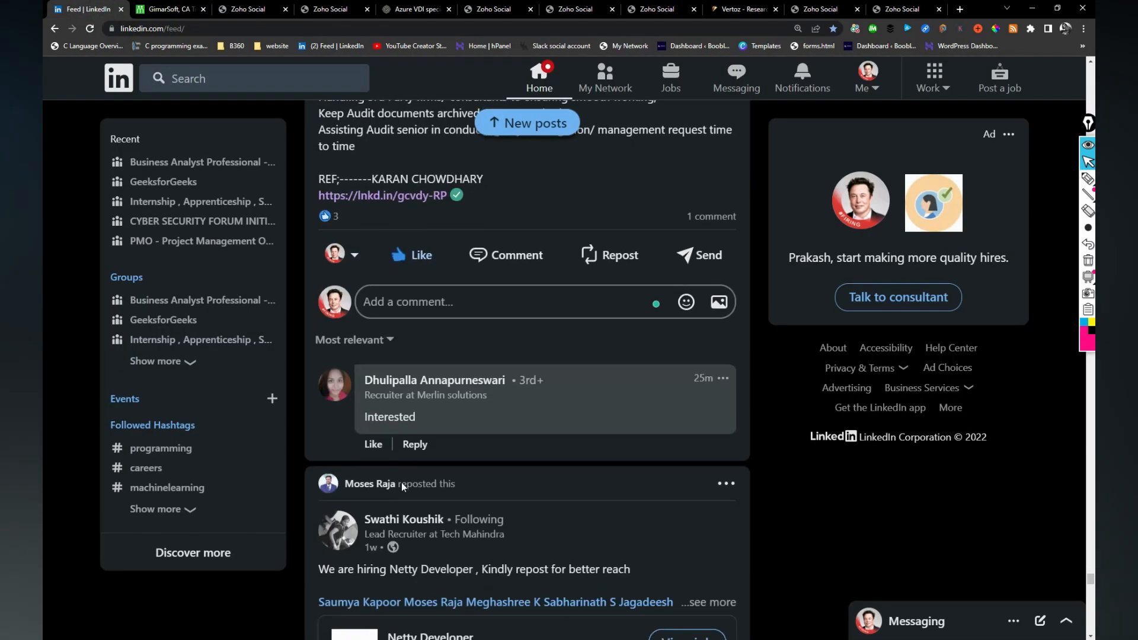
Expand the Tech Mahindra Netty Developer hiring post and like it
{"action": "scroll", "scroll_direction": "down", "scroll_amount": 3}
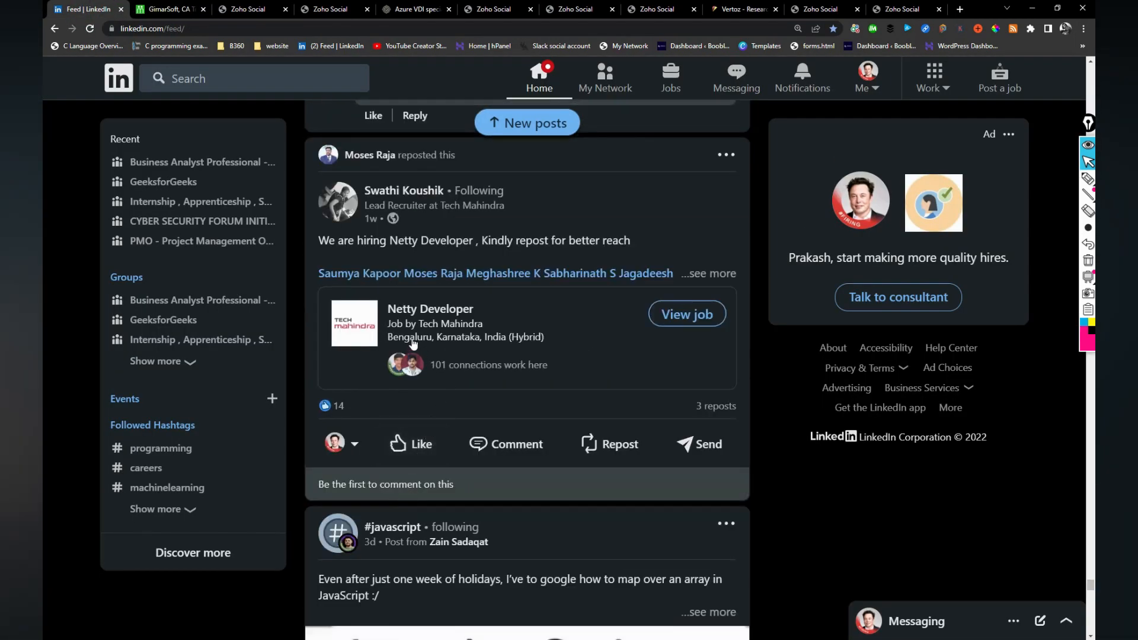
{"action": "left_click", "coordinate": [708, 272]}
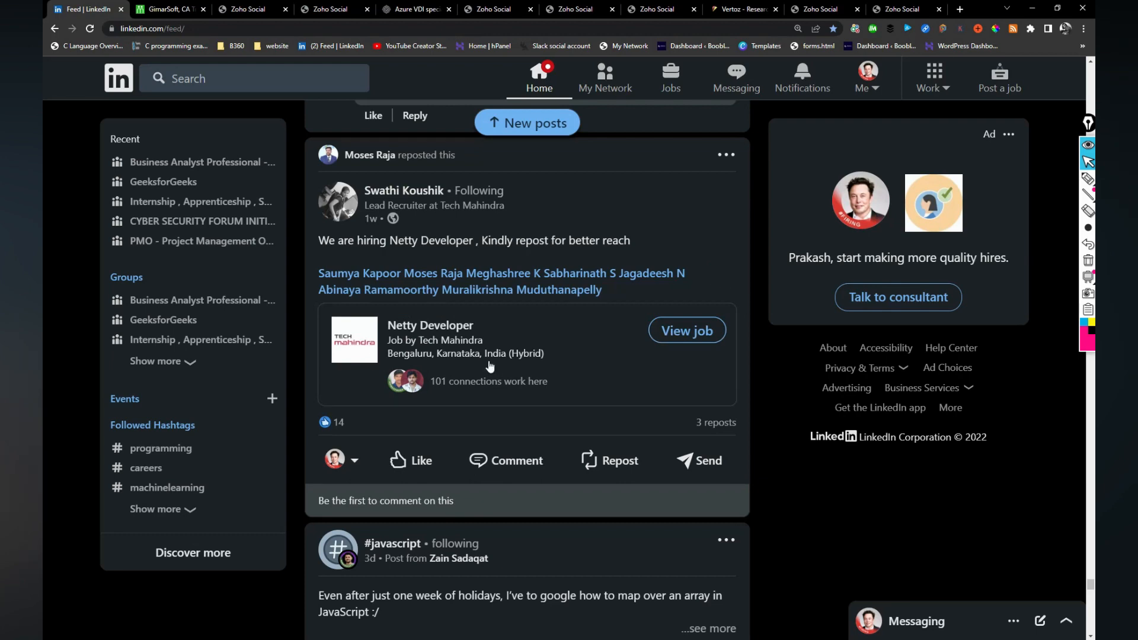
{"action": "left_click", "coordinate": [420, 460]}
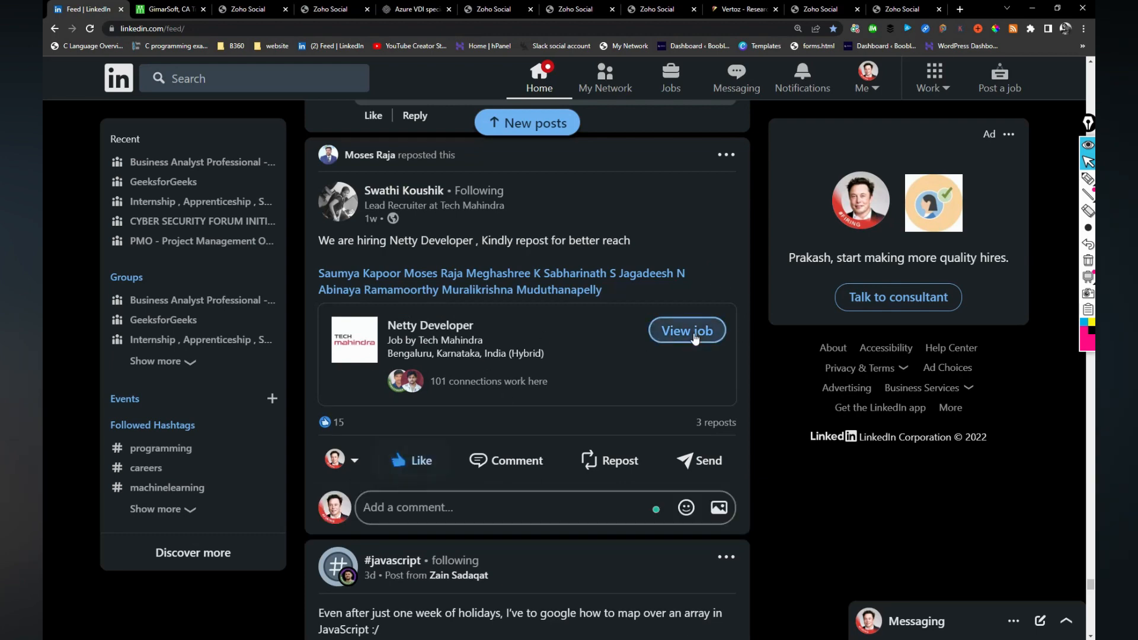
Scroll further down the feed to the Infosys test openings post
{"action": "scroll", "scroll_direction": "down", "scroll_amount": 3}
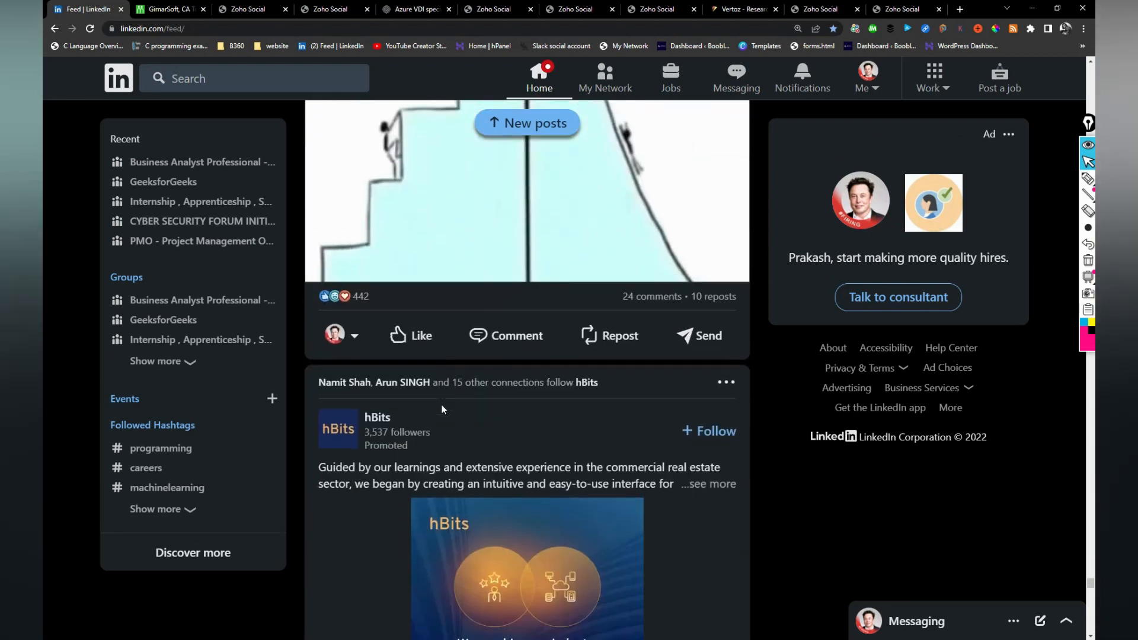
{"action": "scroll", "scroll_direction": "down", "scroll_amount": 3}
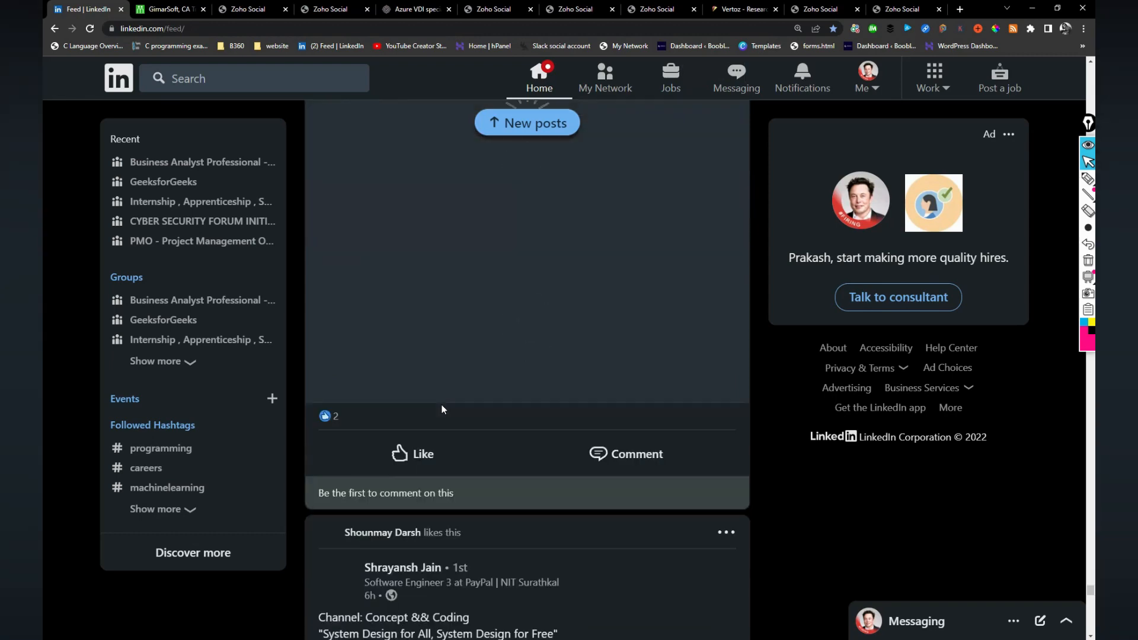
{"action": "scroll", "scroll_direction": "down", "scroll_amount": 3}
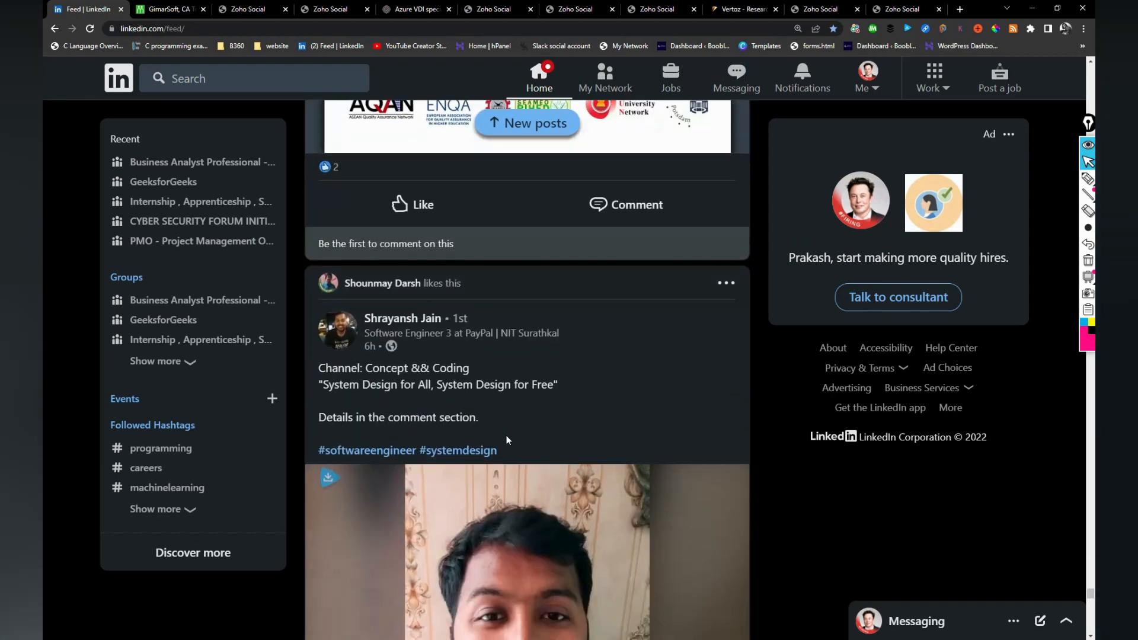
{"action": "scroll", "scroll_direction": "down", "scroll_amount": 3}
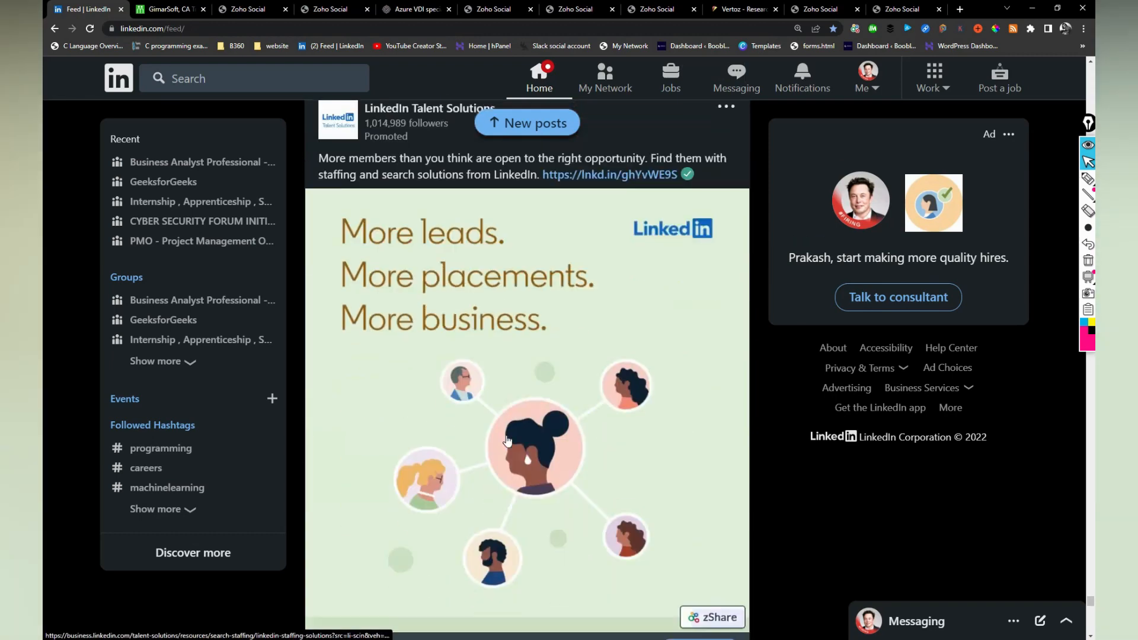
{"action": "scroll", "scroll_direction": "down", "scroll_amount": 3}
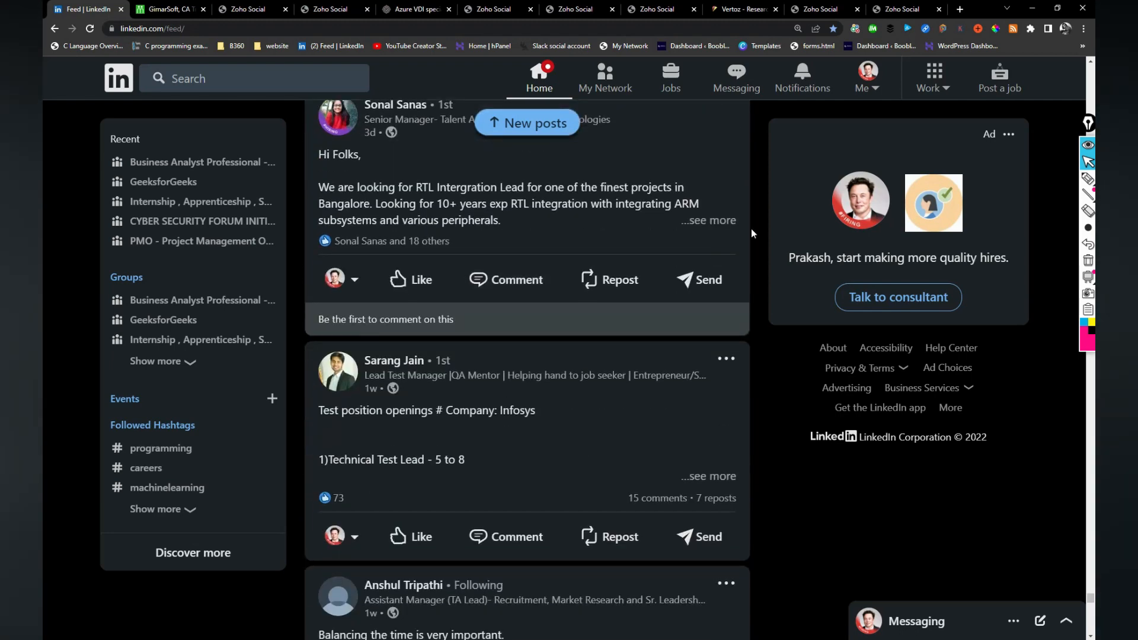